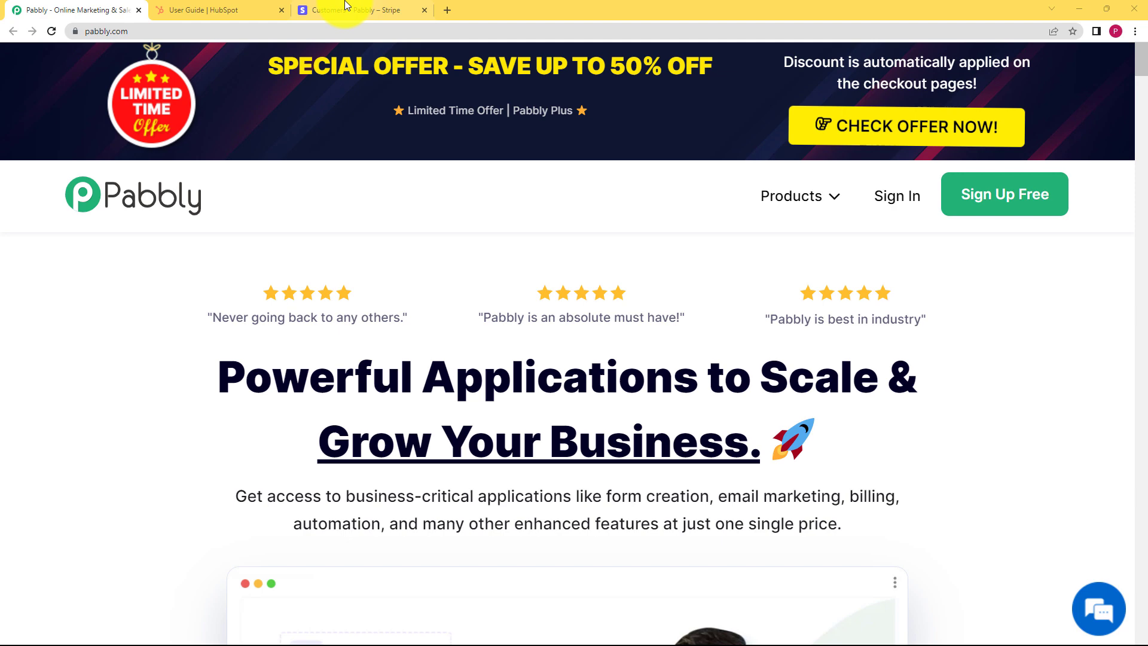
Check the Stripe customer list and HubSpot guide tabs, then return to the Pabbly website
{"action": "left_click", "coordinate": [359, 10]}
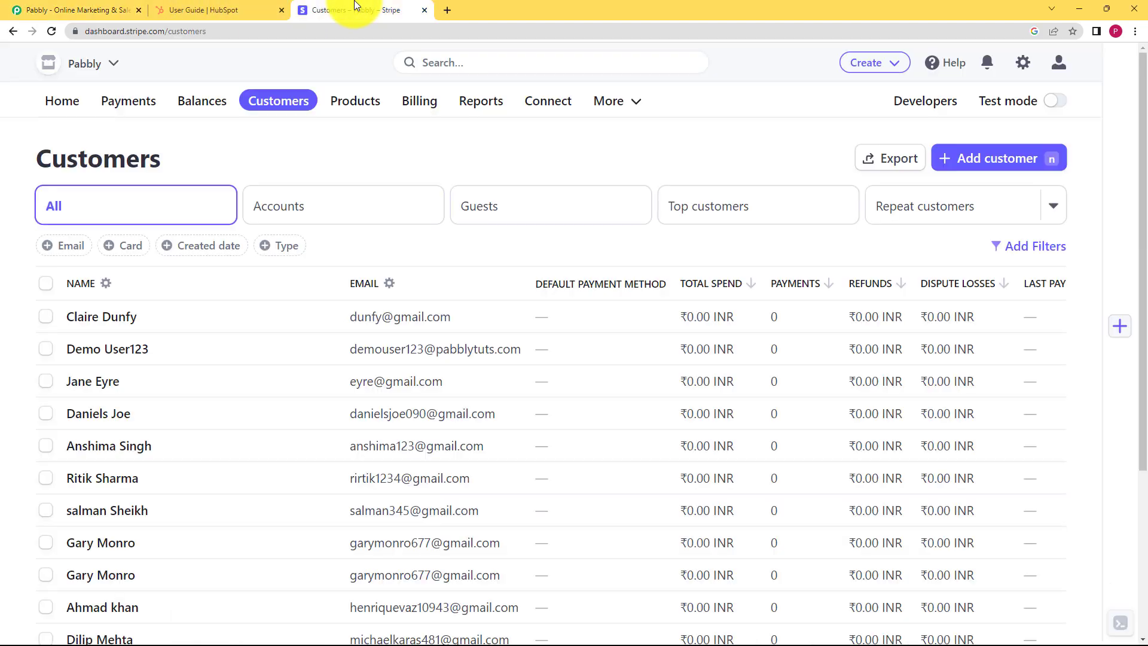
{"action": "mouse_move", "coordinate": [433, 285]}
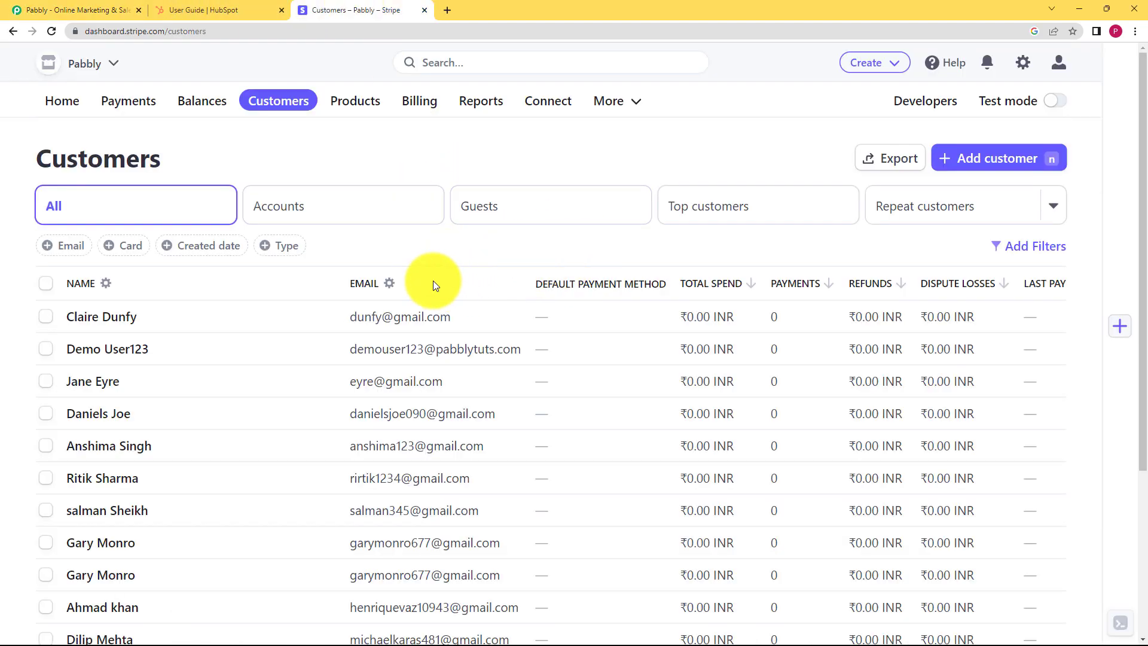
{"action": "mouse_move", "coordinate": [314, 94]}
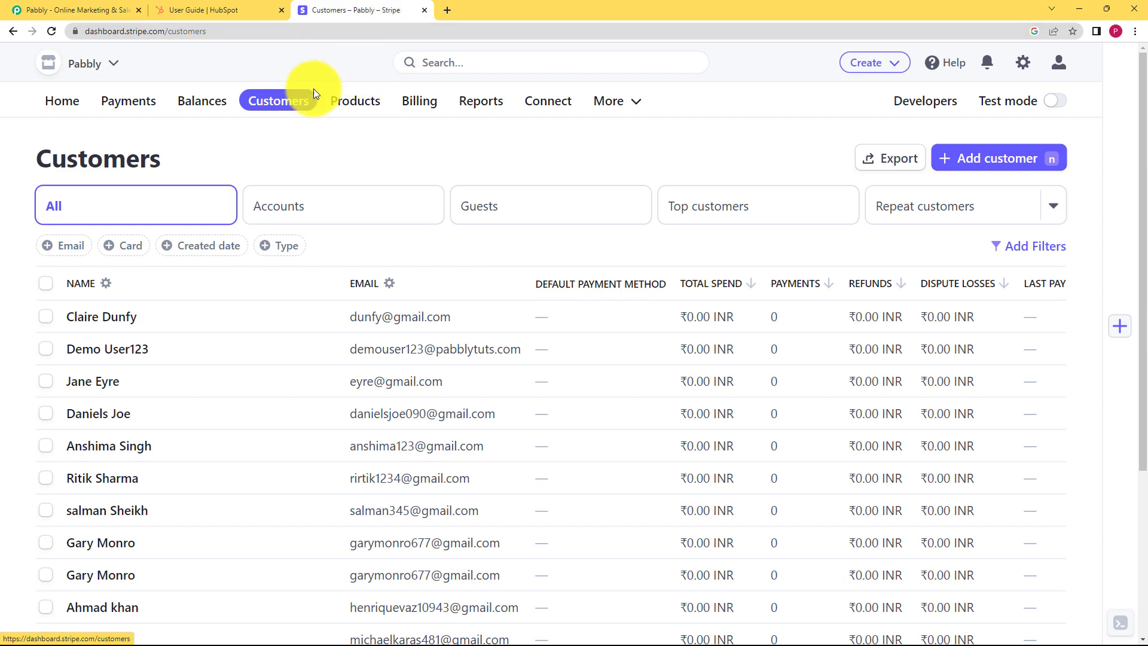
{"action": "left_click", "coordinate": [203, 10]}
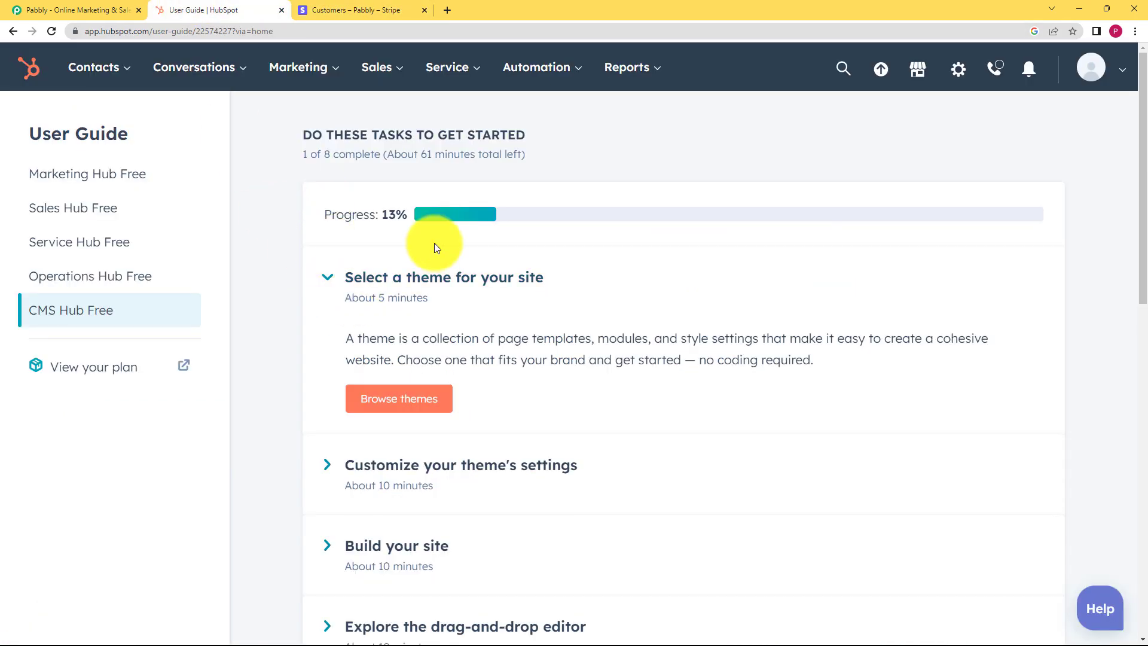
{"action": "left_click", "coordinate": [71, 11]}
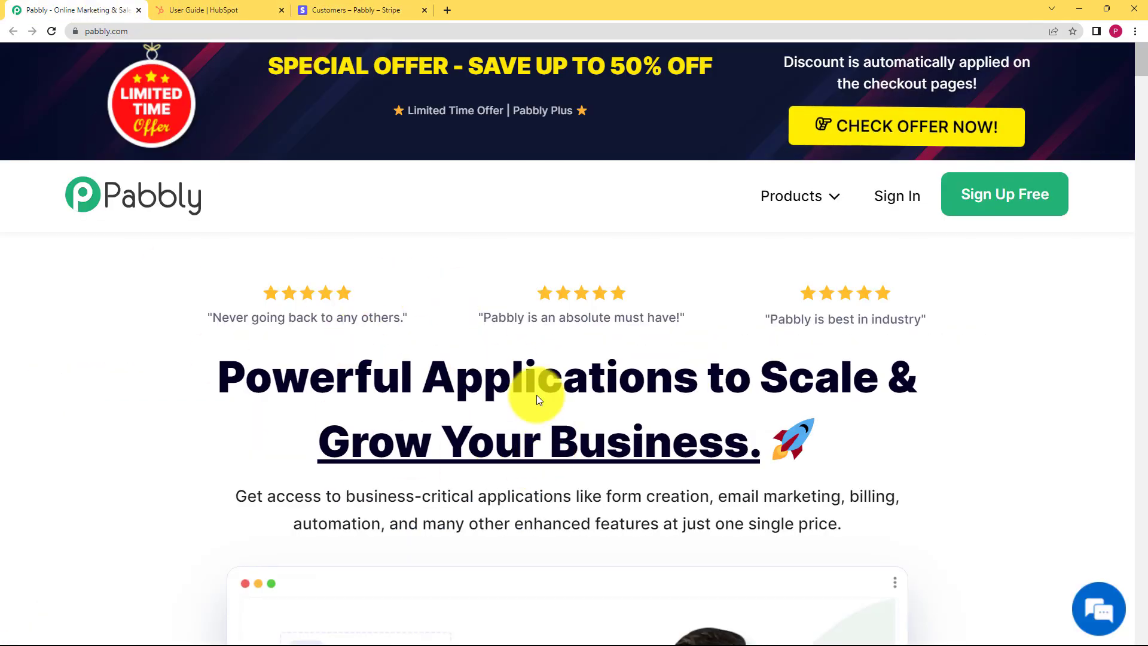
{"action": "mouse_move", "coordinate": [907, 196]}
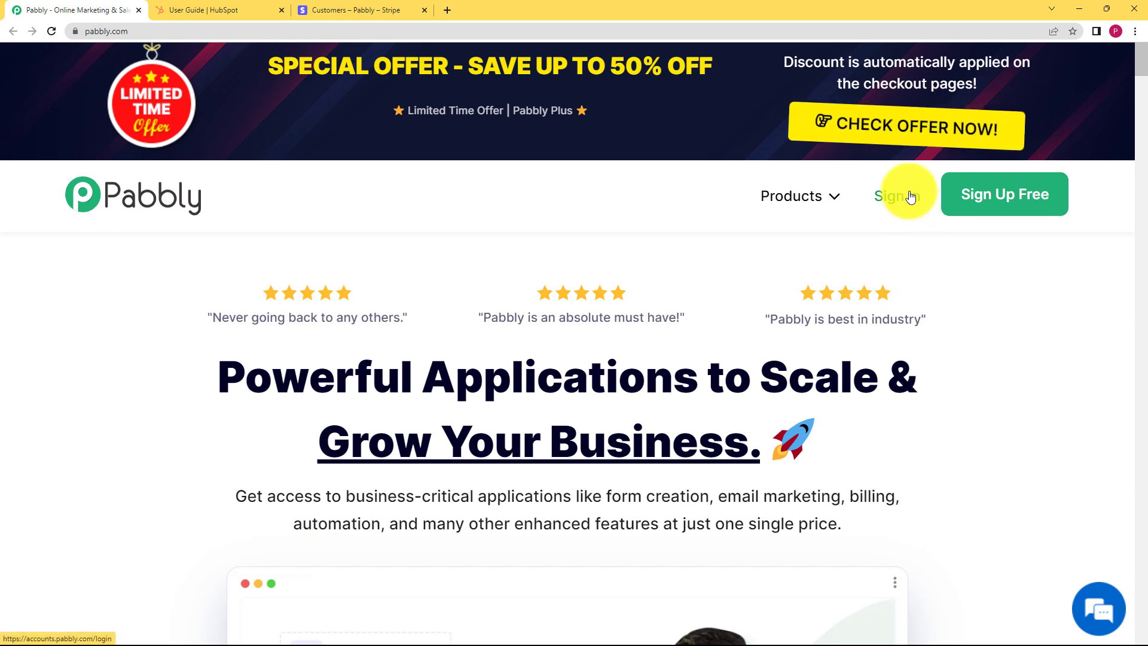
Sign in to the Pabbly account and launch Pabbly Connect from the apps list
{"action": "left_click", "coordinate": [895, 196]}
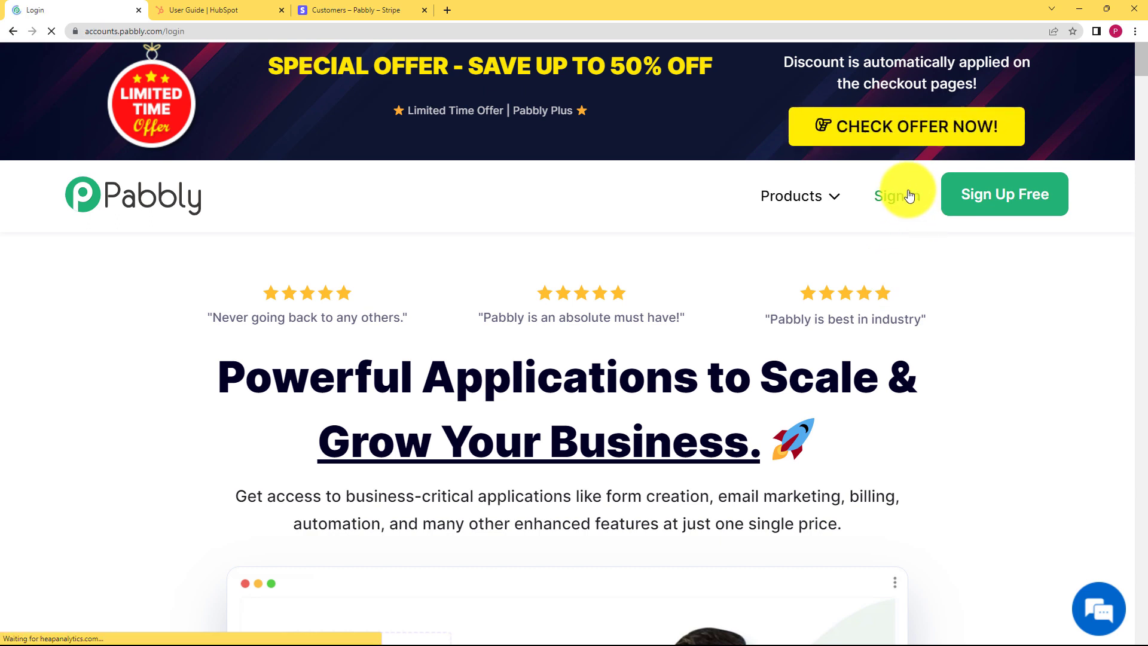
{"action": "left_click", "coordinate": [899, 196]}
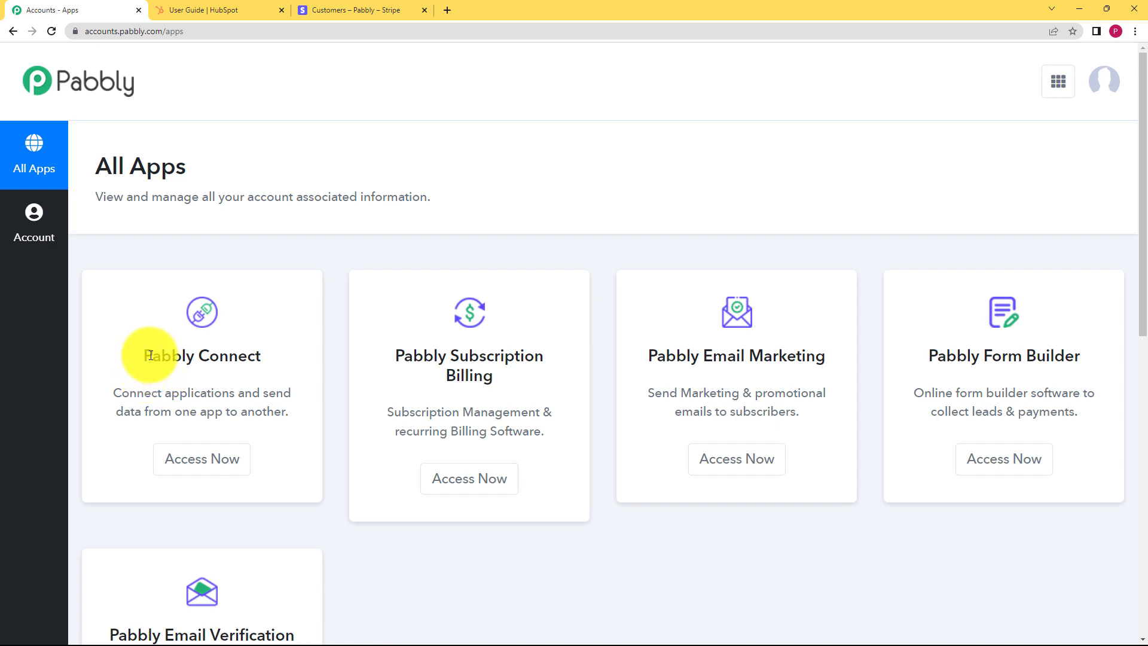
{"action": "mouse_move", "coordinate": [221, 468]}
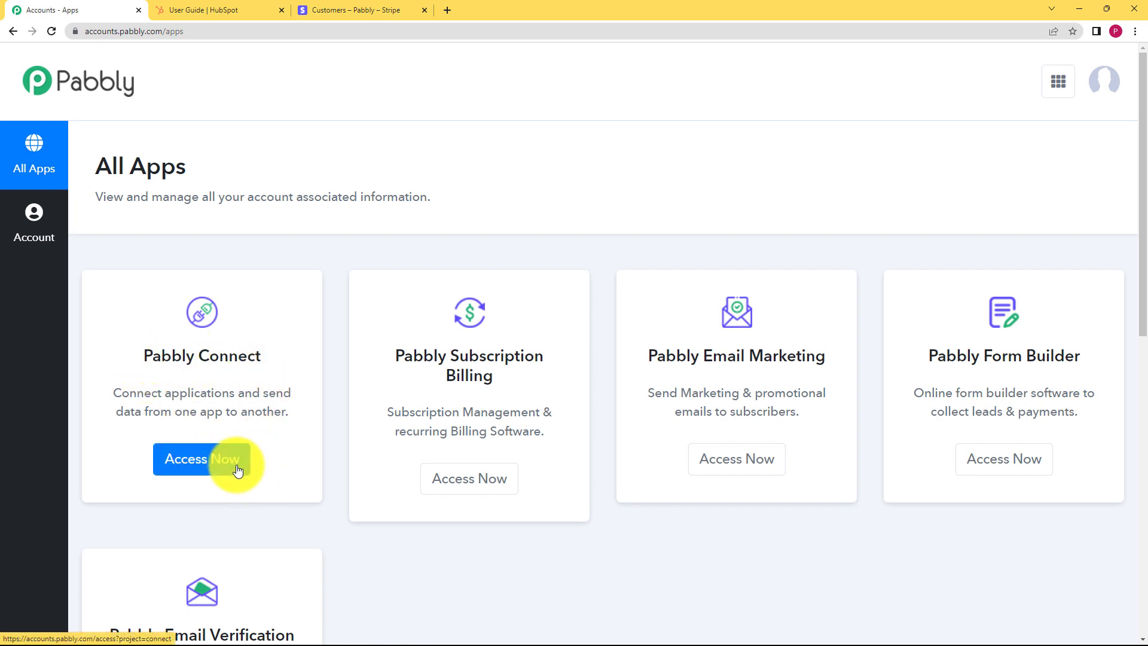
{"action": "left_click", "coordinate": [201, 459]}
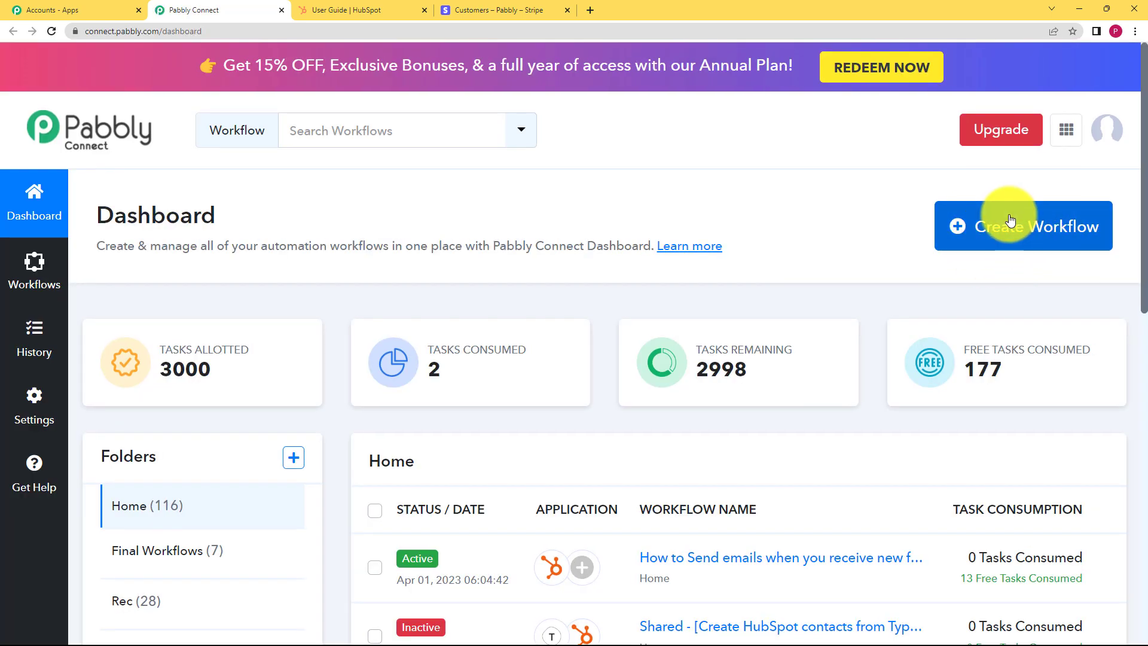
{"action": "mouse_move", "coordinate": [1077, 231]}
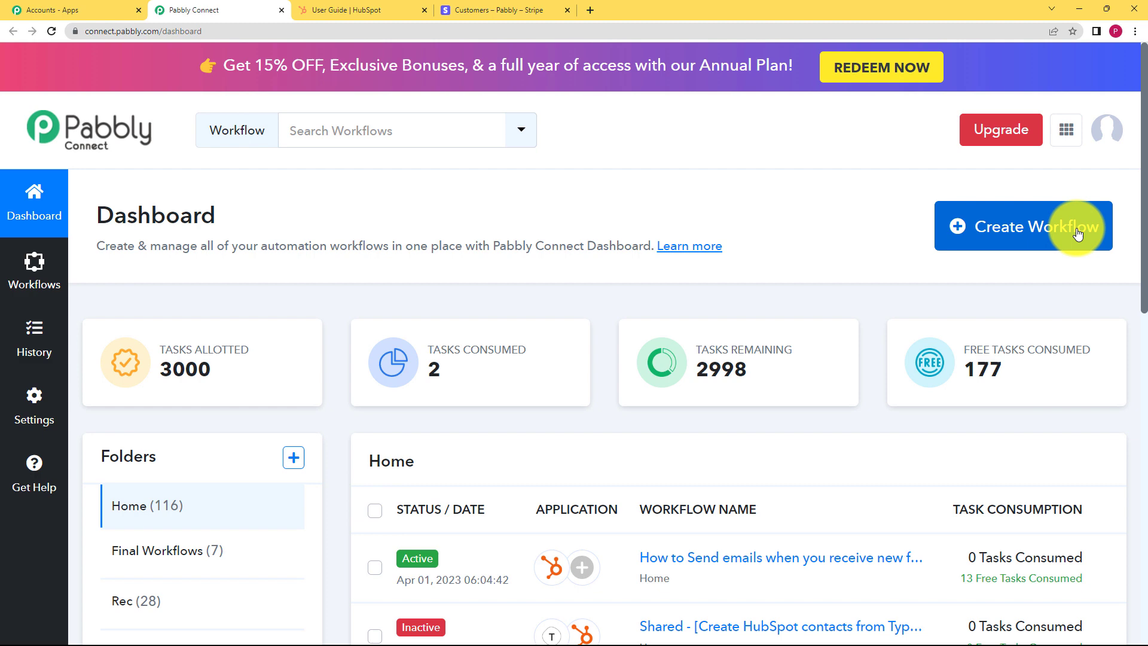
Create a workflow named 'Create Hubspot contacts from new customers in Stripe'
{"action": "left_click", "coordinate": [1040, 226]}
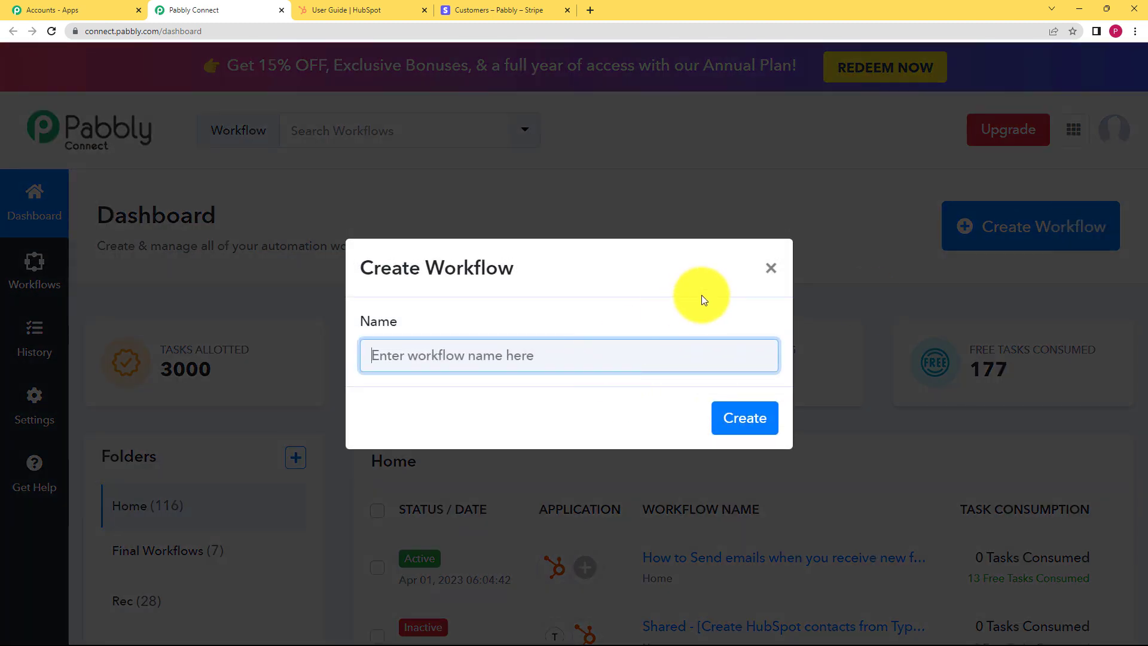
{"action": "type", "text": "Create Hubspot contacts from new customers in Stripe"}
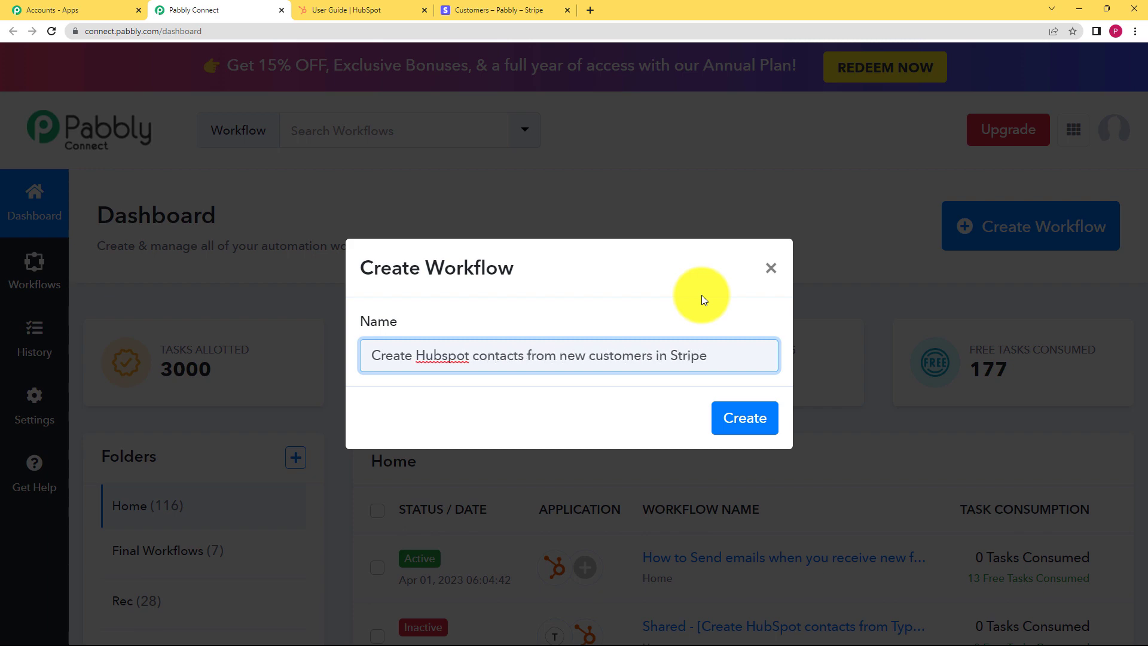
{"action": "left_click", "coordinate": [744, 418]}
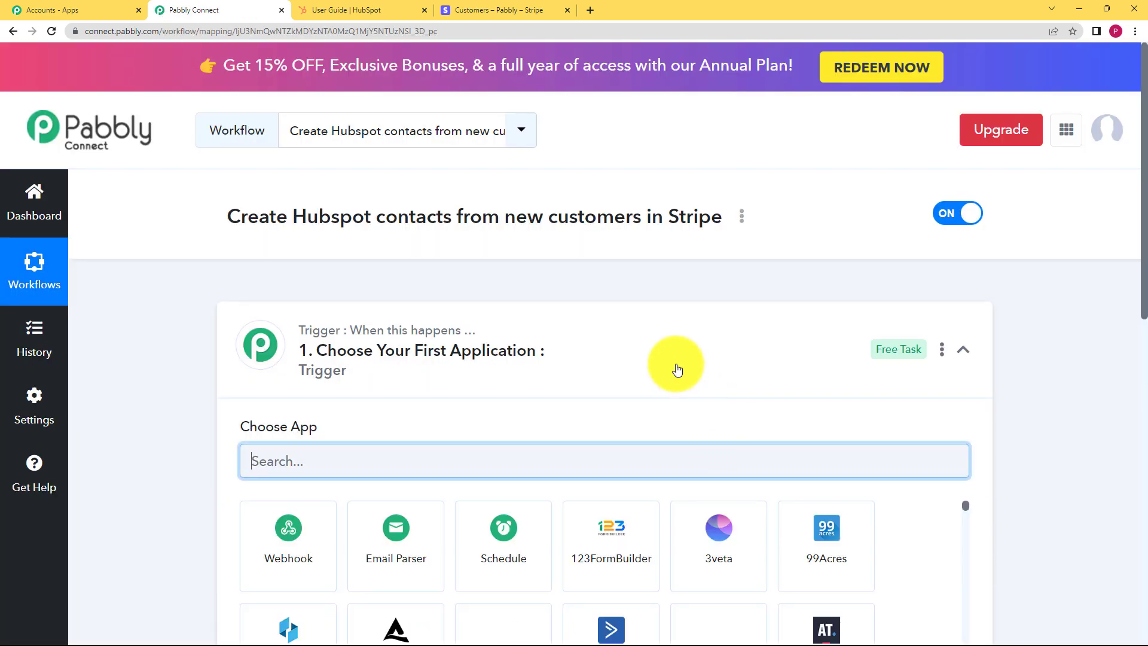
Filter the trigger's Choose App list by searching 'stripe'
{"action": "left_click", "coordinate": [962, 349]}
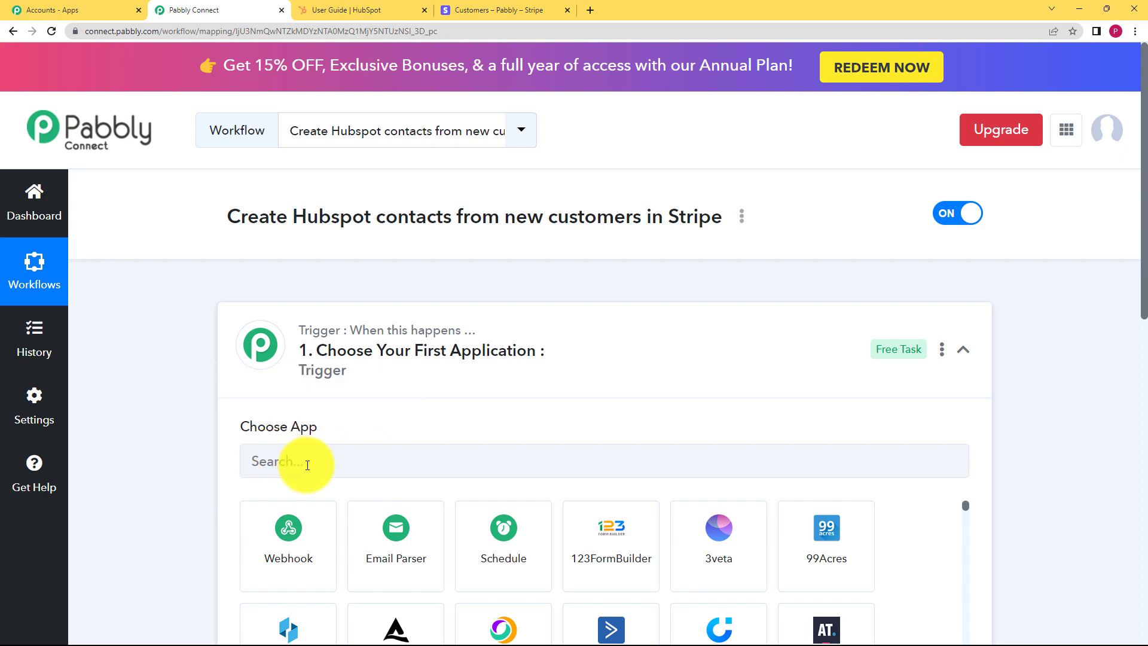
{"action": "mouse_move", "coordinate": [319, 455]}
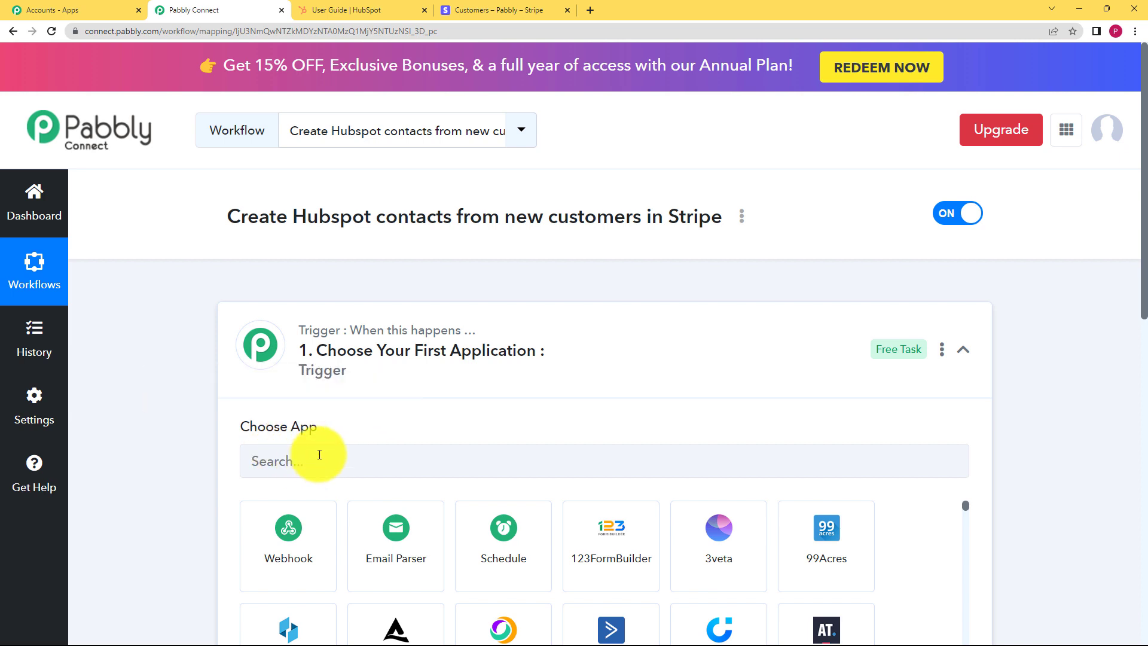
{"action": "mouse_move", "coordinate": [301, 414]}
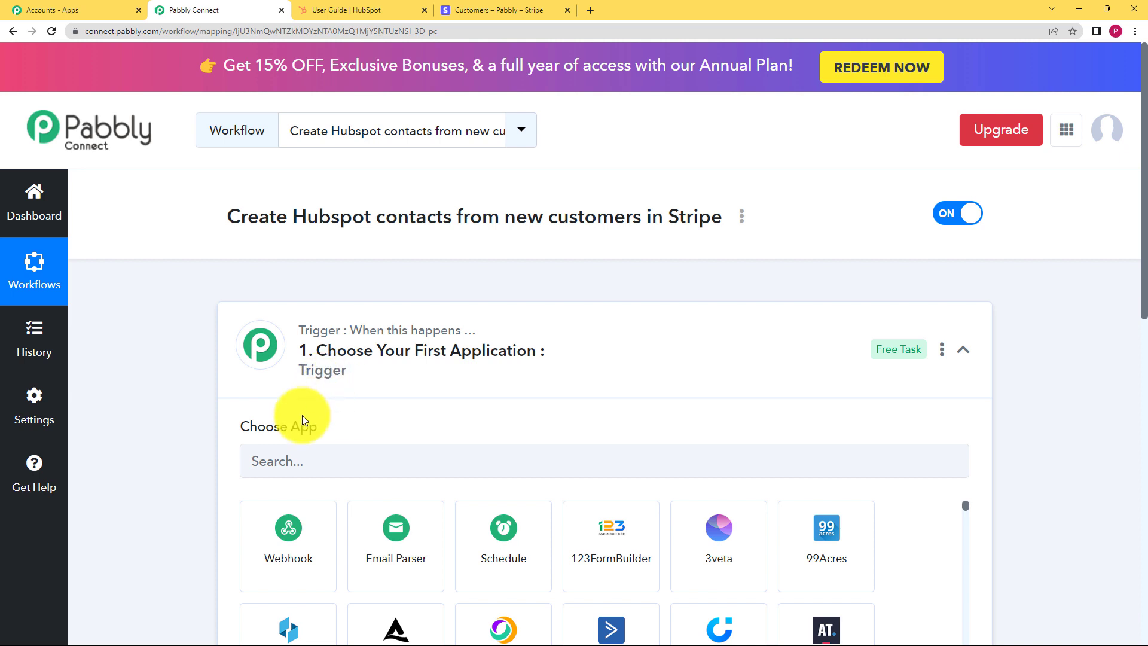
{"action": "mouse_move", "coordinate": [318, 384]}
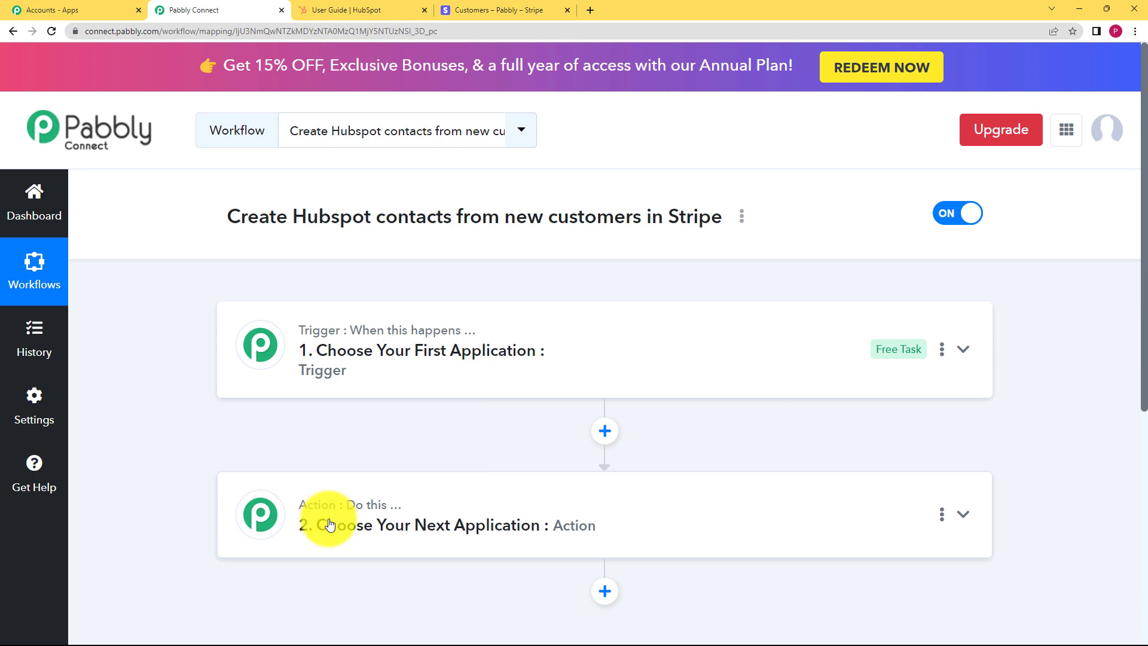
{"action": "left_click", "coordinate": [421, 350]}
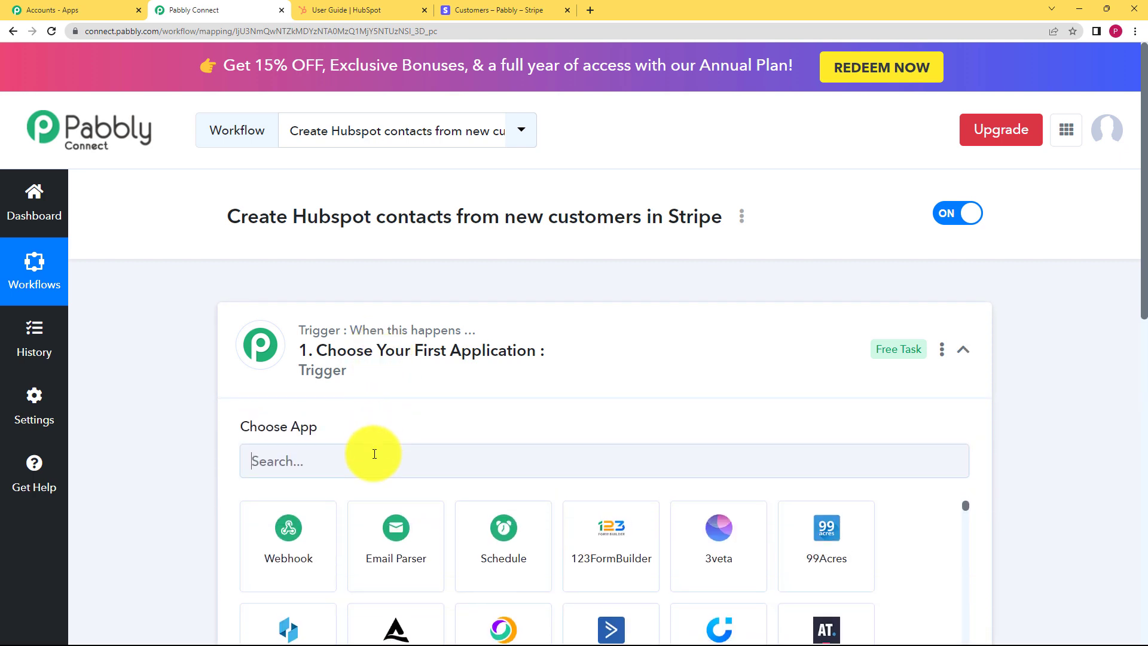
{"action": "type", "text": "stripe"}
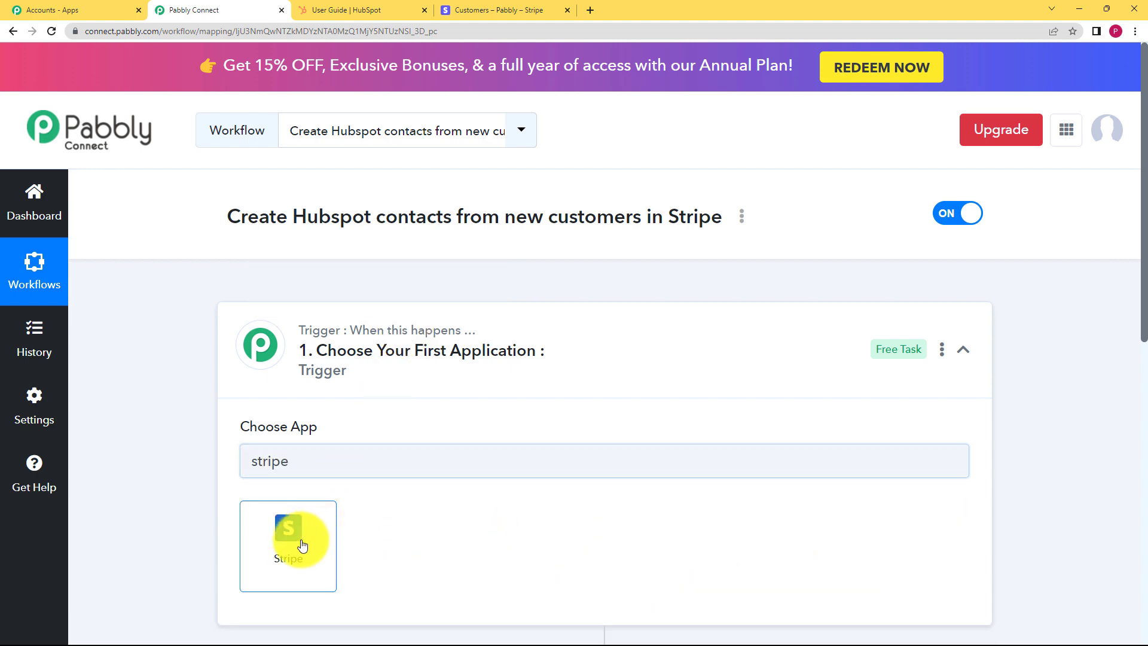
Pick Stripe as the trigger app with New Customer as the trigger event
{"action": "left_click", "coordinate": [287, 539]}
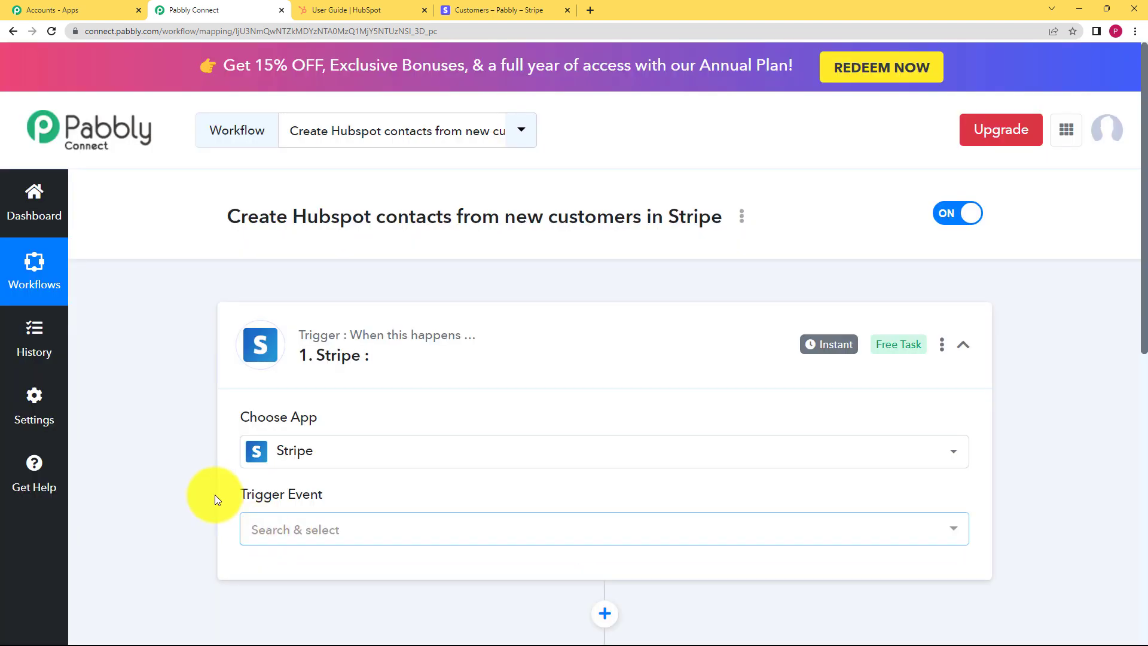
{"action": "scroll", "scroll_direction": "down", "scroll_amount": 3}
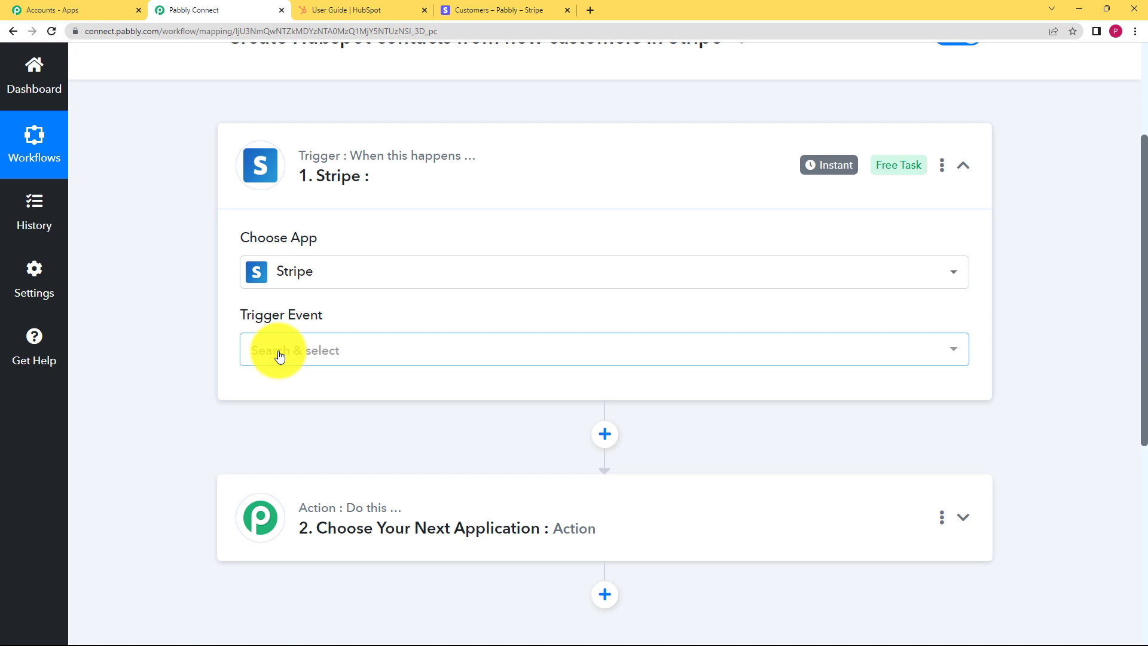
{"action": "left_click", "coordinate": [295, 350]}
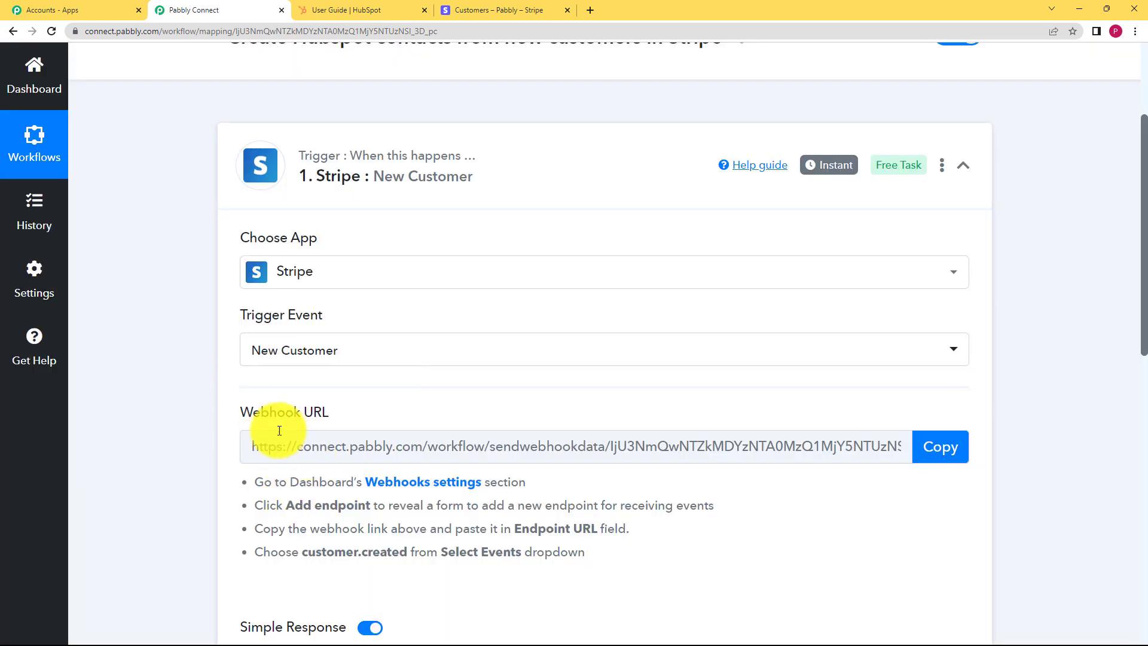
{"action": "mouse_move", "coordinate": [284, 421]}
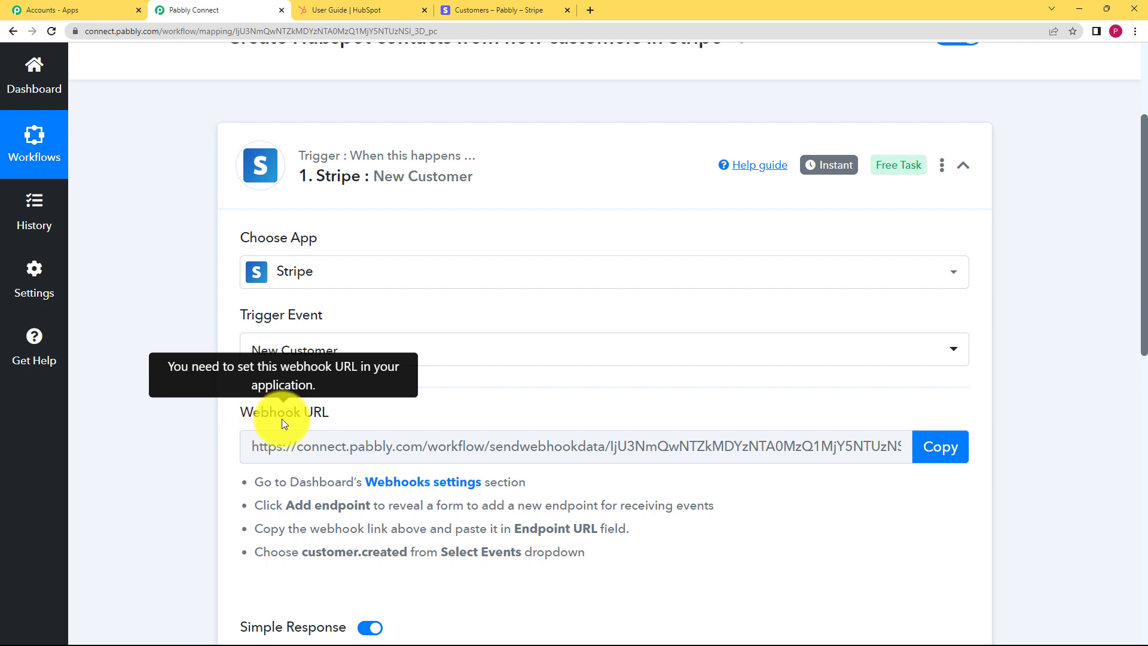
{"action": "mouse_move", "coordinate": [315, 420]}
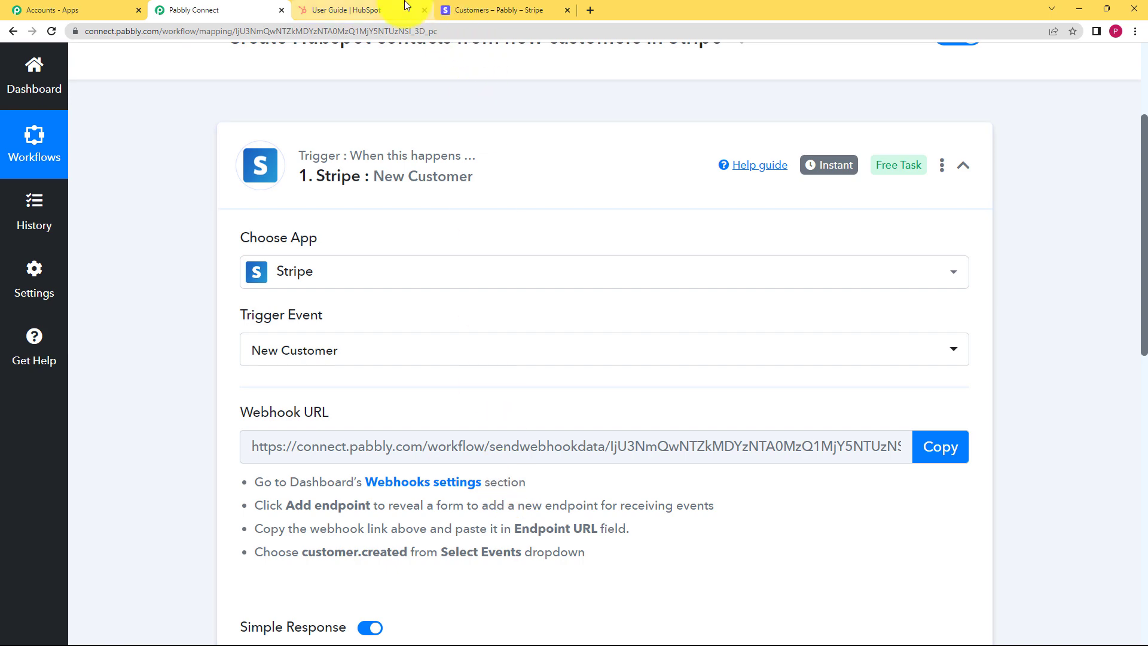
Go to Stripe Developers > Webhooks and start adding a new endpoint
{"action": "left_click", "coordinate": [502, 9]}
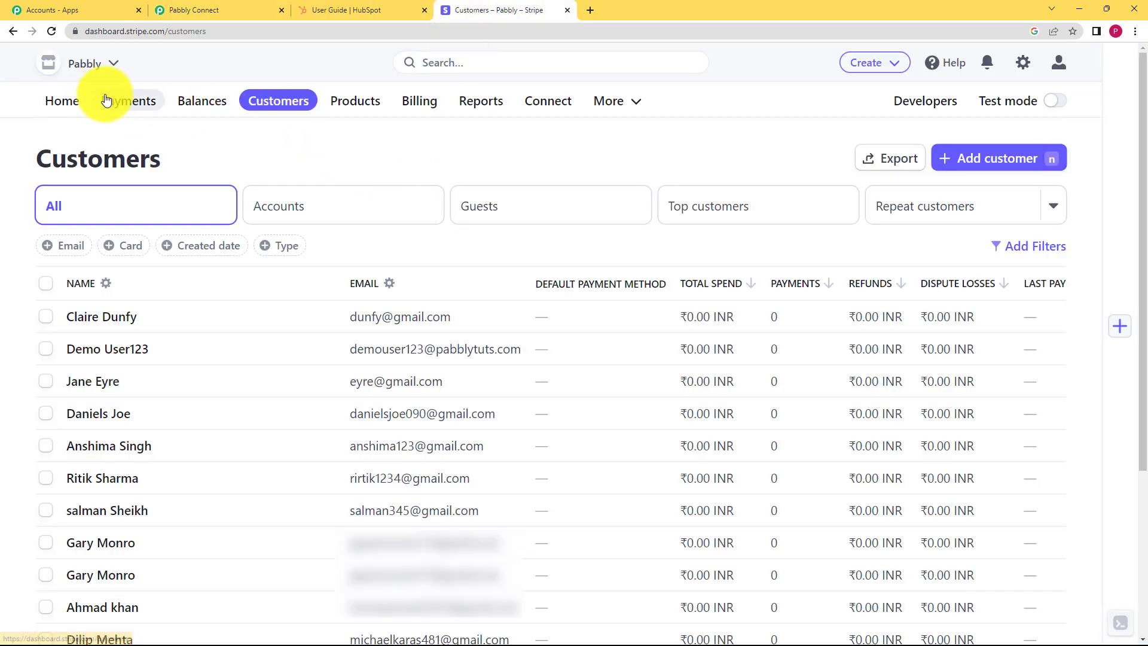
{"action": "left_click", "coordinate": [925, 100]}
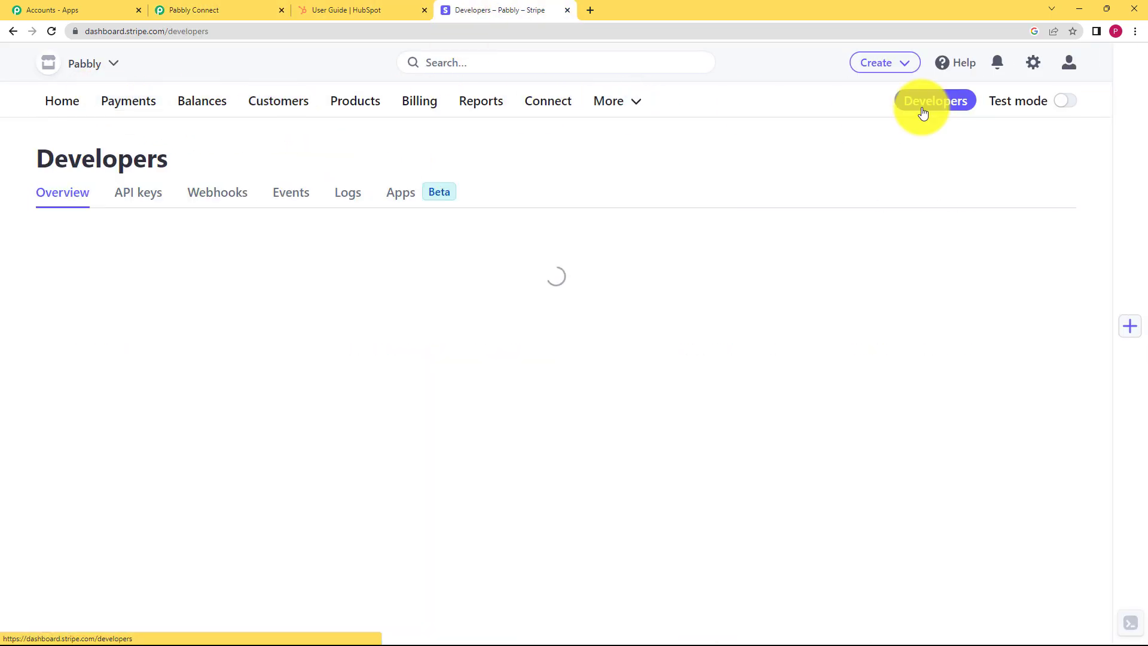
{"action": "left_click", "coordinate": [217, 192]}
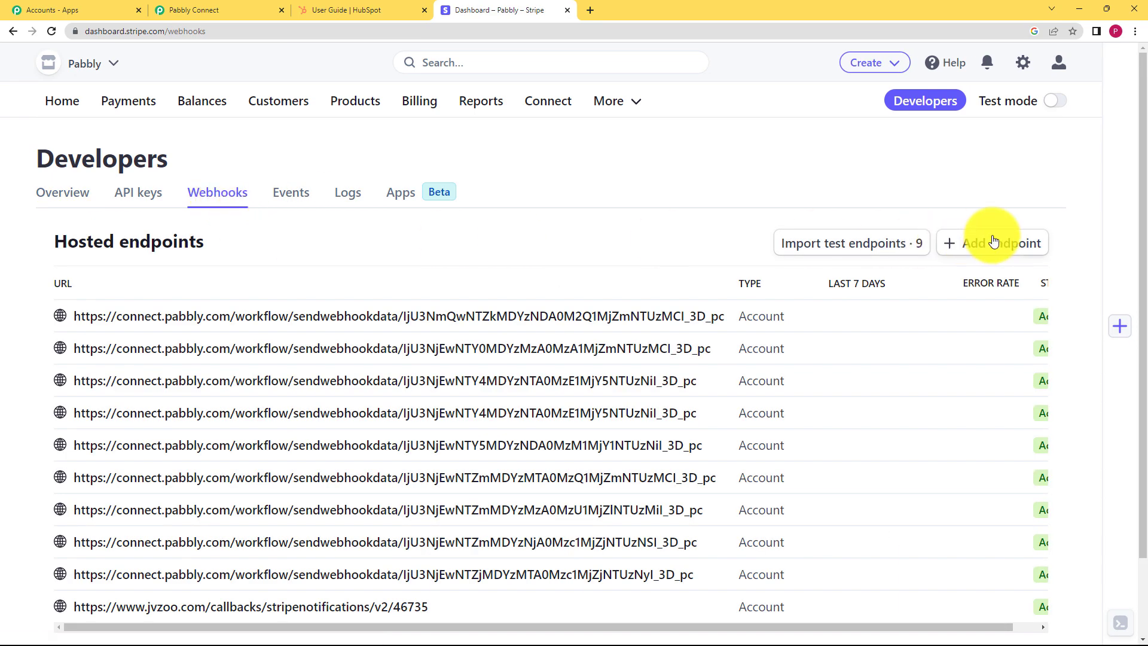
{"action": "left_click", "coordinate": [993, 242]}
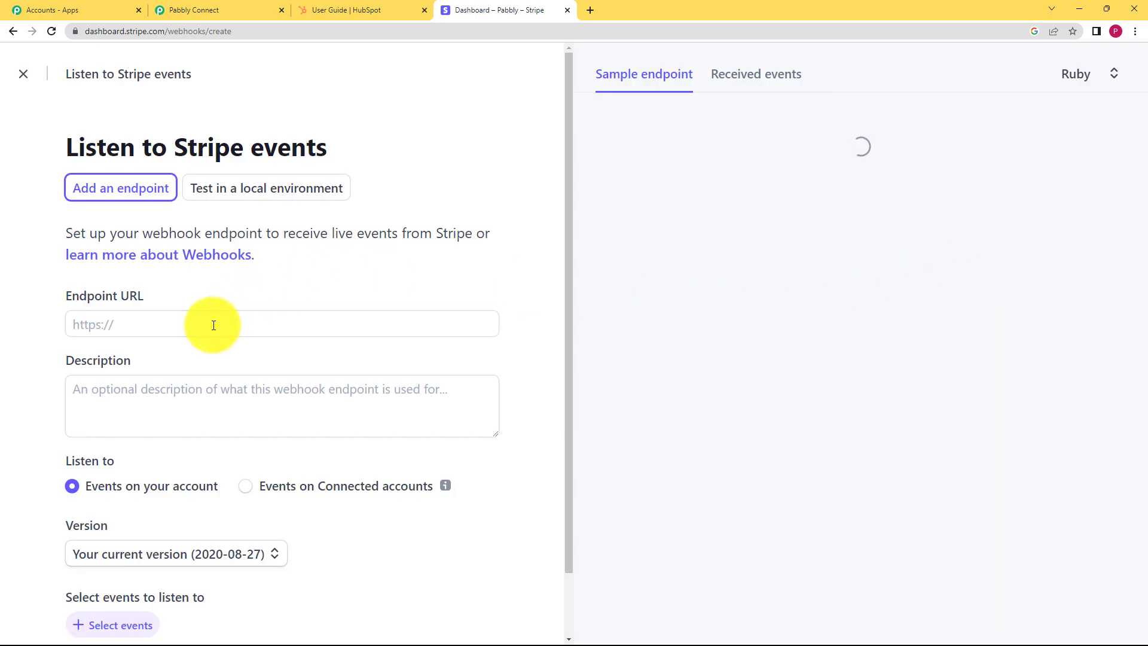
Paste Pabbly's copied webhook URL into Stripe's Endpoint URL and bring up event selection
{"action": "left_click", "coordinate": [191, 9]}
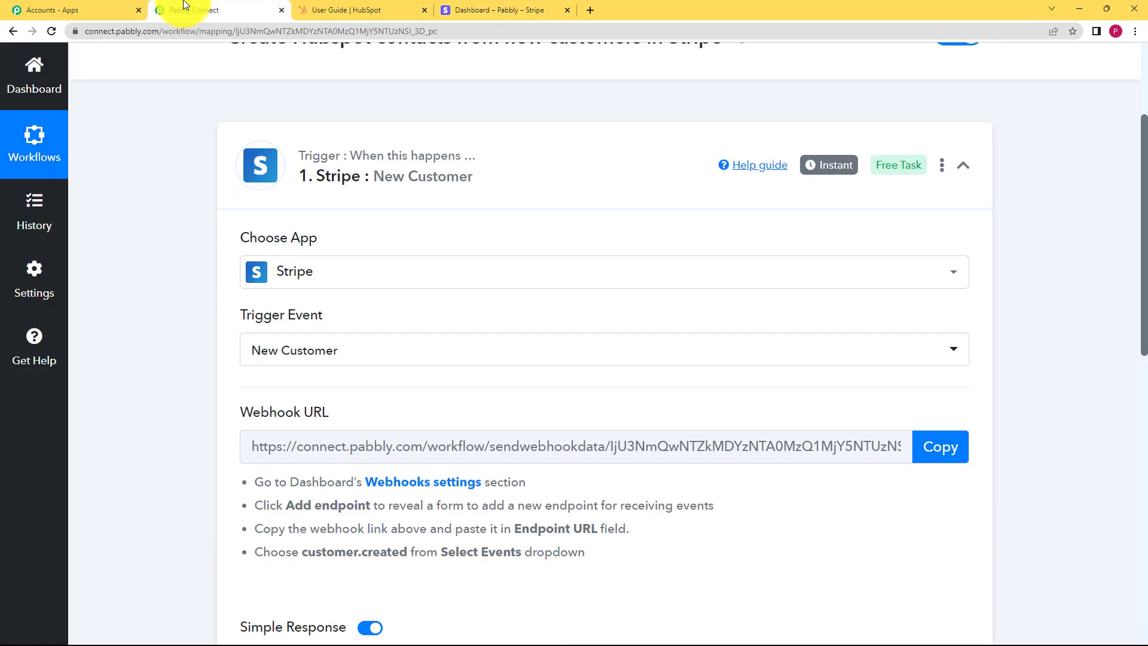
{"action": "left_click", "coordinate": [939, 445]}
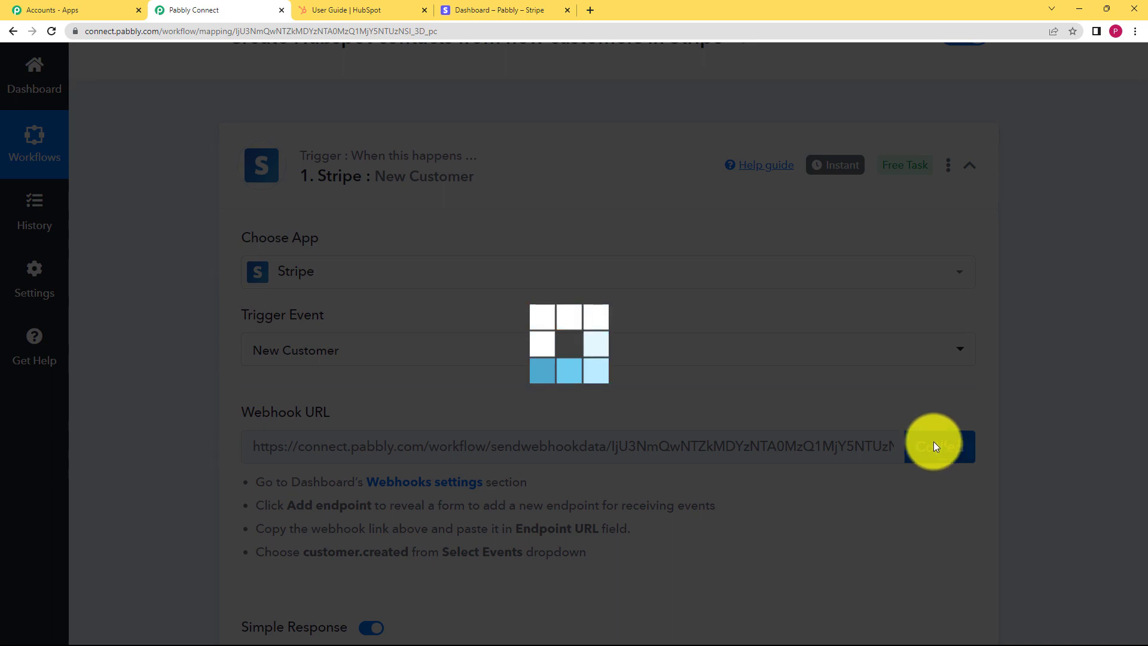
{"action": "left_click", "coordinate": [507, 10]}
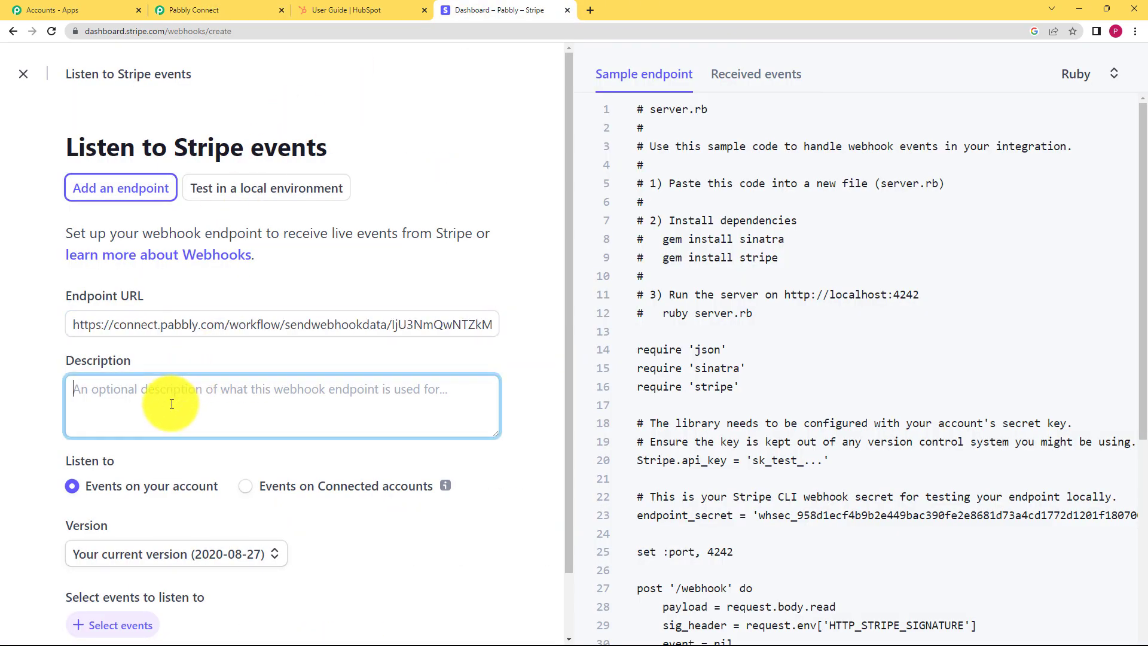
{"action": "scroll", "scroll_direction": "down", "scroll_amount": 3}
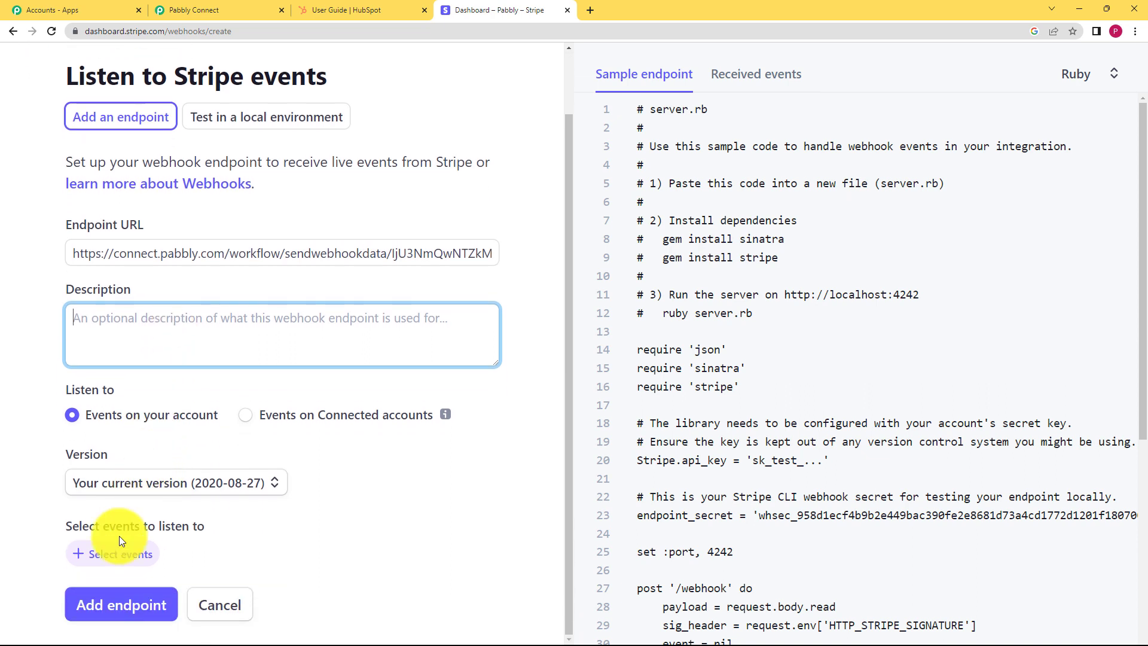
{"action": "left_click", "coordinate": [113, 553]}
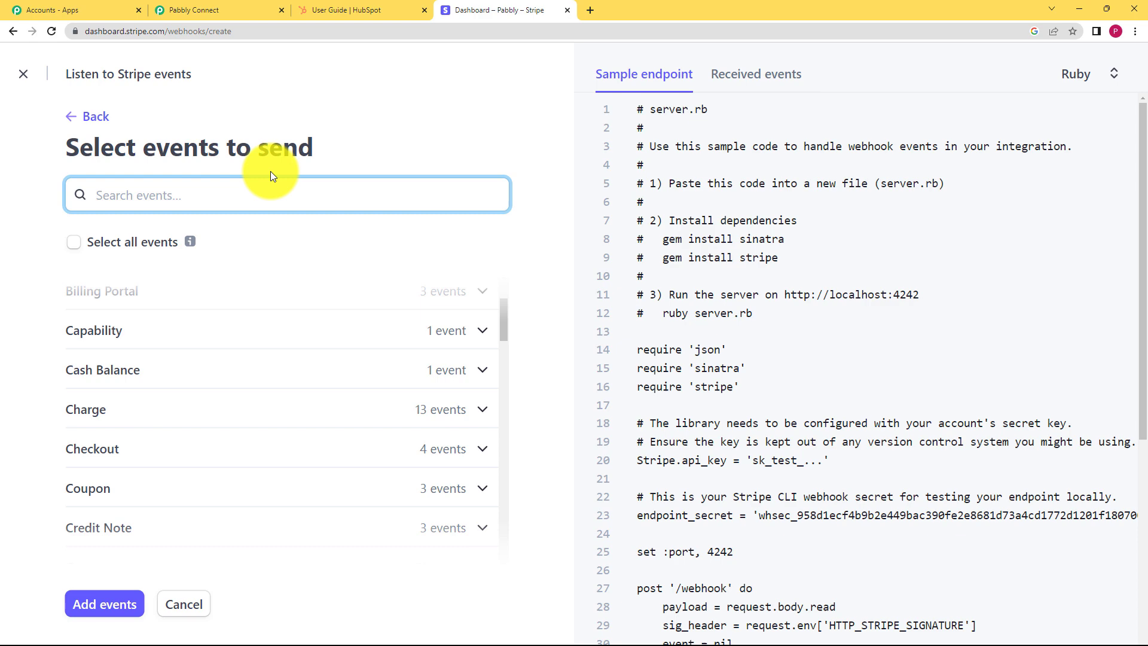
Add the customer.created event and create the Stripe webhook endpoint
{"action": "type", "text": "customer"}
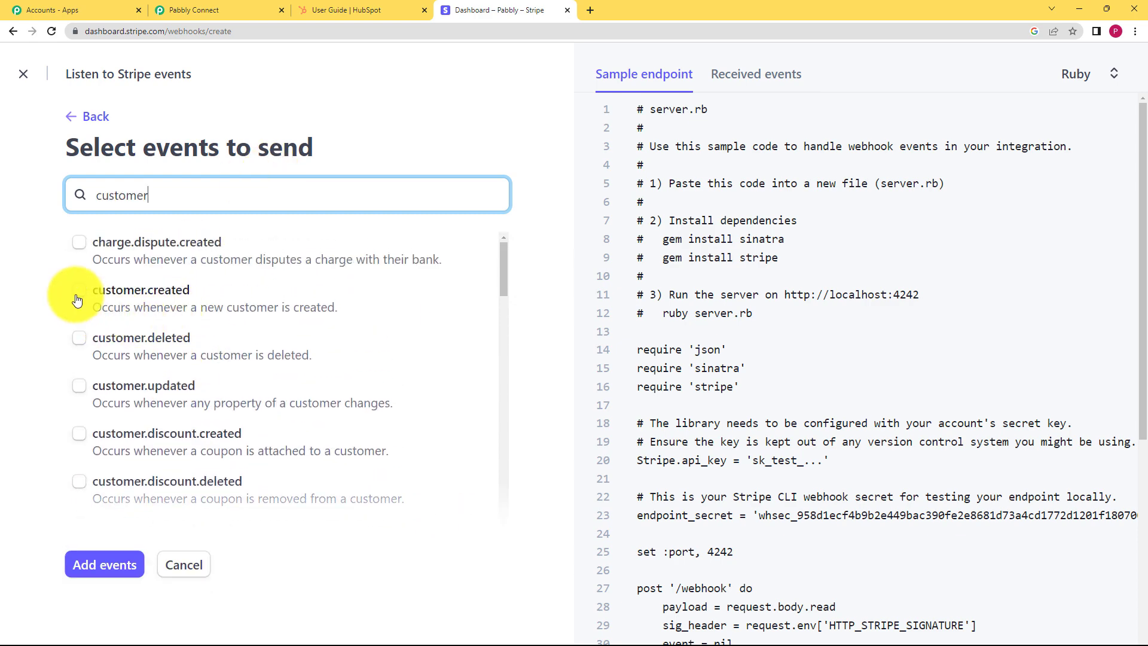
{"action": "left_click", "coordinate": [79, 290]}
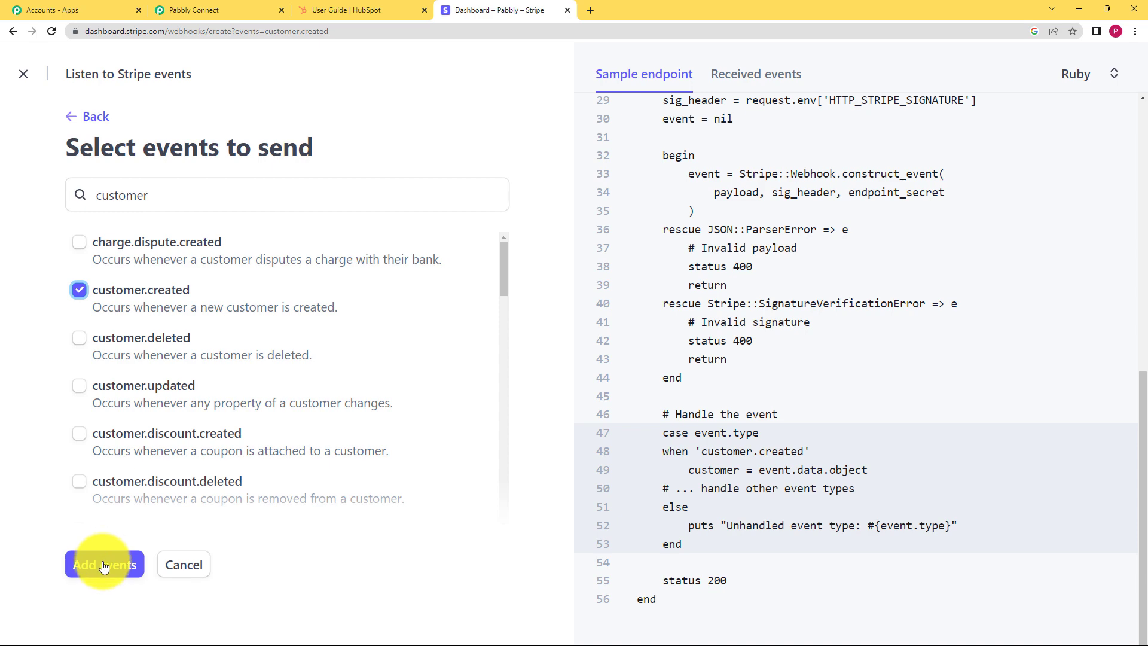
{"action": "left_click", "coordinate": [105, 565]}
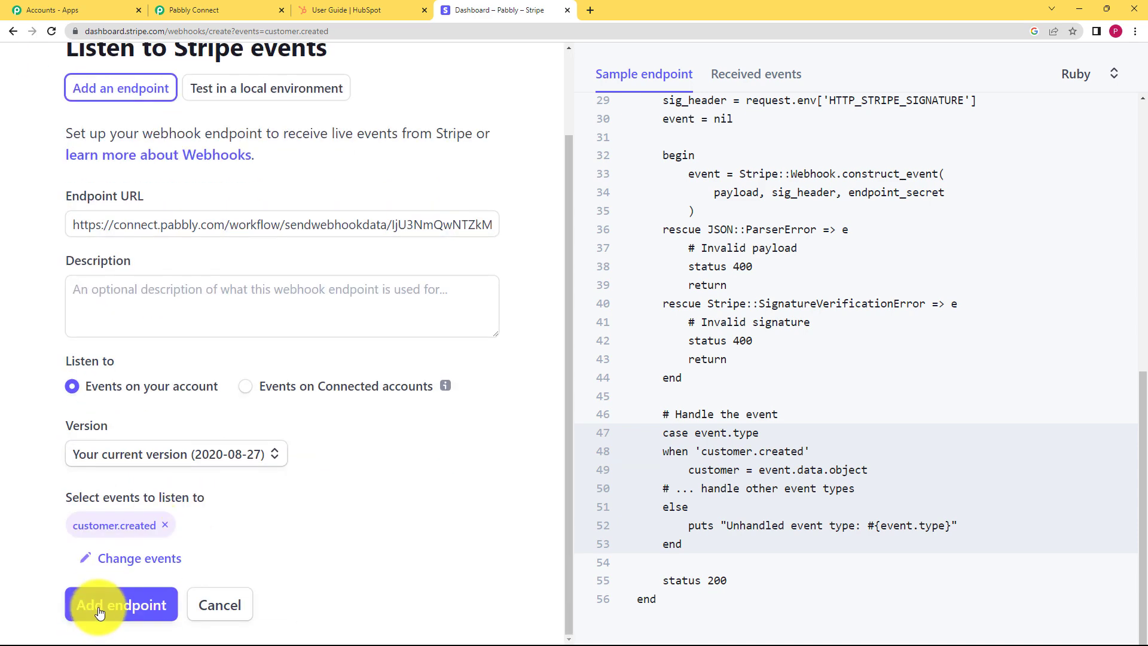
{"action": "left_click", "coordinate": [121, 604]}
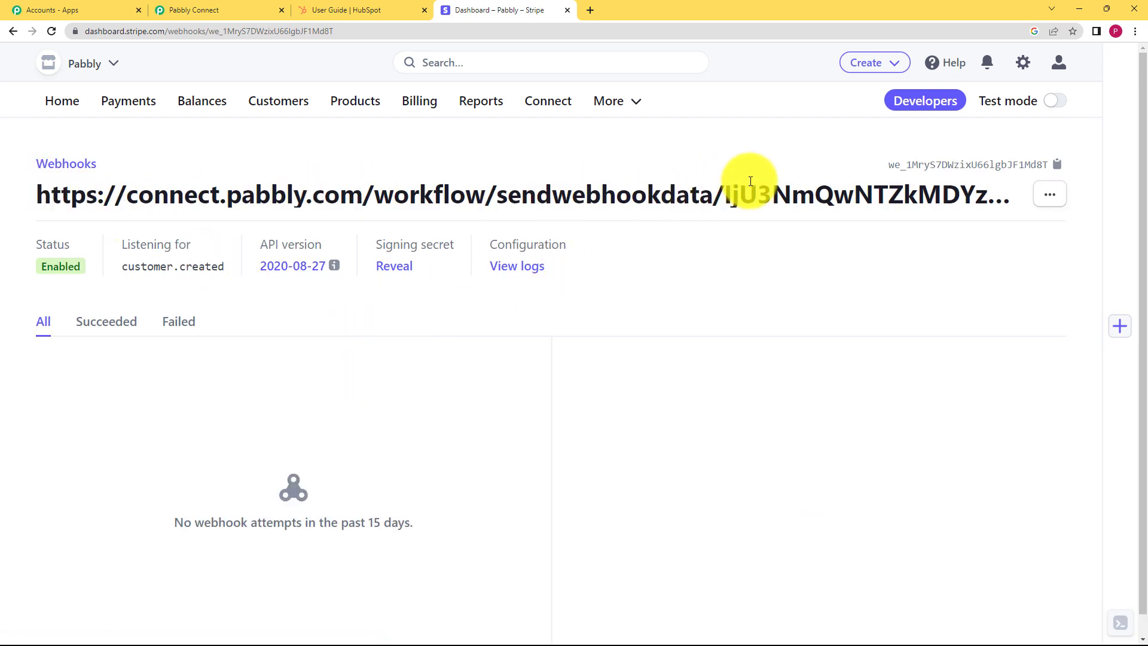
{"action": "mouse_move", "coordinate": [220, 7]}
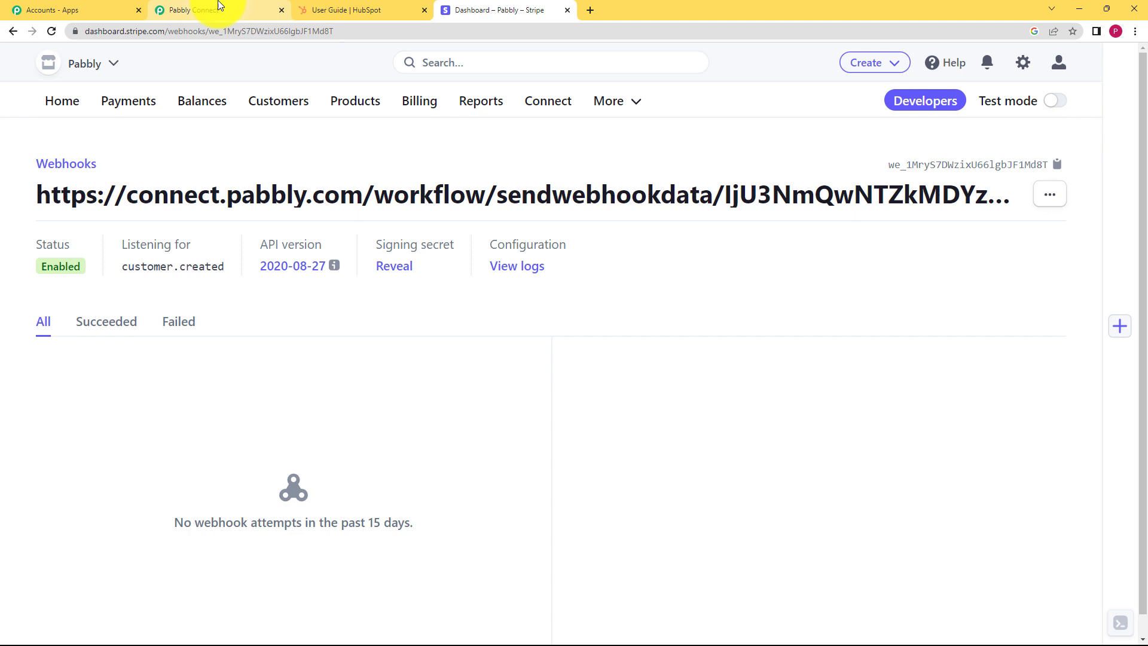
Set Pabbly to capture the webhook response, then return to the Stripe tab
{"action": "left_click", "coordinate": [203, 11]}
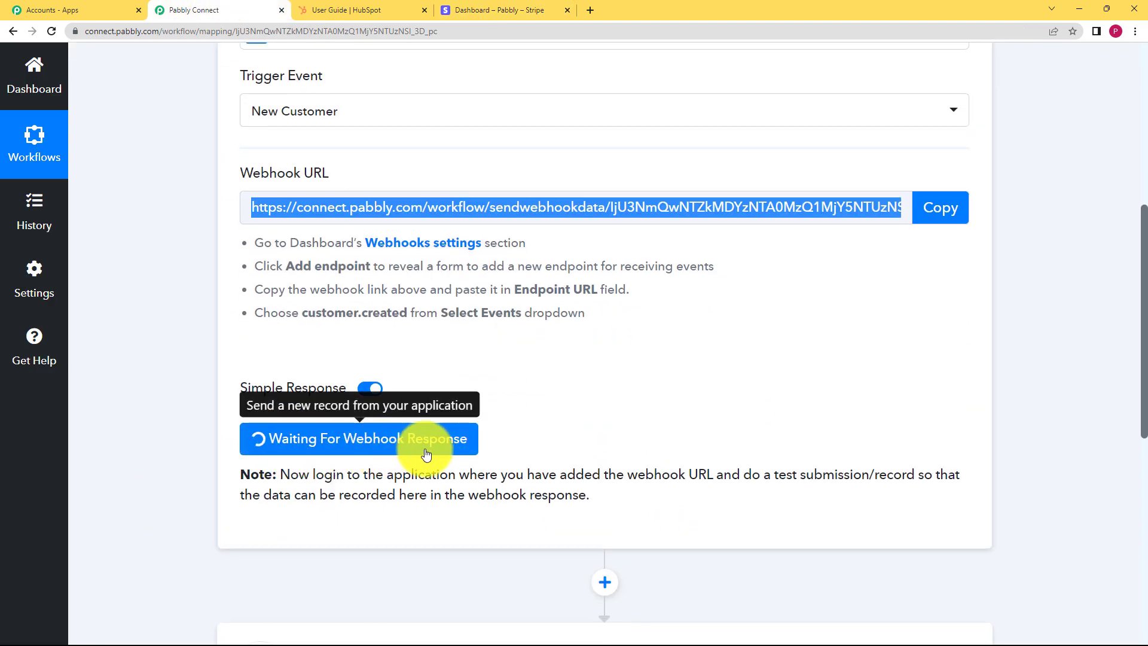
{"action": "mouse_move", "coordinate": [485, 457]}
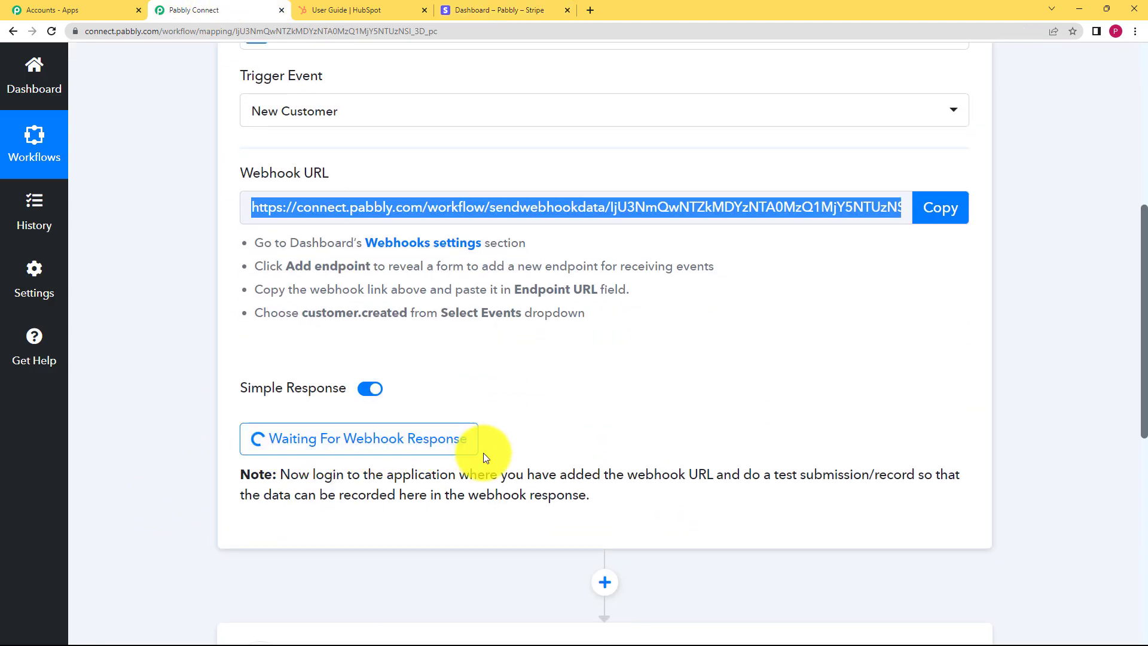
{"action": "mouse_move", "coordinate": [356, 452]}
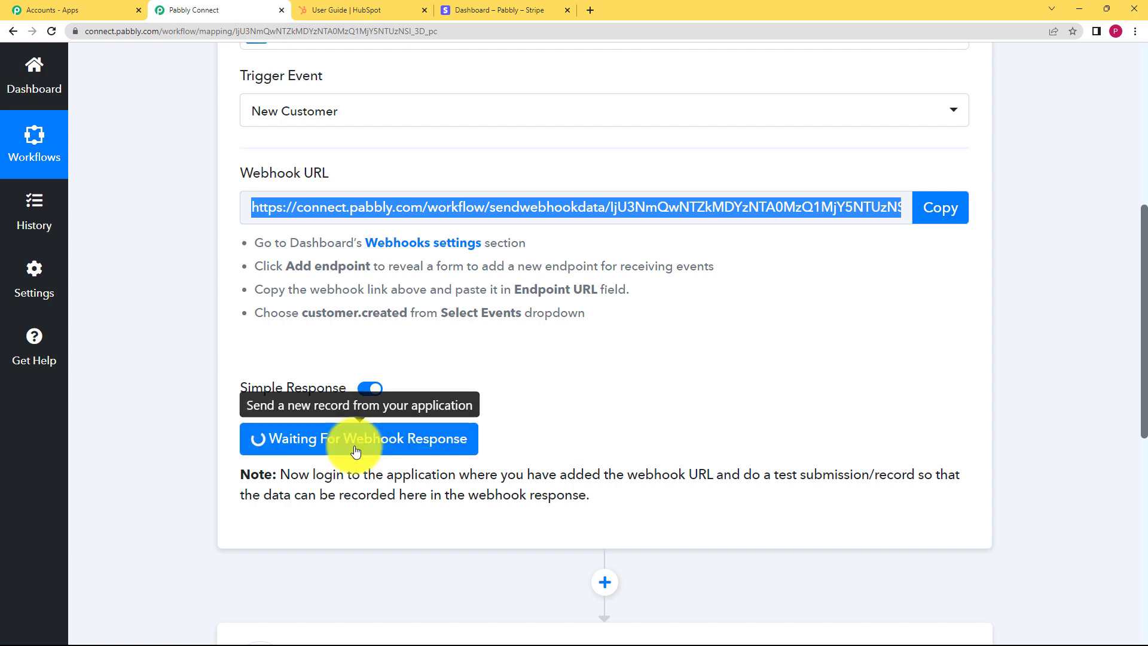
{"action": "left_click", "coordinate": [503, 11]}
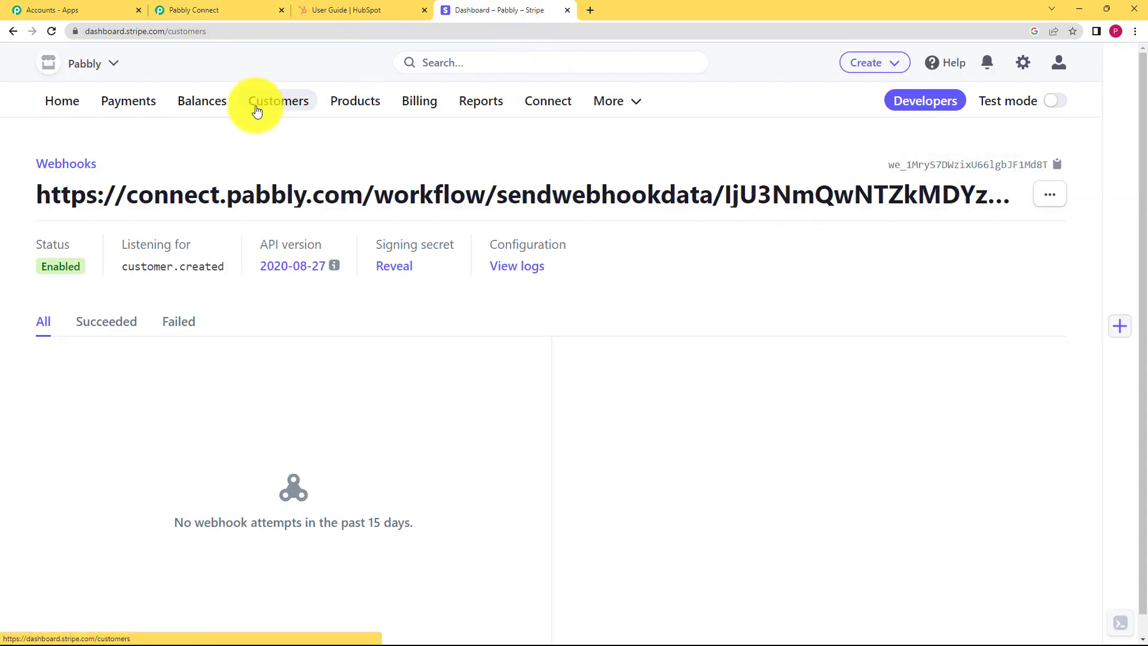
{"action": "left_click", "coordinate": [278, 100]}
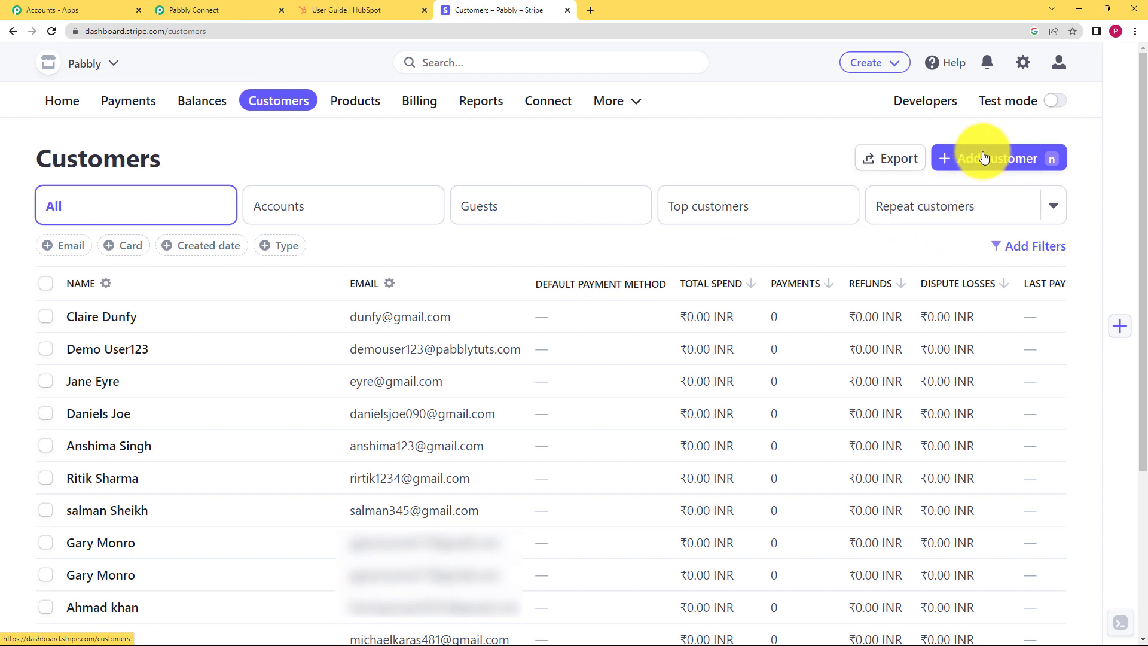
{"action": "left_click", "coordinate": [997, 157]}
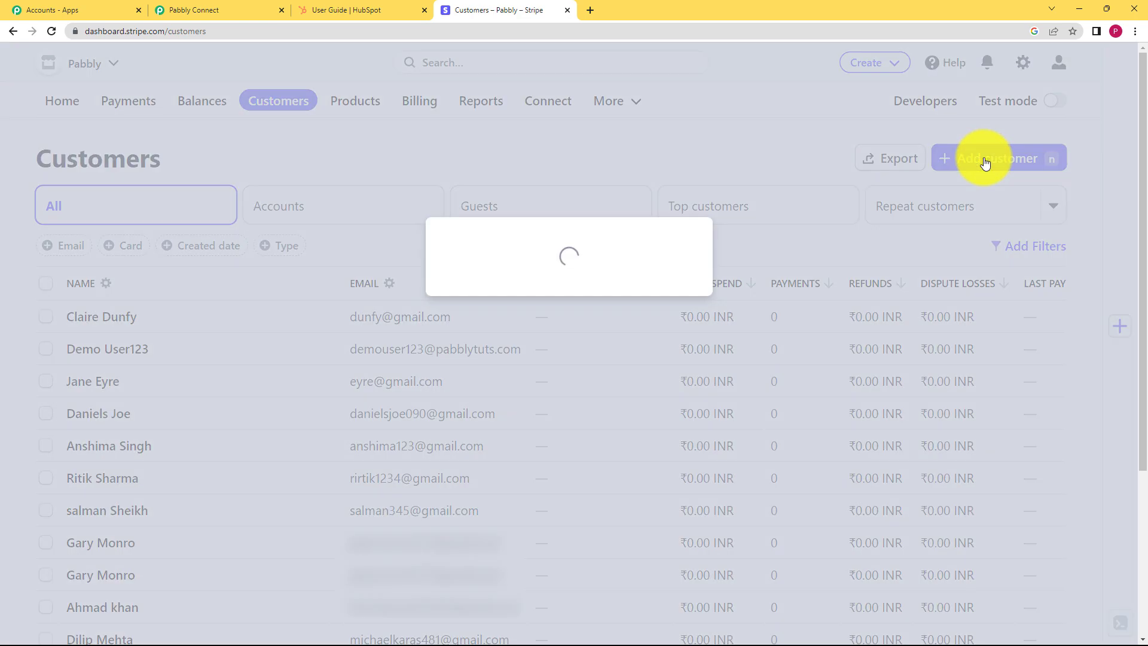
{"action": "left_click", "coordinate": [998, 158]}
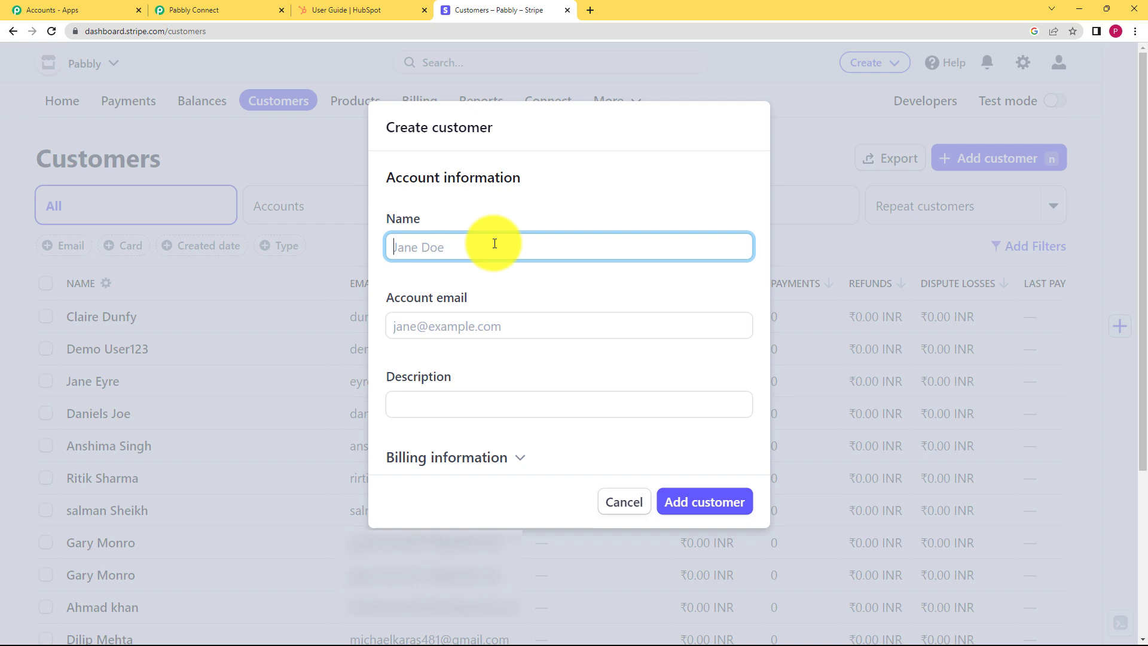
{"action": "left_click", "coordinate": [568, 325]}
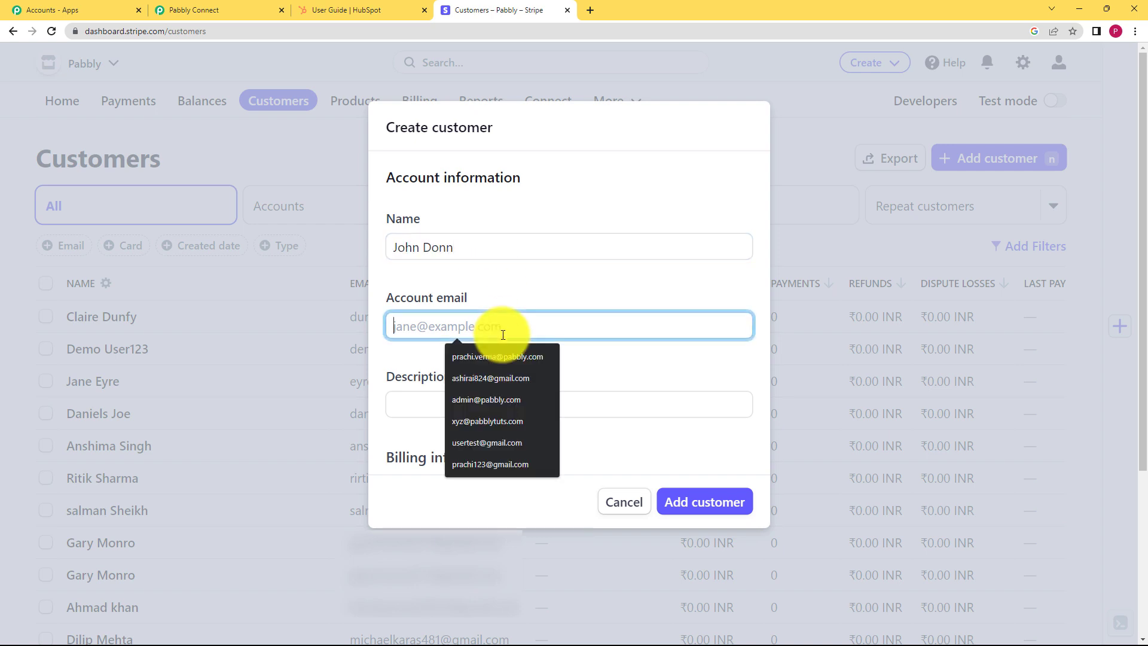
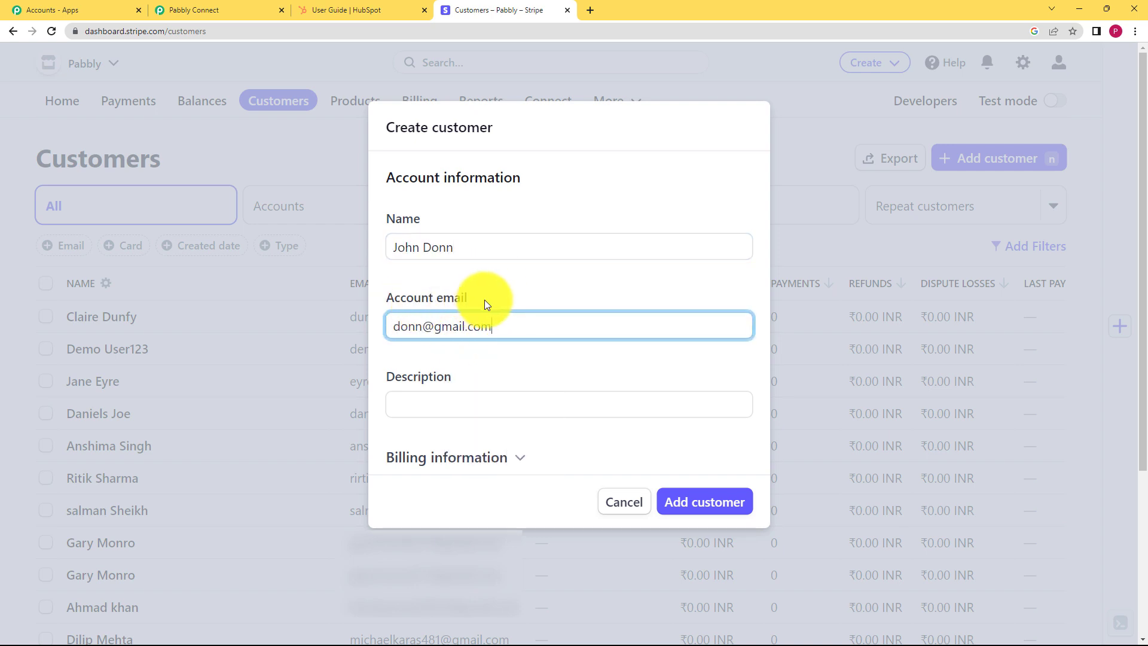
{"action": "left_click", "coordinate": [568, 404]}
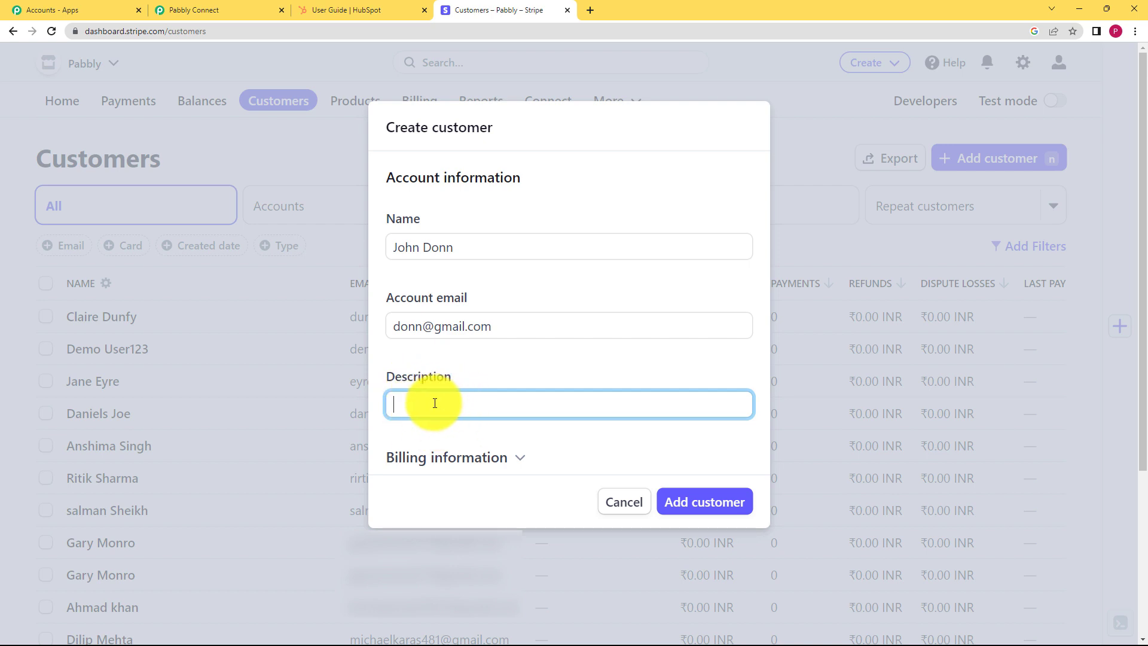
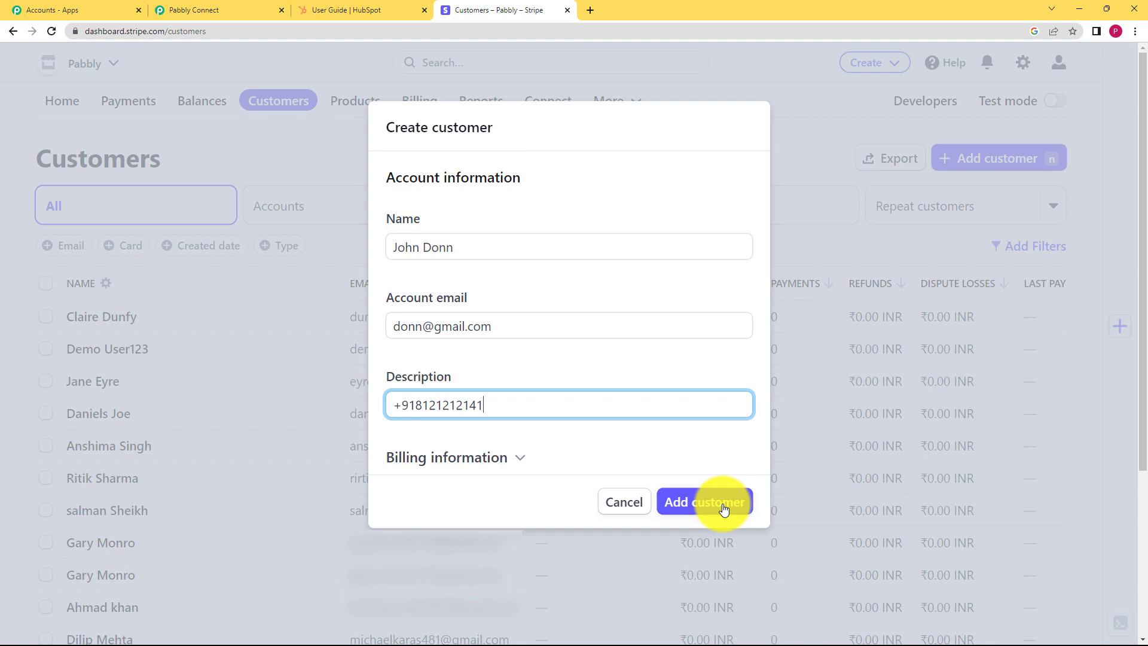
{"action": "left_click", "coordinate": [706, 502]}
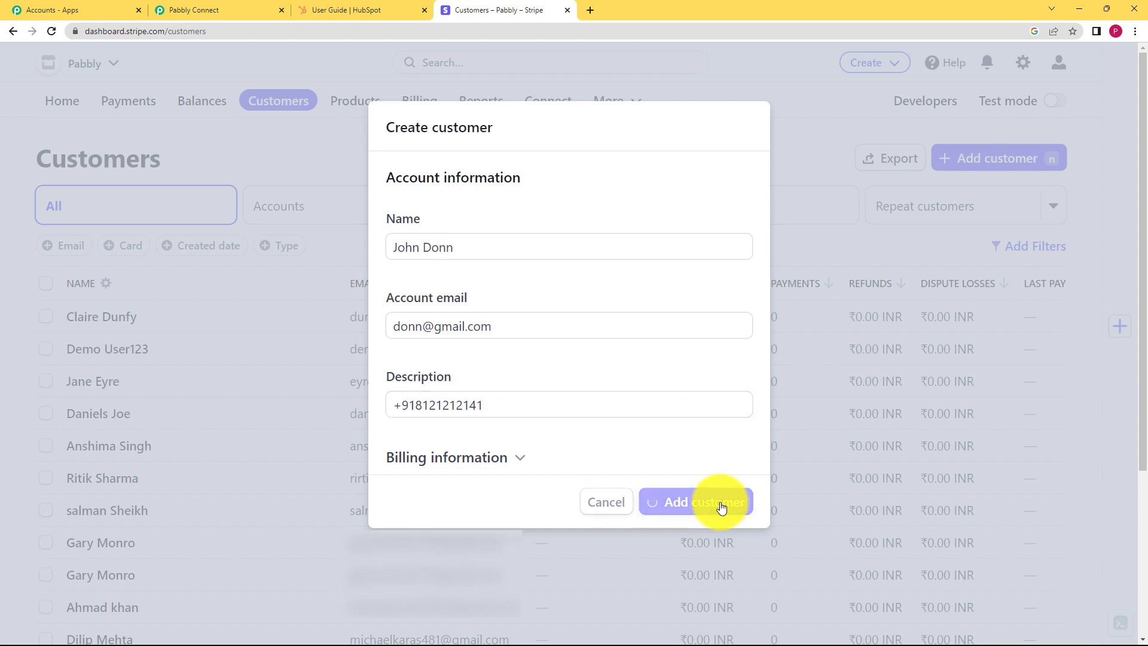
{"action": "left_click", "coordinate": [701, 501]}
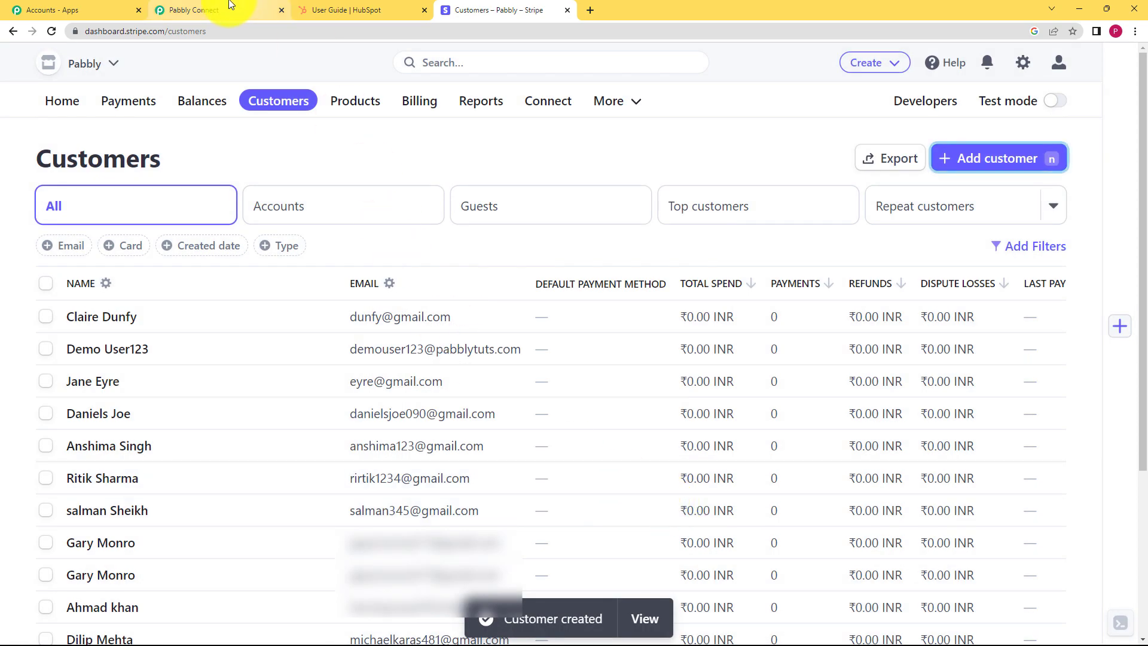
{"action": "left_click", "coordinate": [191, 9]}
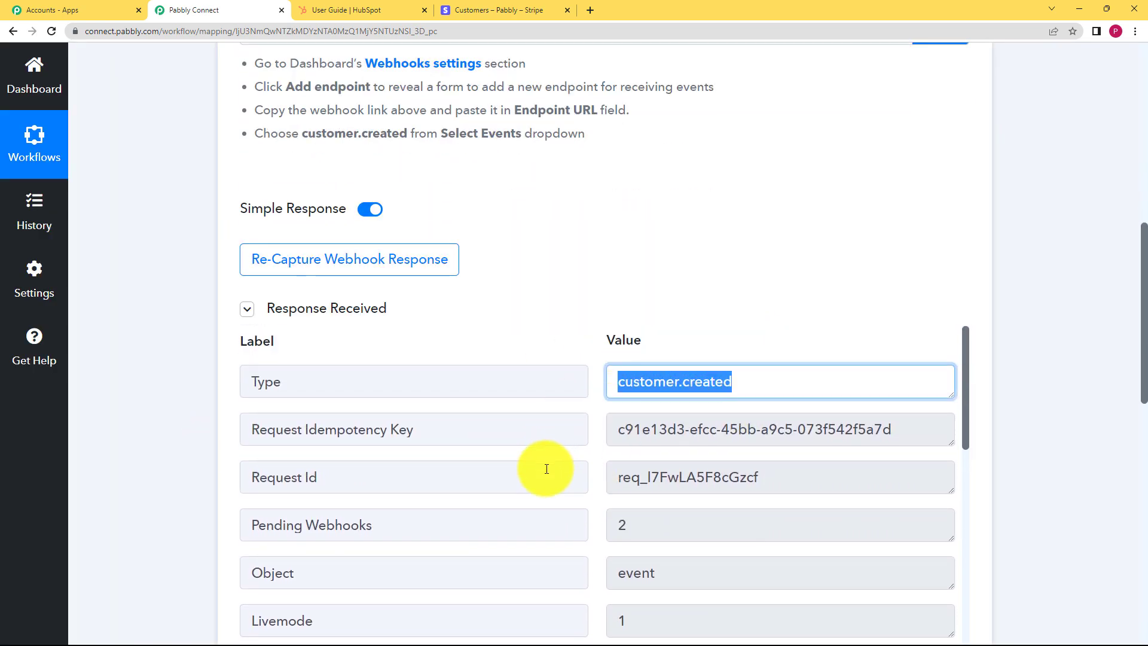
{"action": "scroll", "scroll_direction": "down", "scroll_amount": 3}
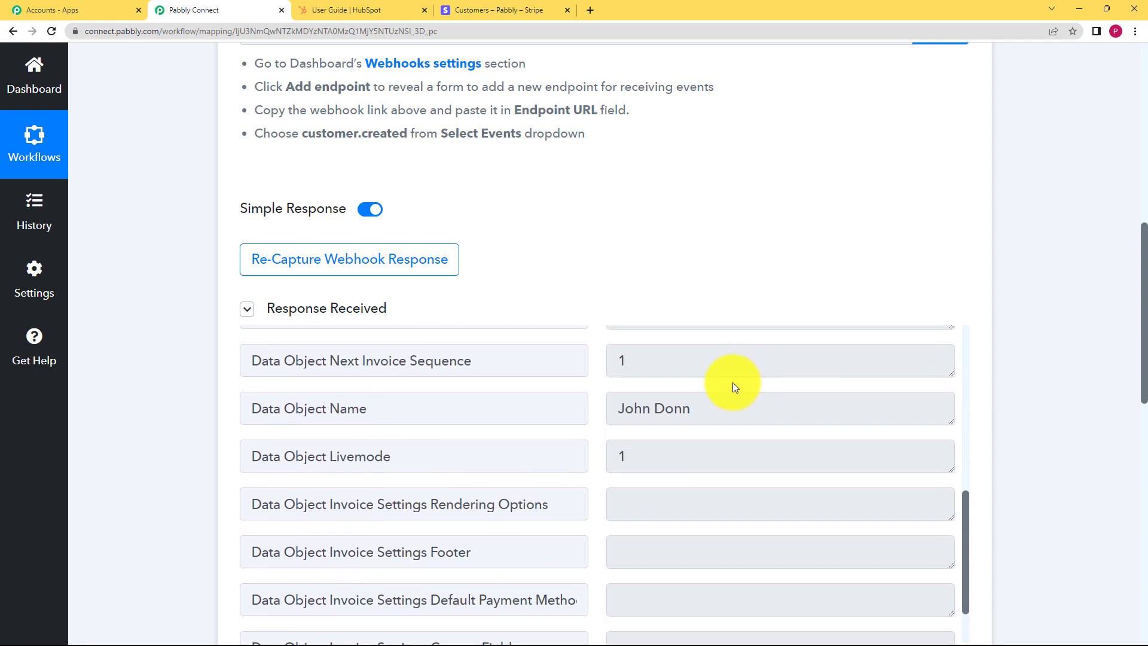
{"action": "scroll", "scroll_direction": "down", "scroll_amount": 3}
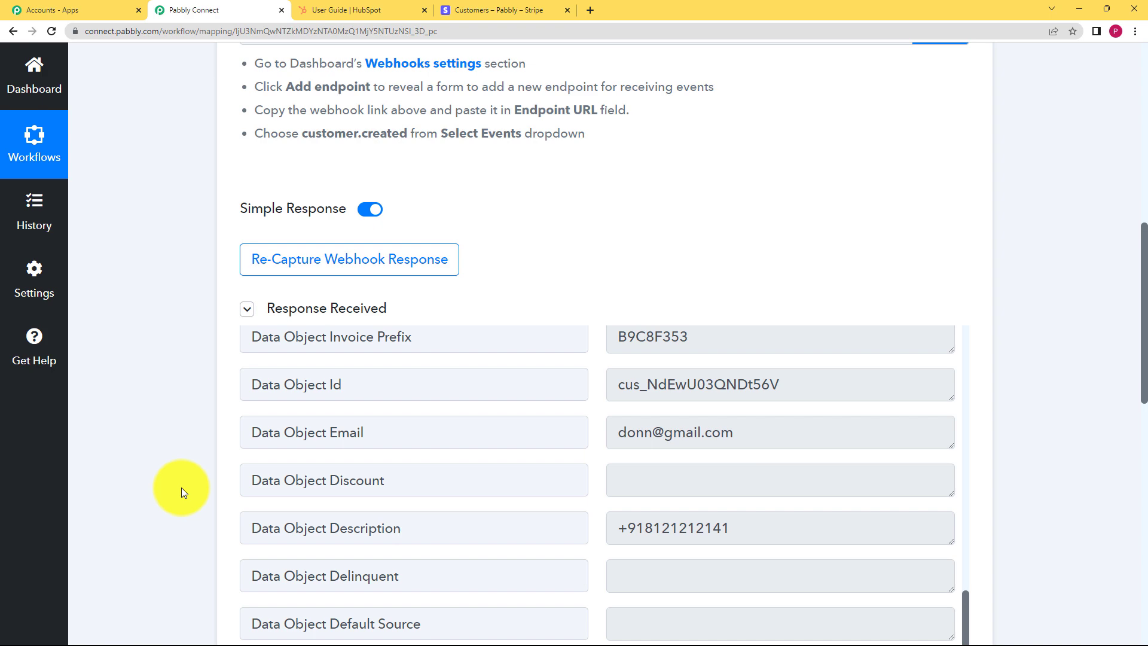
{"action": "scroll", "scroll_direction": "down", "scroll_amount": 3}
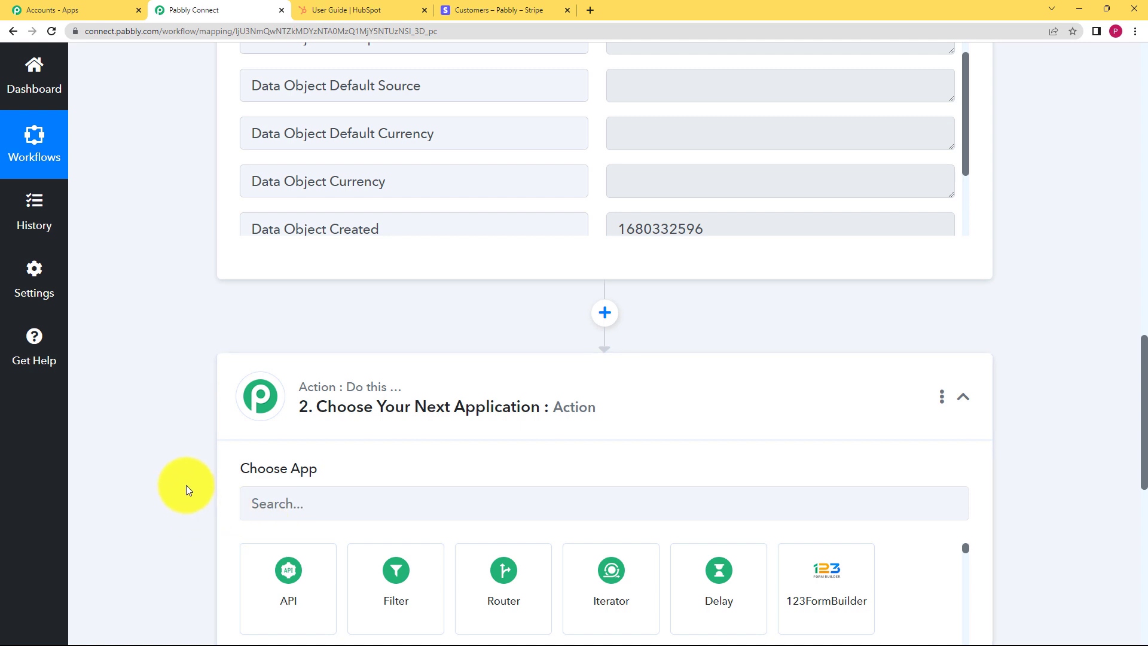
{"action": "mouse_move", "coordinate": [214, 499]}
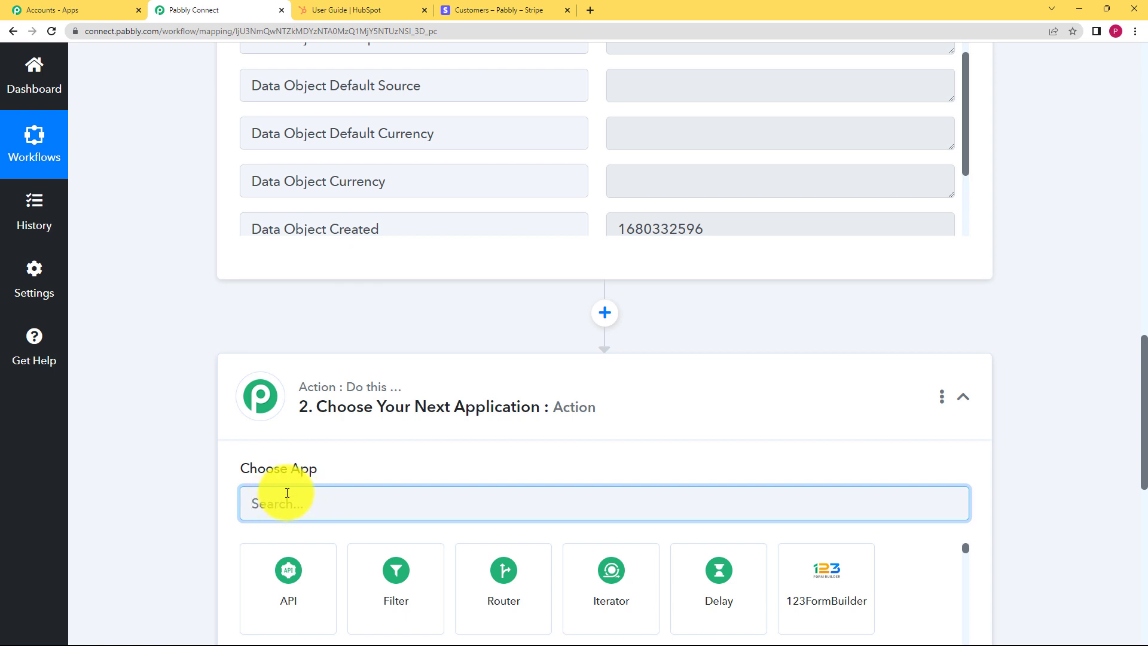
Add Text Formatter by Pabbly with the Split Text action event and connect it
{"action": "type", "text": "text"}
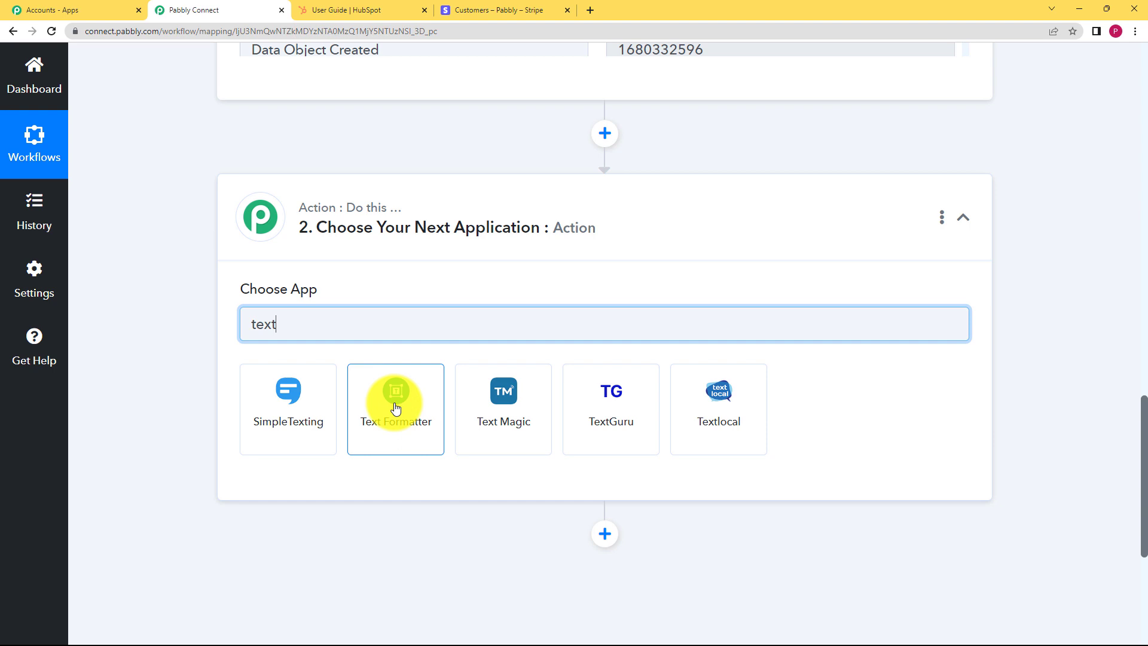
{"action": "left_click", "coordinate": [395, 409]}
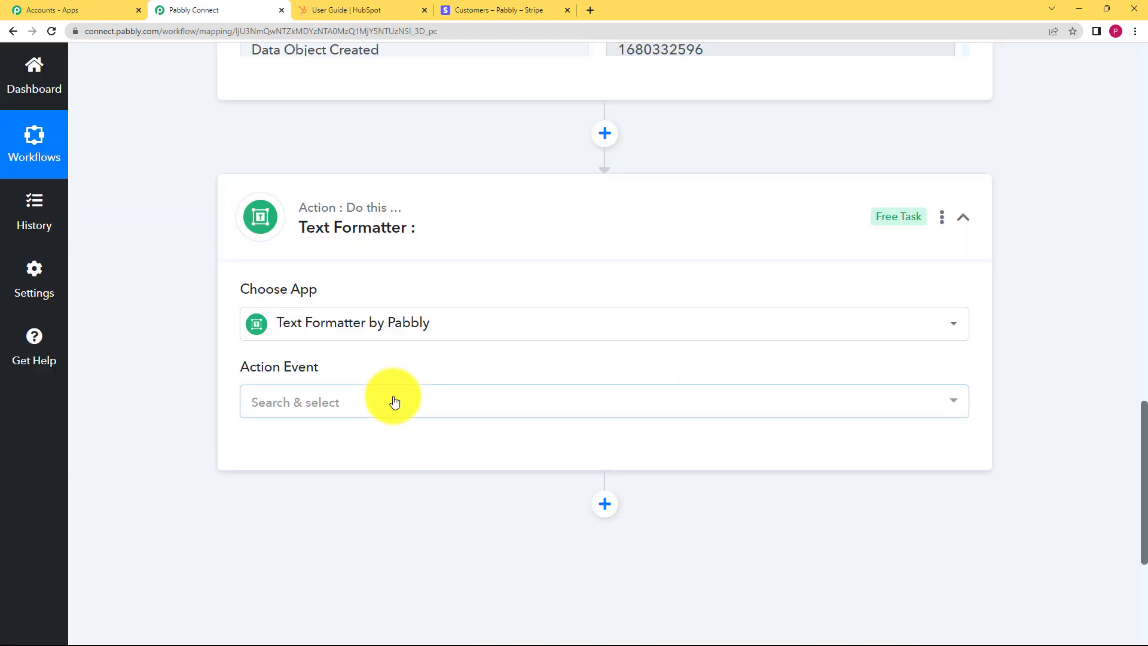
{"action": "left_click", "coordinate": [395, 401]}
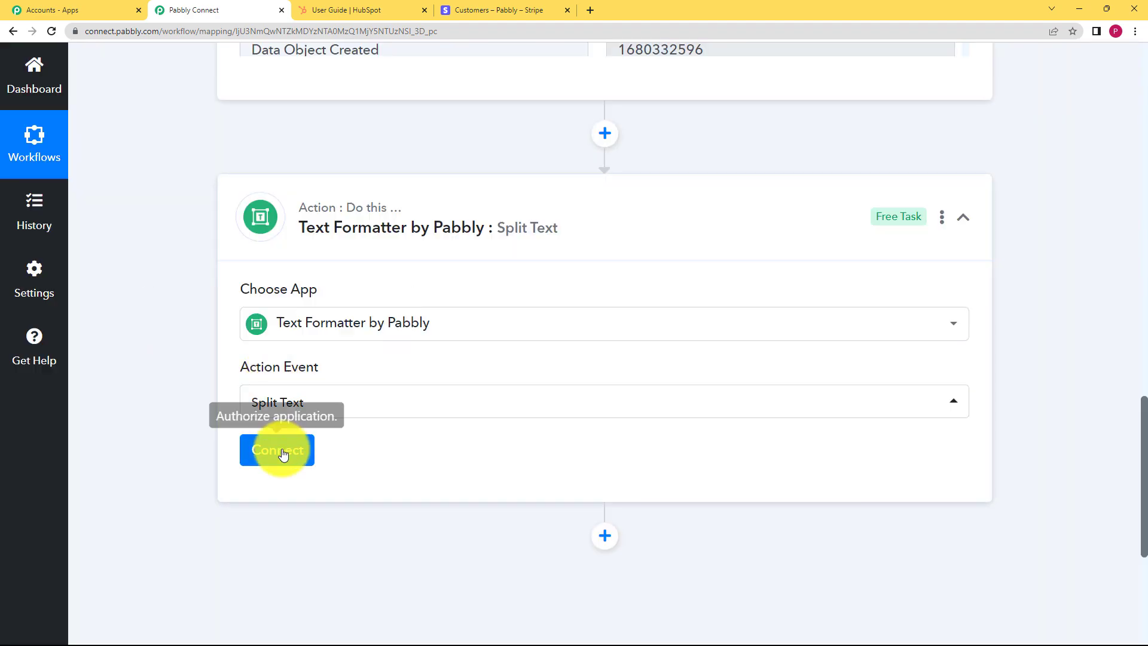
{"action": "left_click", "coordinate": [277, 449]}
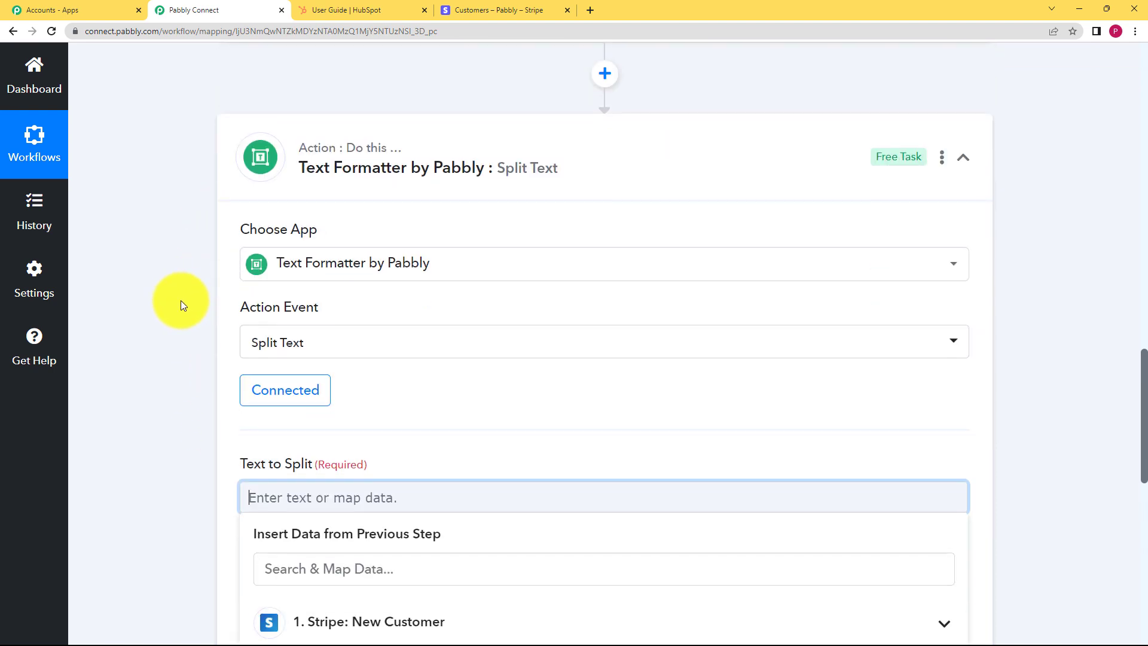
Split the Stripe customer name on {{space}}, return All segments, and send a test
{"action": "scroll", "scroll_direction": "down", "scroll_amount": 3}
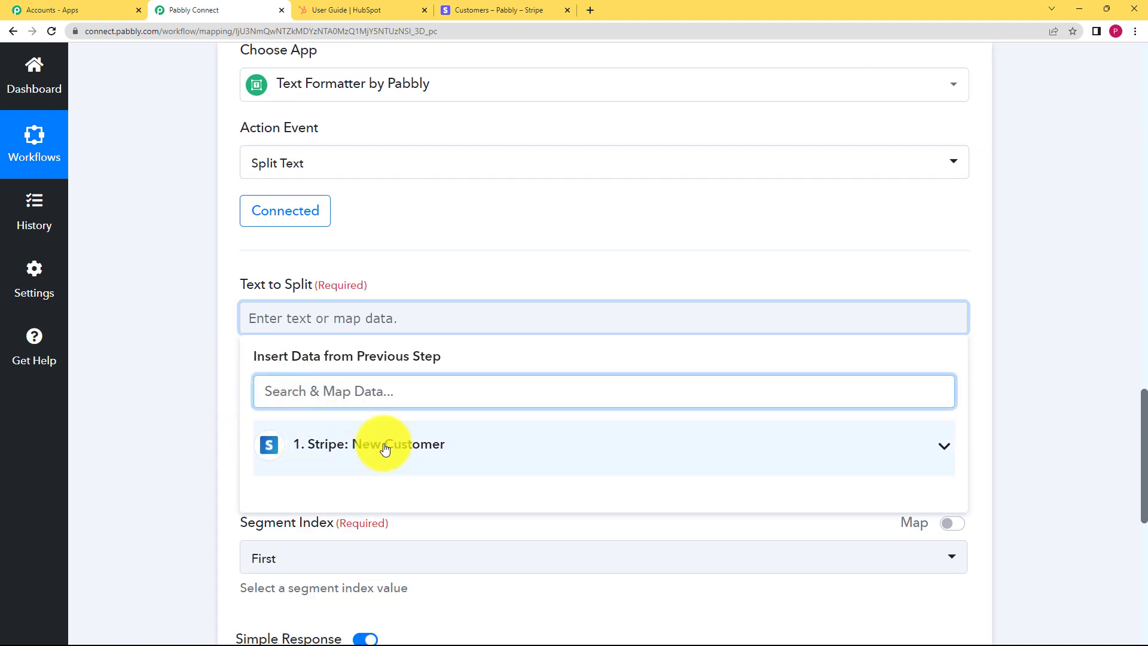
{"action": "left_click", "coordinate": [386, 445]}
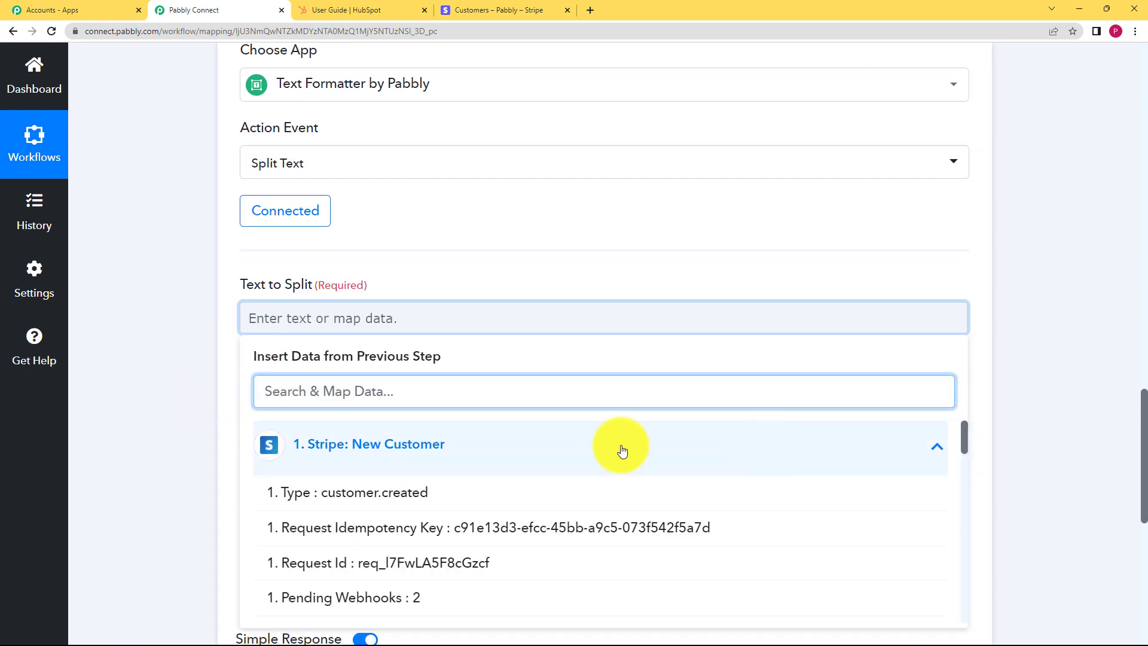
{"action": "scroll", "scroll_direction": "down", "scroll_amount": 3}
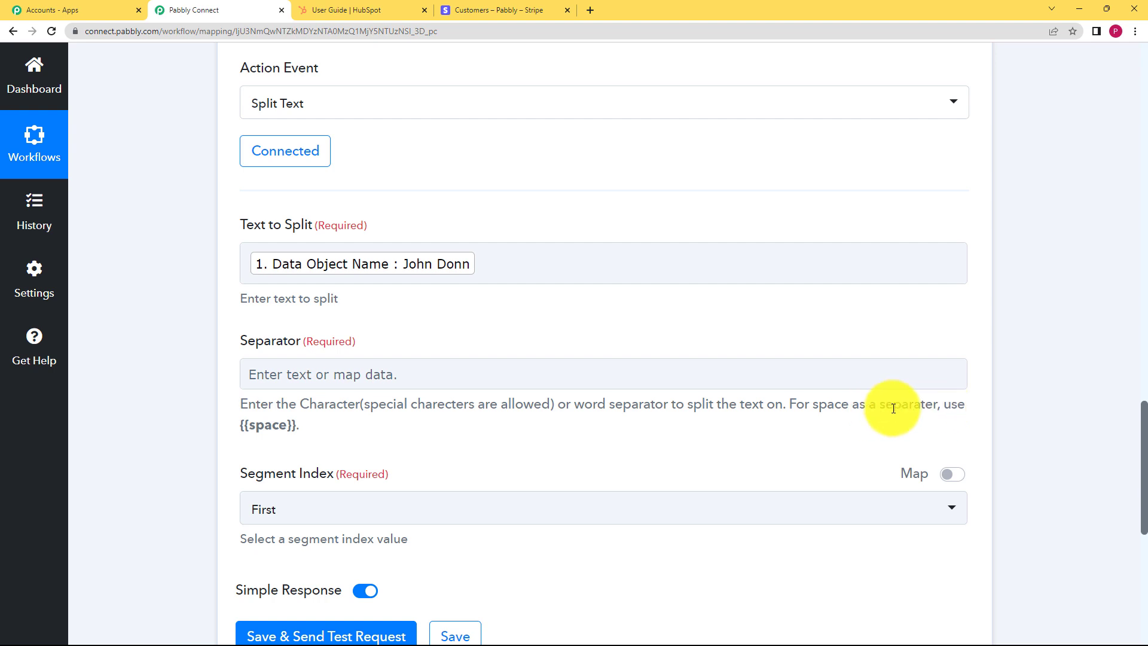
{"action": "double_click", "coordinate": [266, 425]}
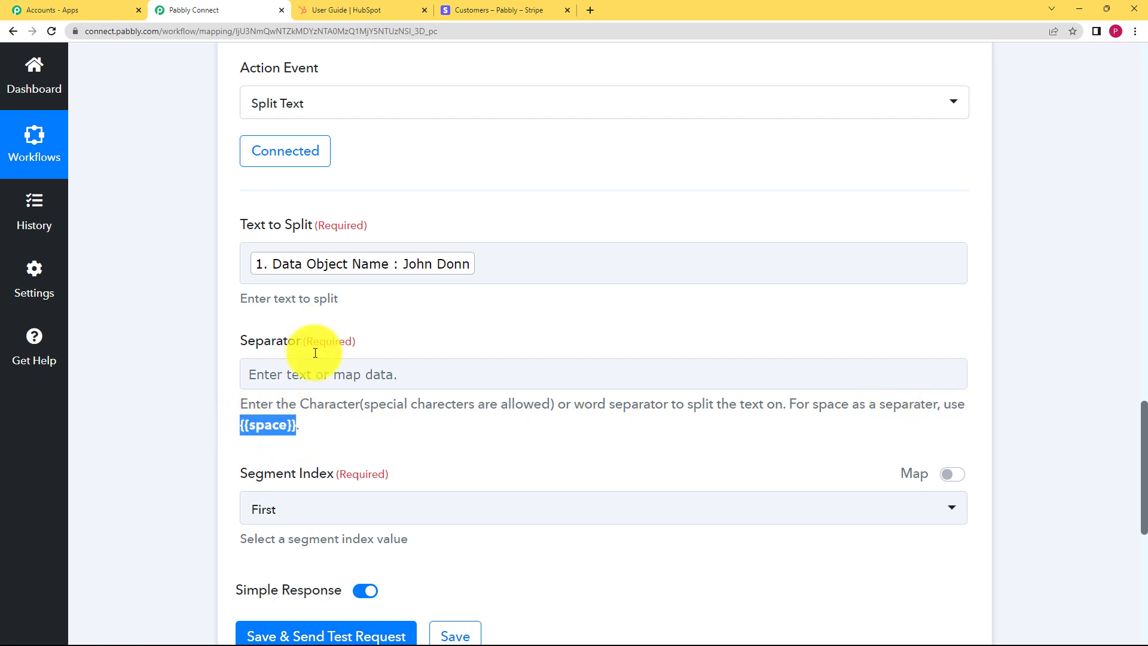
{"action": "type", "text": "{{space}}"}
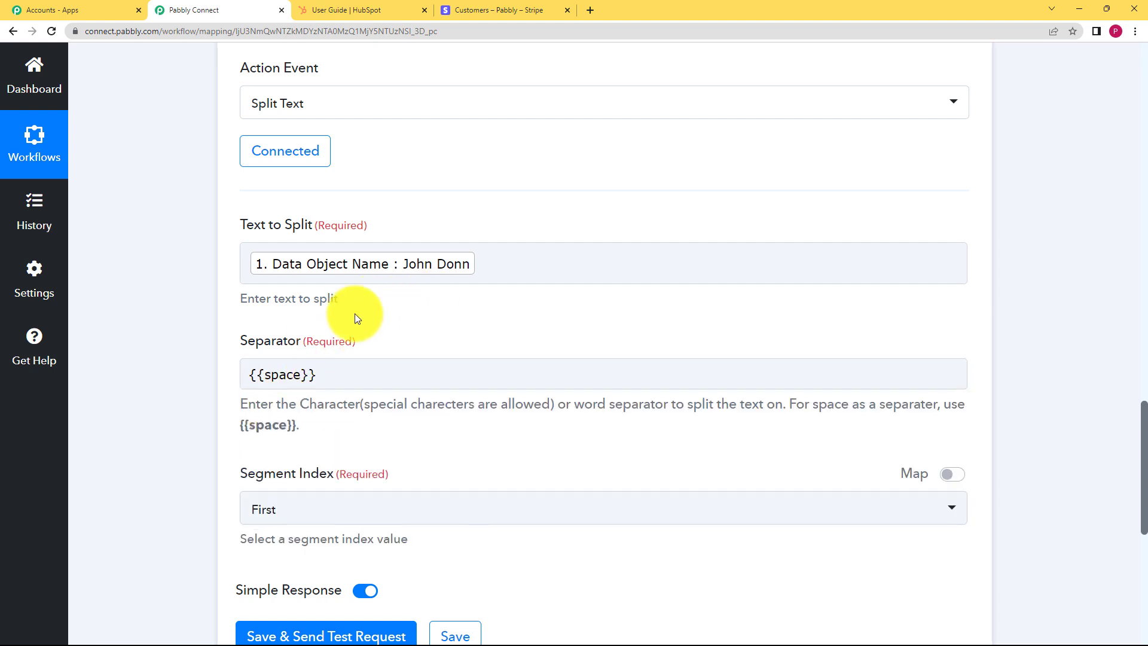
{"action": "left_click", "coordinate": [435, 264]}
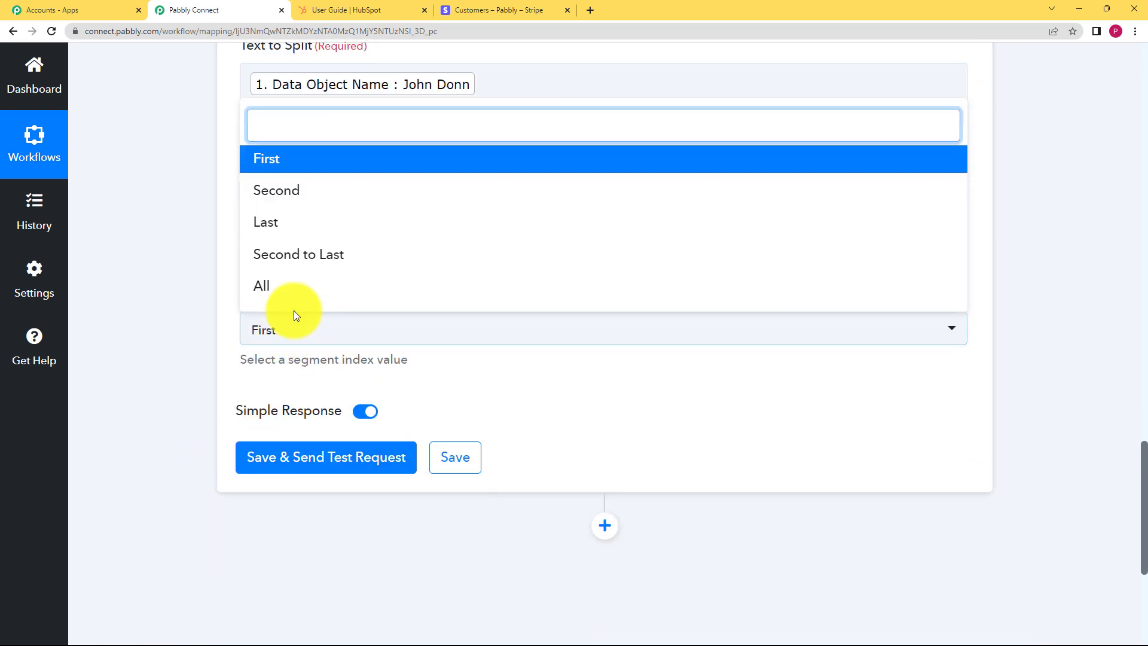
{"action": "left_click", "coordinate": [261, 285]}
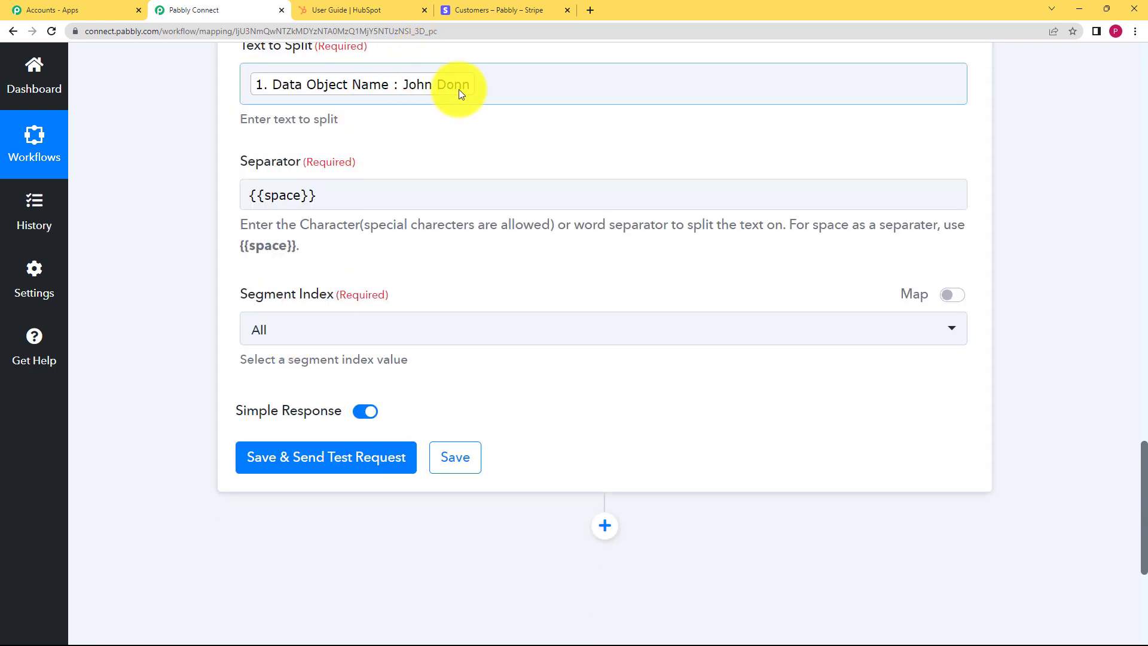
{"action": "left_click", "coordinate": [308, 457]}
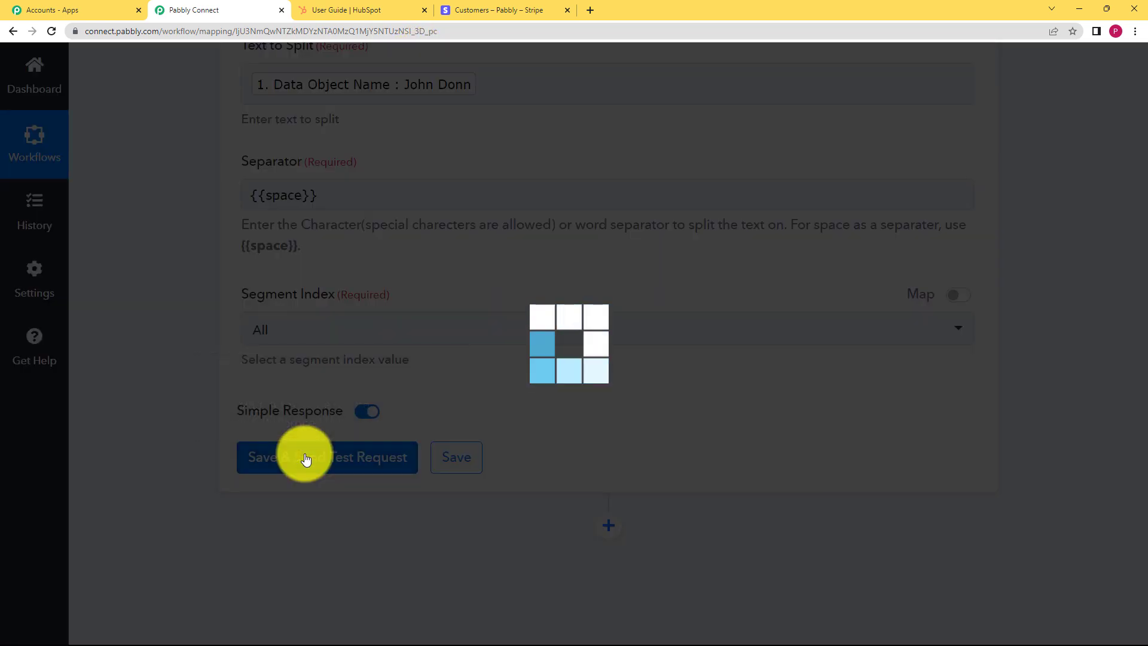
Confirm the split returned John and Donn, then add a new action step
{"action": "left_click", "coordinate": [306, 457]}
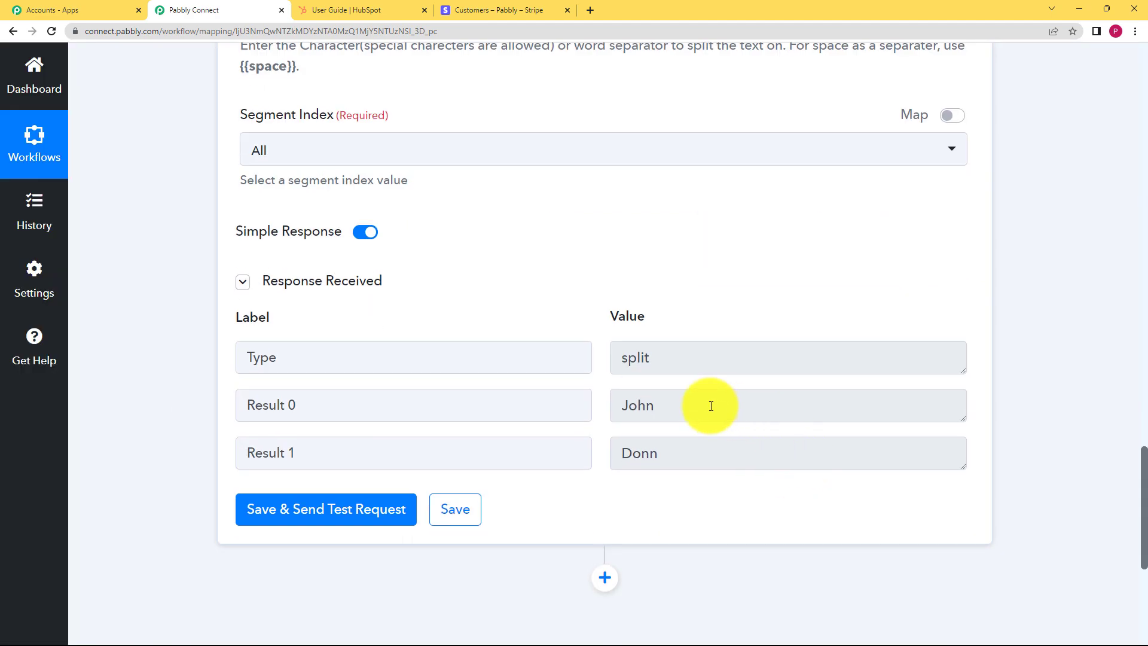
{"action": "left_click", "coordinate": [455, 508]}
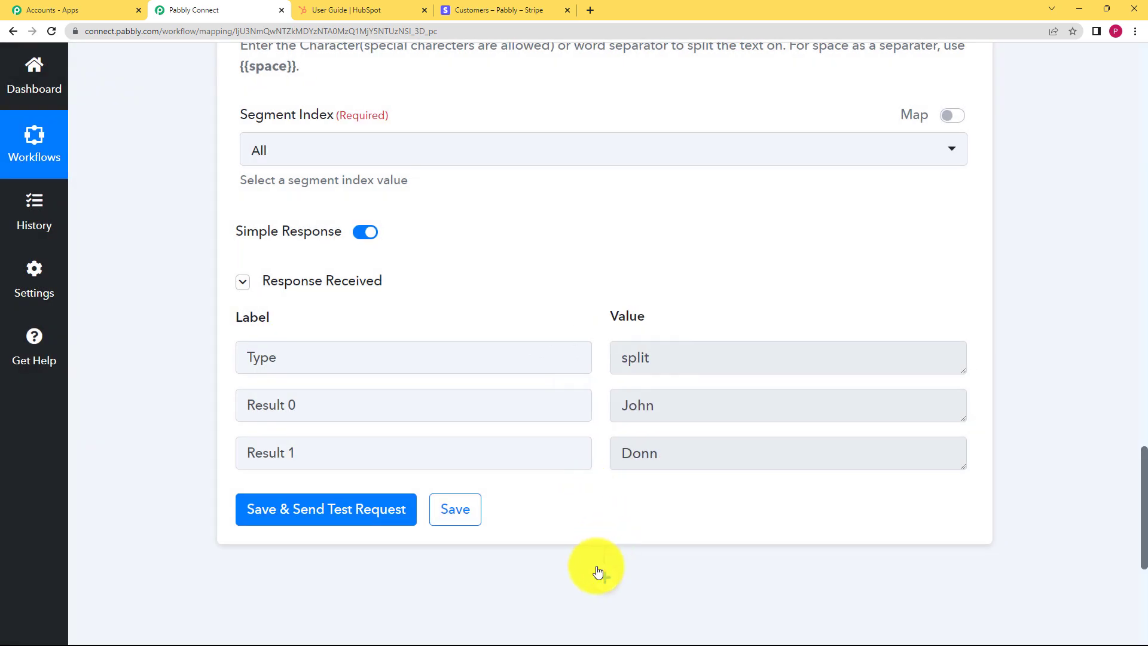
{"action": "scroll", "scroll_direction": "down", "scroll_amount": 3}
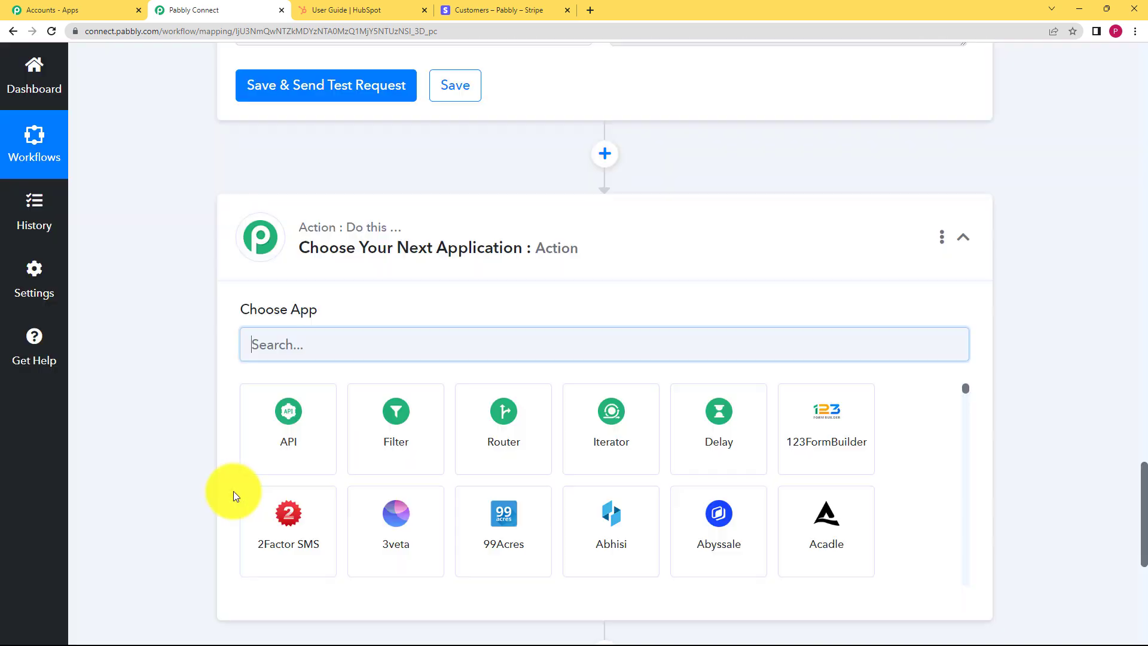
Add a HubSpot CRM action set to Create a Contact and connect it
{"action": "type", "text": "hubs"}
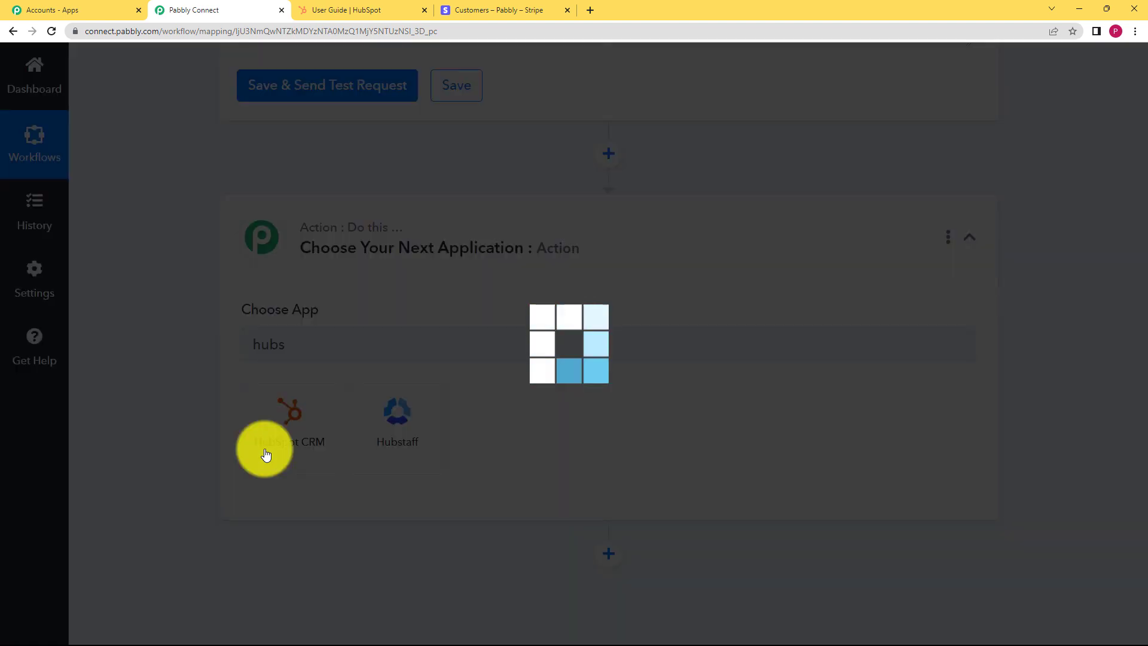
{"action": "left_click", "coordinate": [290, 425]}
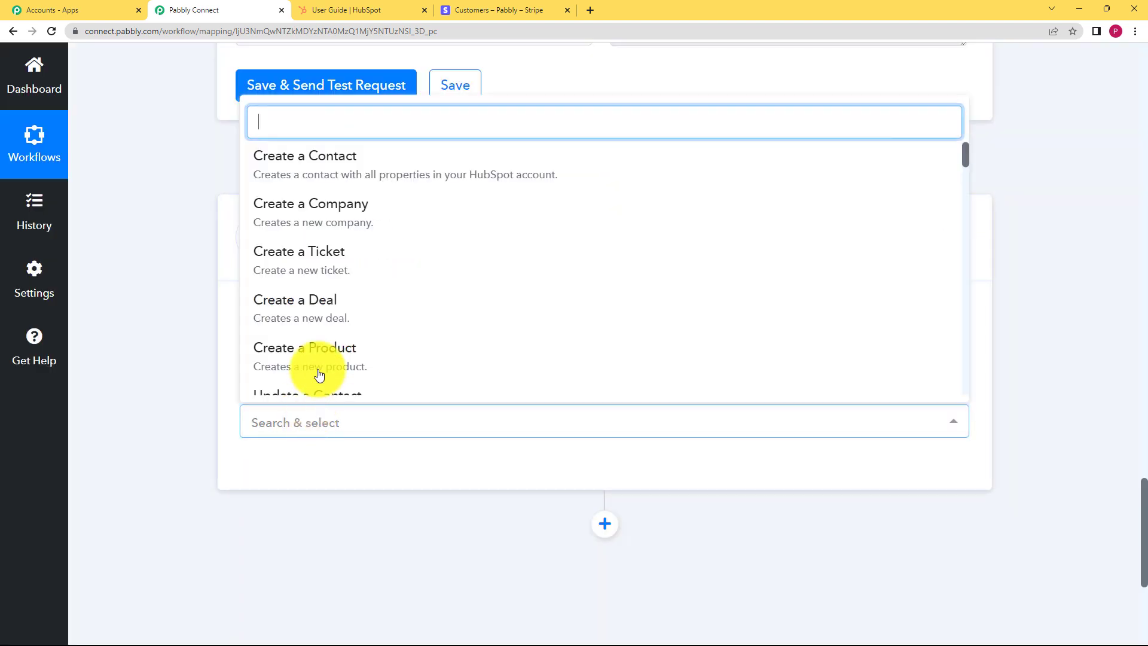
{"action": "left_click", "coordinate": [305, 156]}
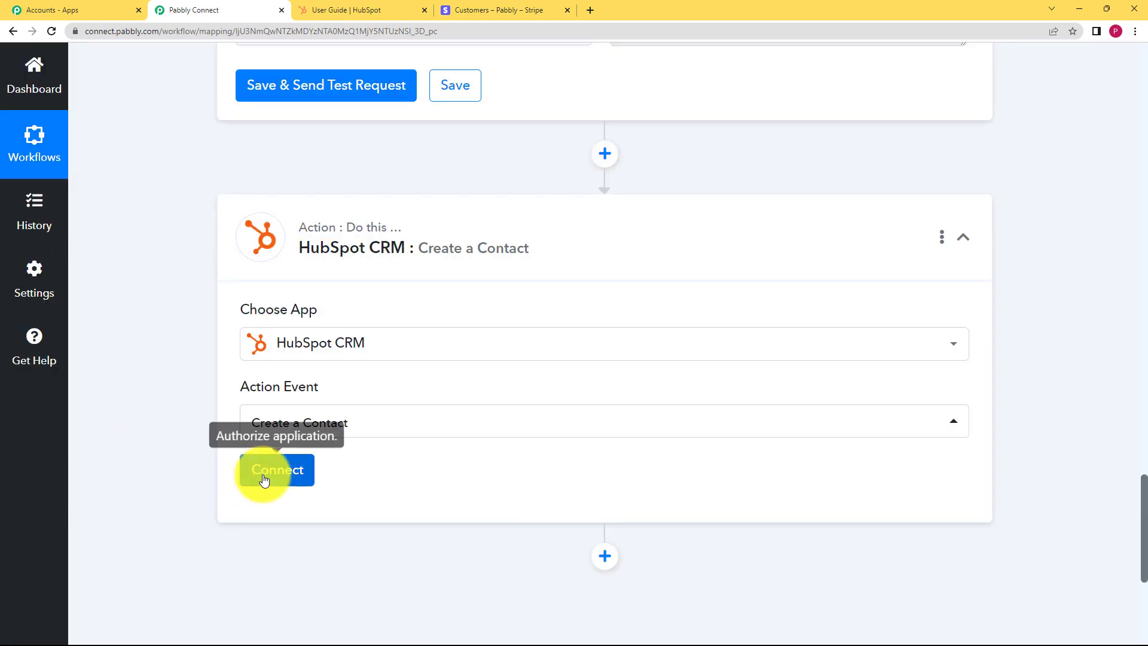
{"action": "left_click", "coordinate": [278, 469]}
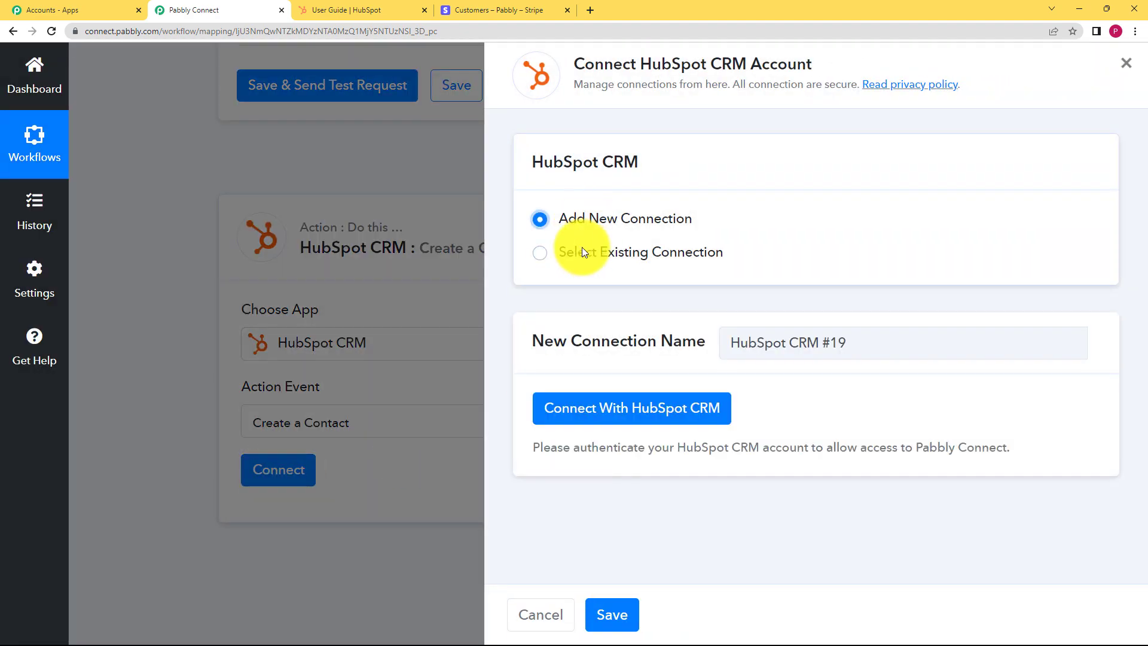
Authorize the HubSpot CRM connection using the pabbly HubSpot account
{"action": "left_click", "coordinate": [631, 407]}
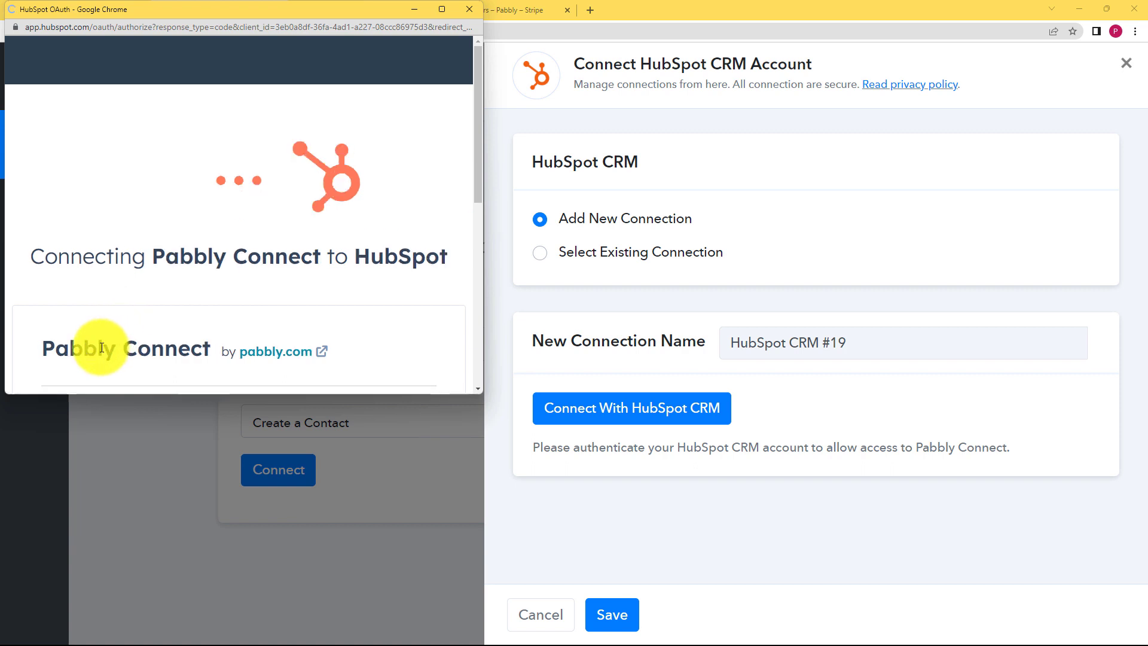
{"action": "scroll", "scroll_direction": "down", "scroll_amount": 3}
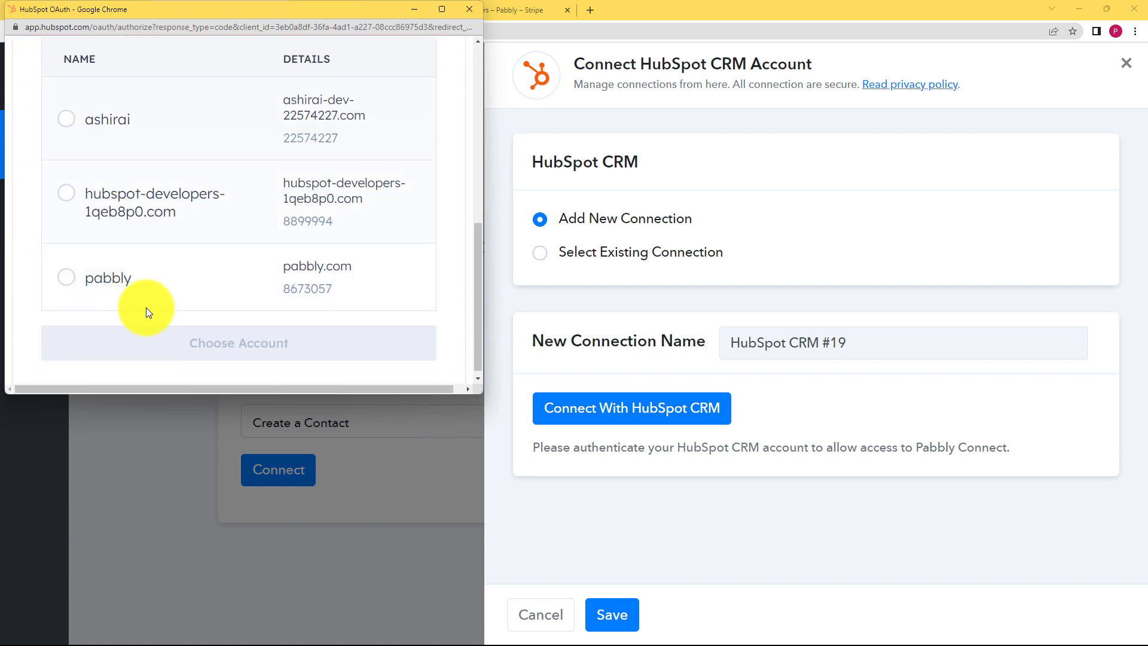
{"action": "left_click", "coordinate": [65, 119]}
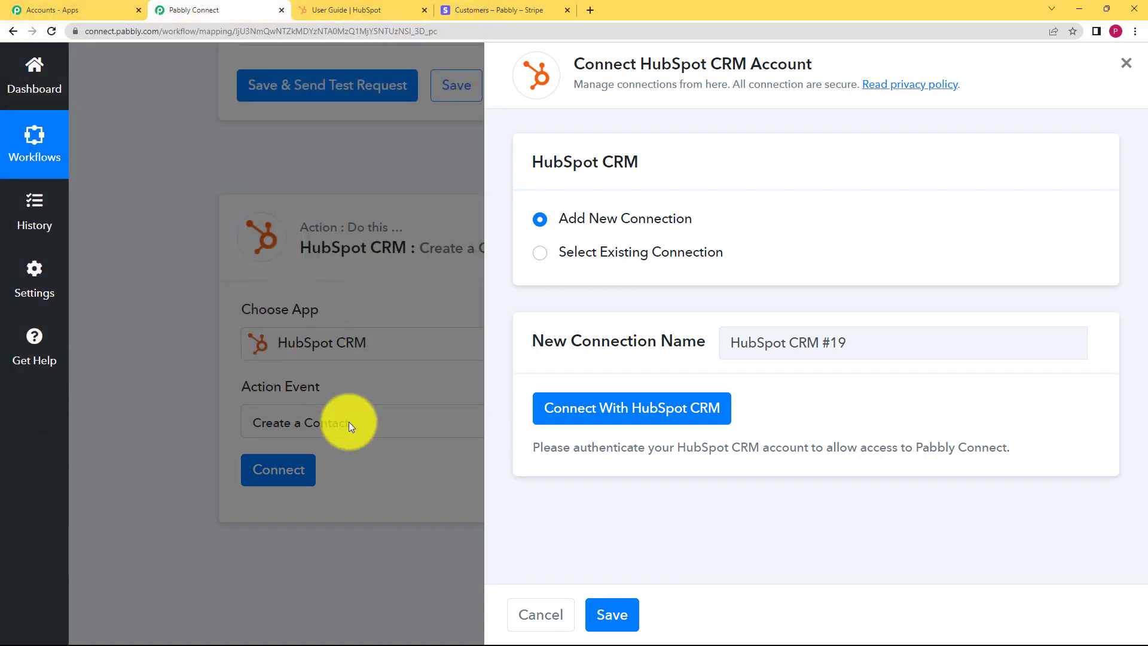
{"action": "left_click", "coordinate": [631, 408]}
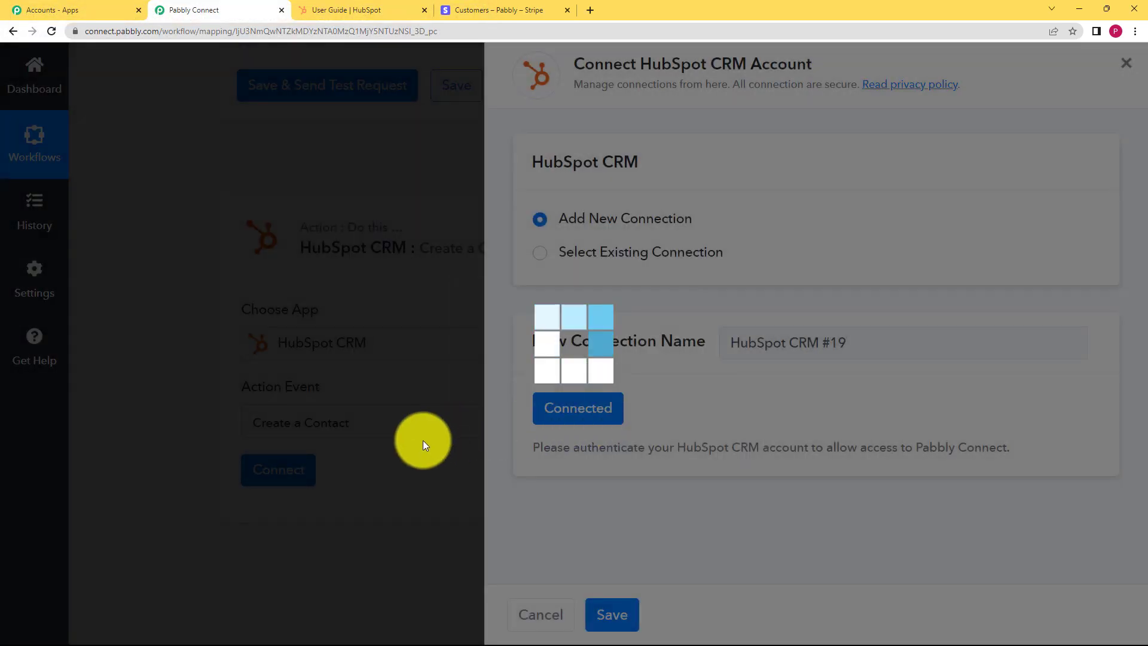
{"action": "left_click", "coordinate": [611, 614]}
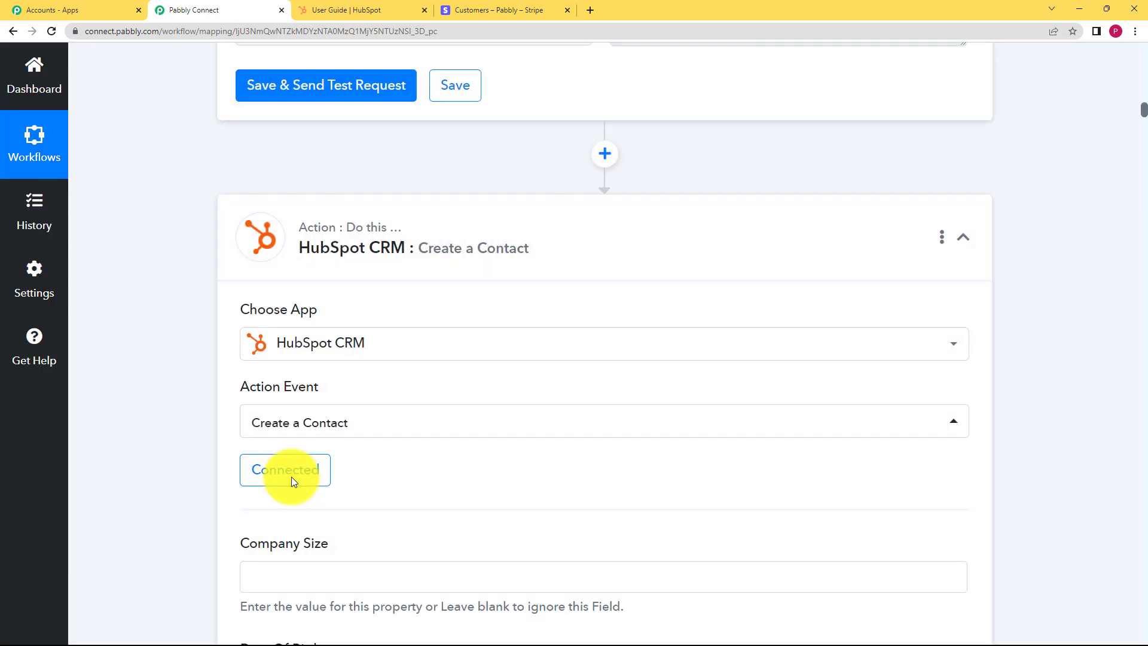
{"action": "scroll", "scroll_direction": "down", "scroll_amount": 3}
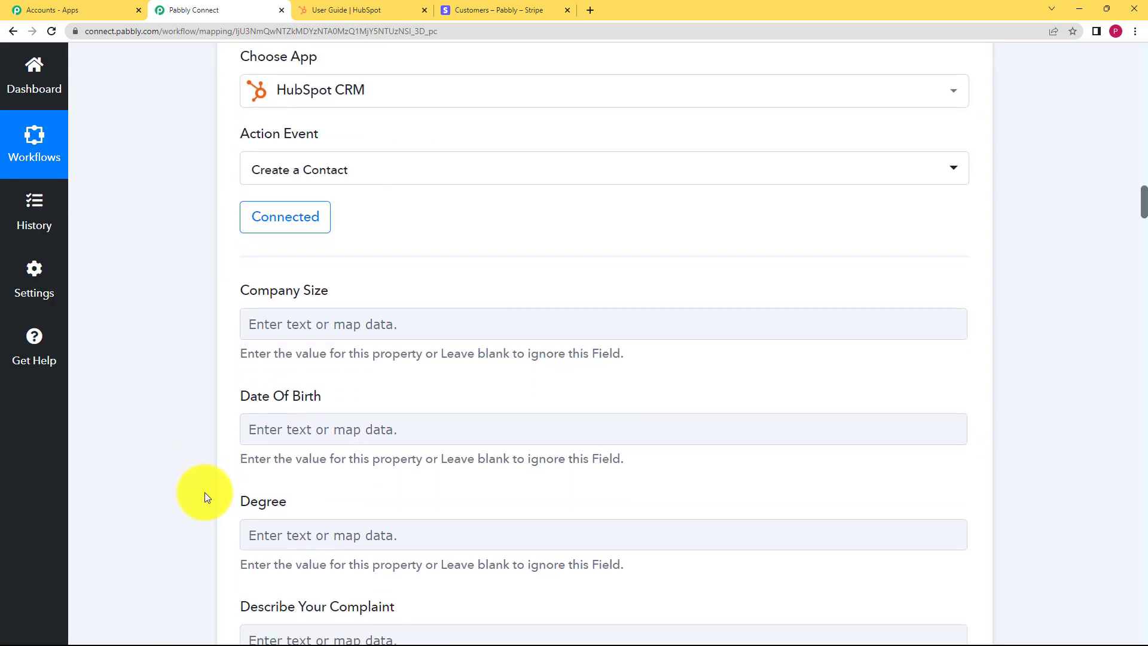
{"action": "scroll", "scroll_direction": "down", "scroll_amount": 3}
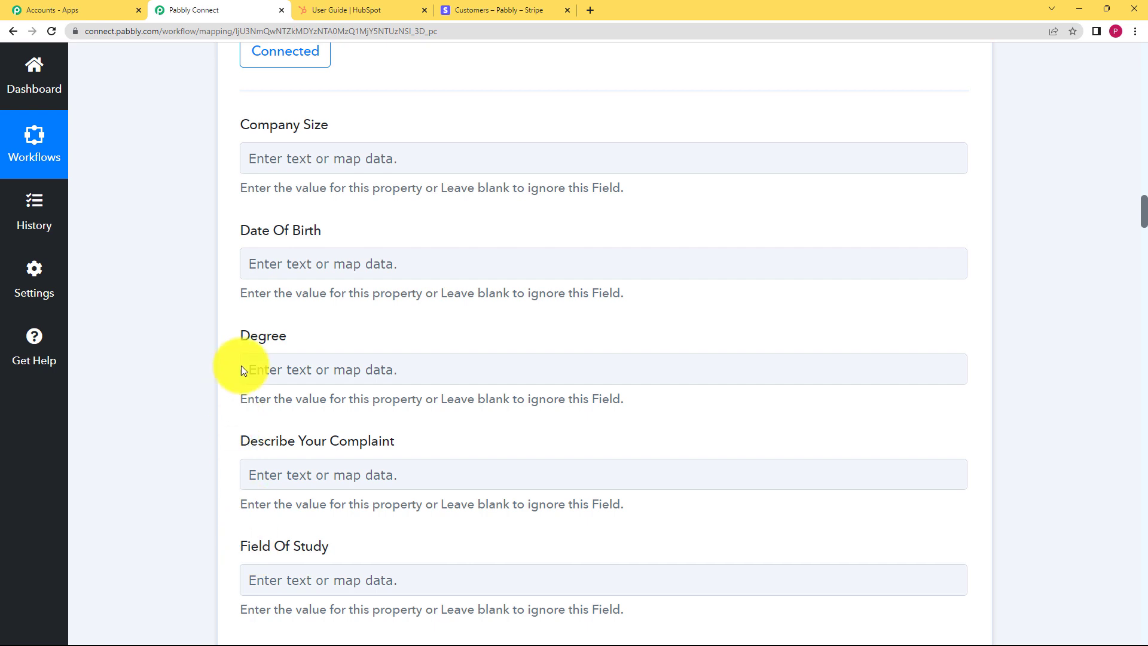
{"action": "mouse_move", "coordinate": [419, 520]}
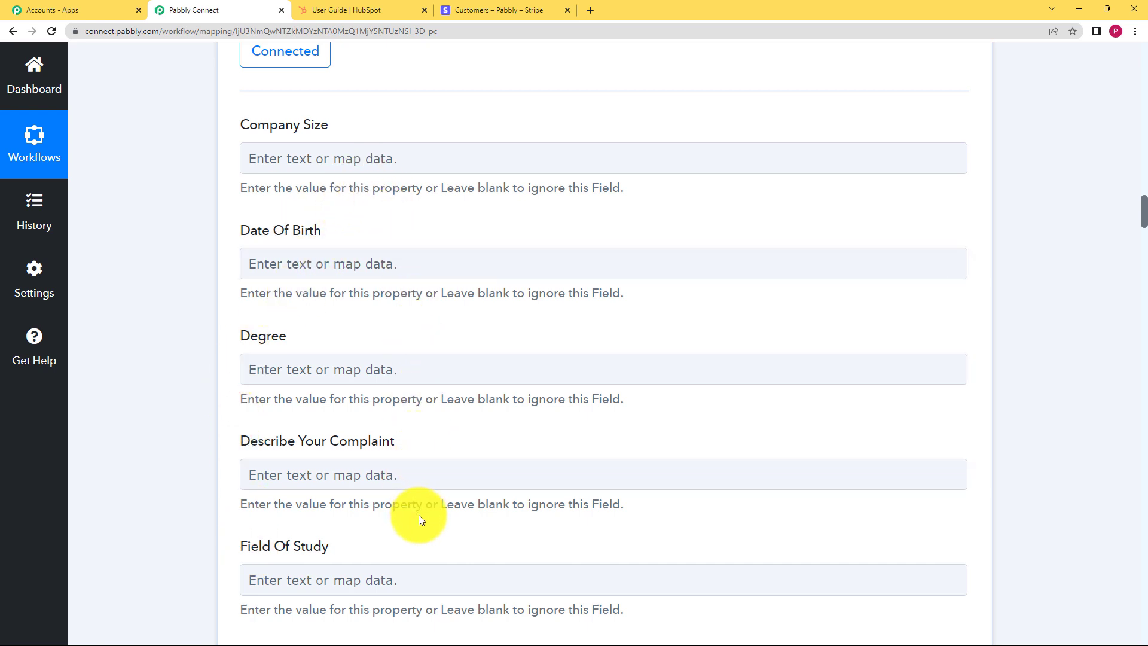
{"action": "mouse_move", "coordinate": [270, 356]}
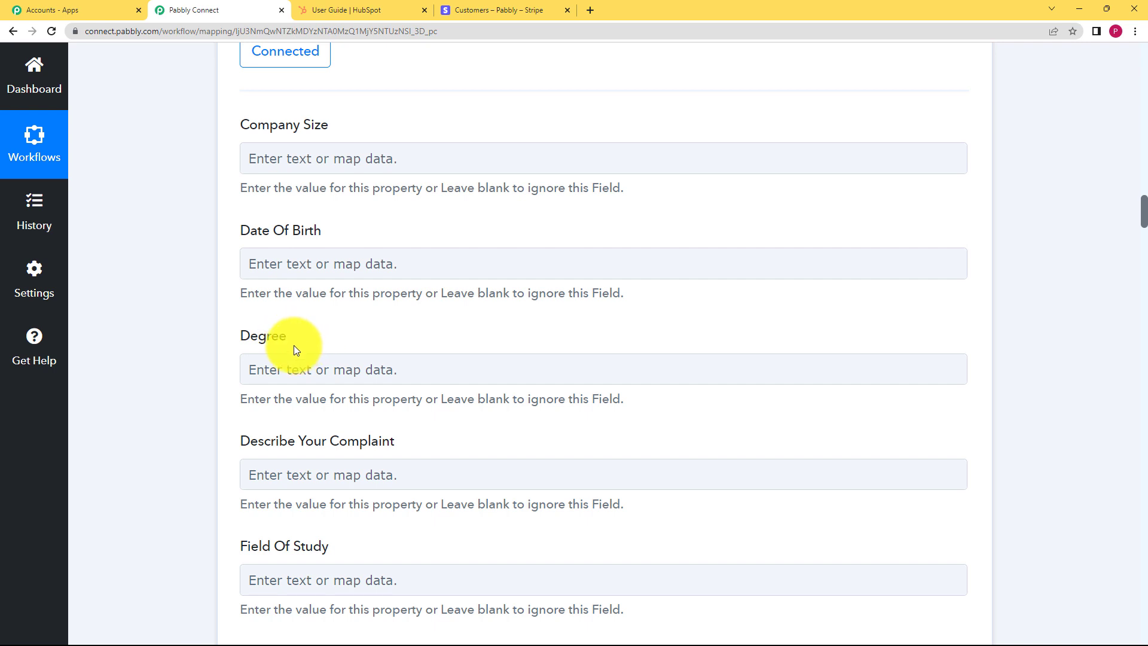
{"action": "scroll", "scroll_direction": "down", "scroll_amount": 3}
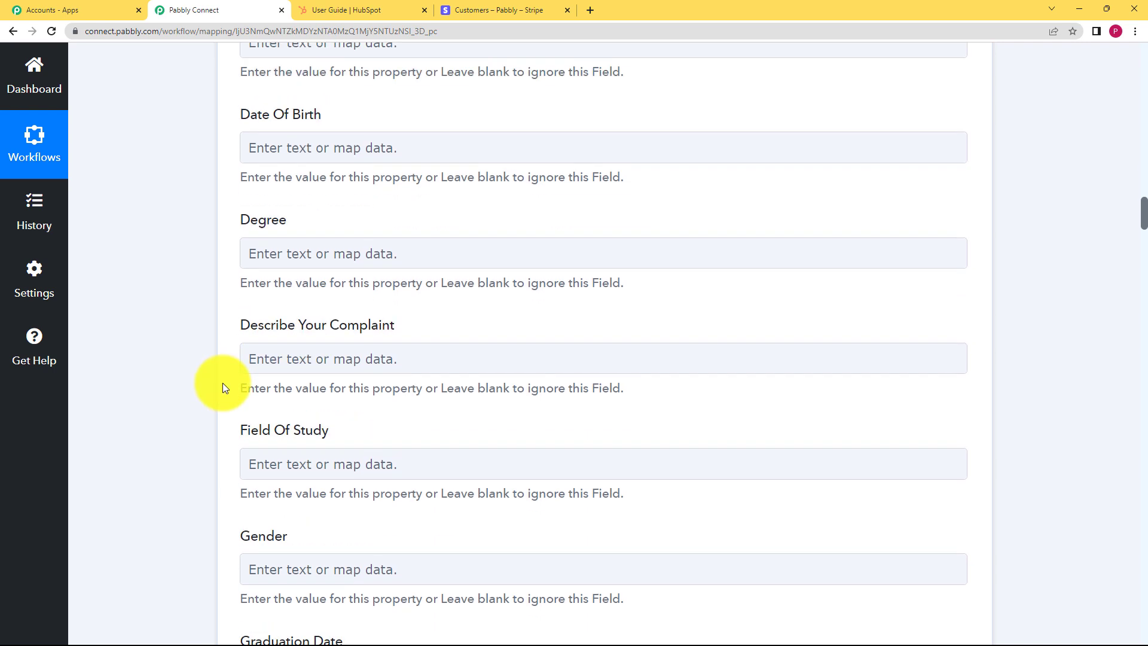
{"action": "scroll", "scroll_direction": "down", "scroll_amount": 3}
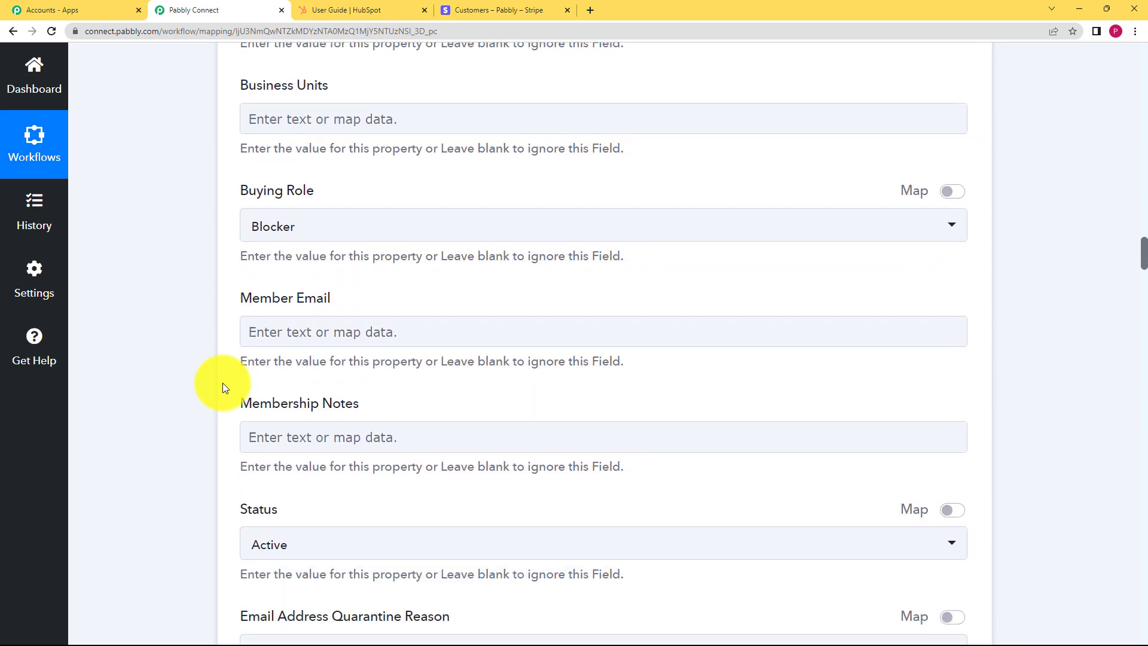
{"action": "scroll", "scroll_direction": "down", "scroll_amount": 3}
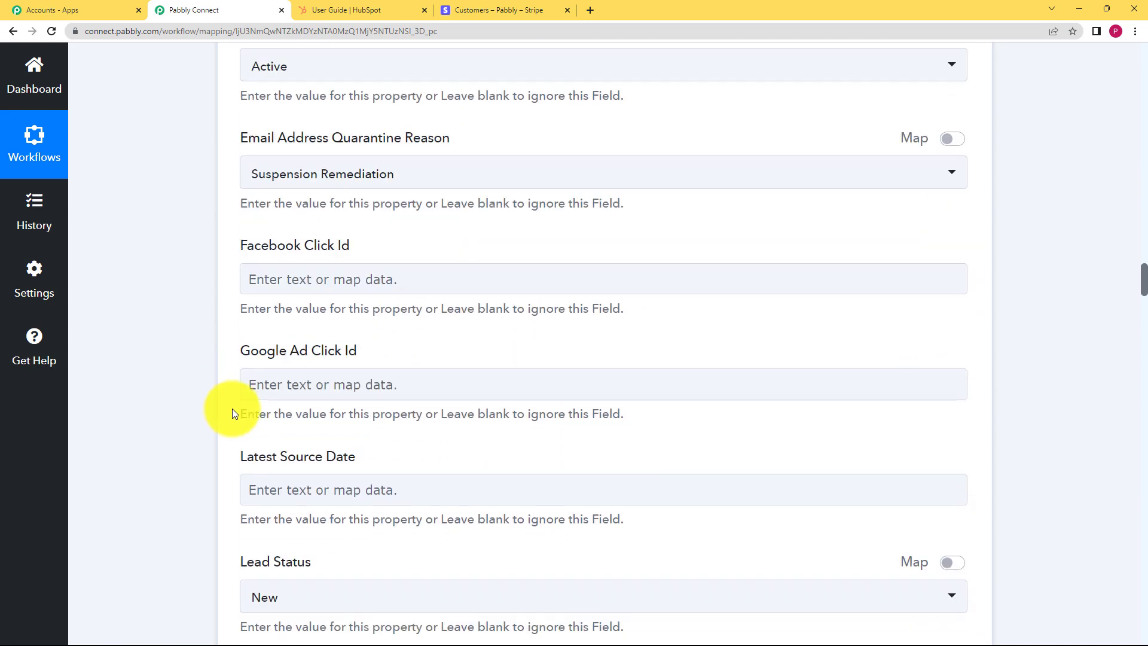
{"action": "scroll", "scroll_direction": "down", "scroll_amount": 3}
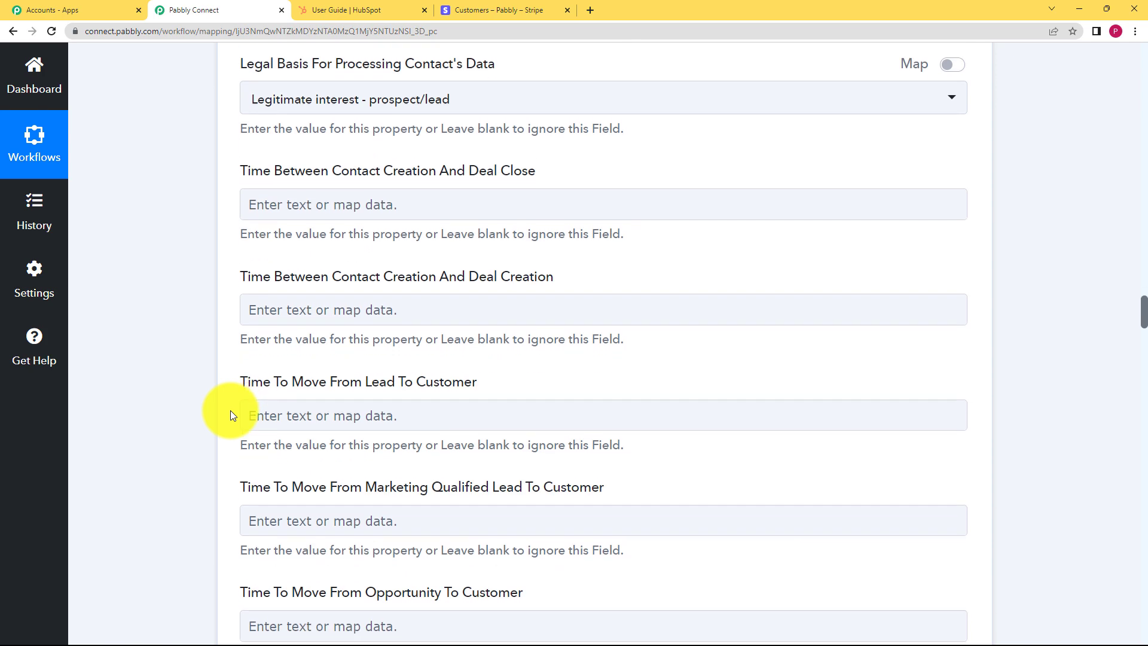
{"action": "scroll", "scroll_direction": "down", "scroll_amount": 3}
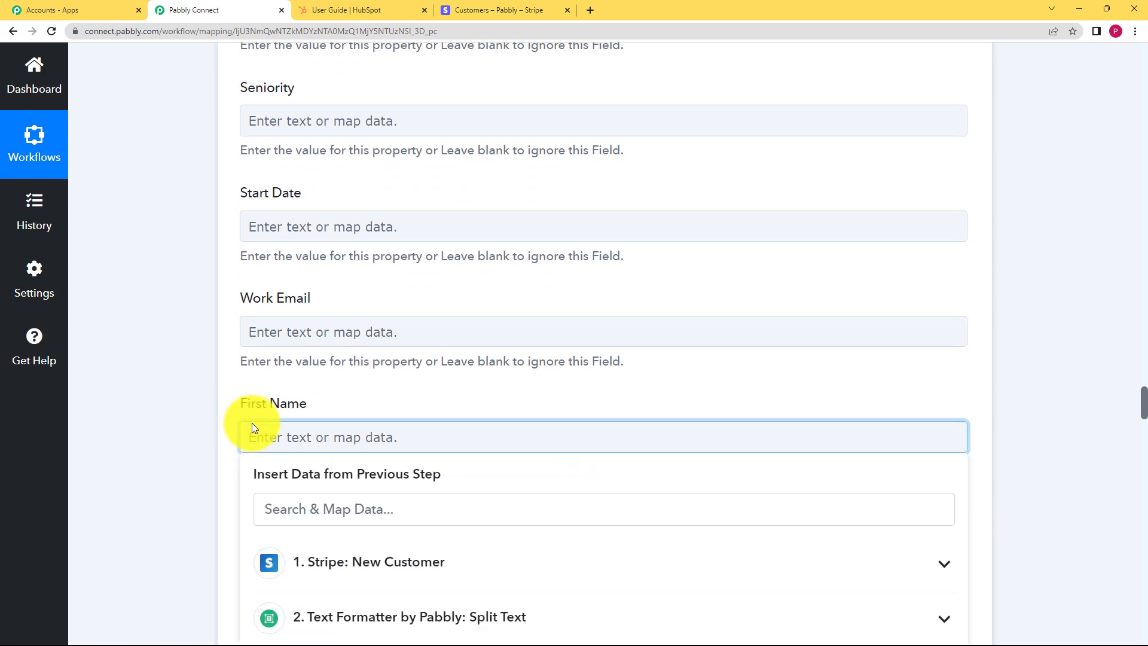
Map Stripe New Customer fields into First Name, Email (@) and Phone Number (+91)
{"action": "scroll", "scroll_direction": "down", "scroll_amount": 3}
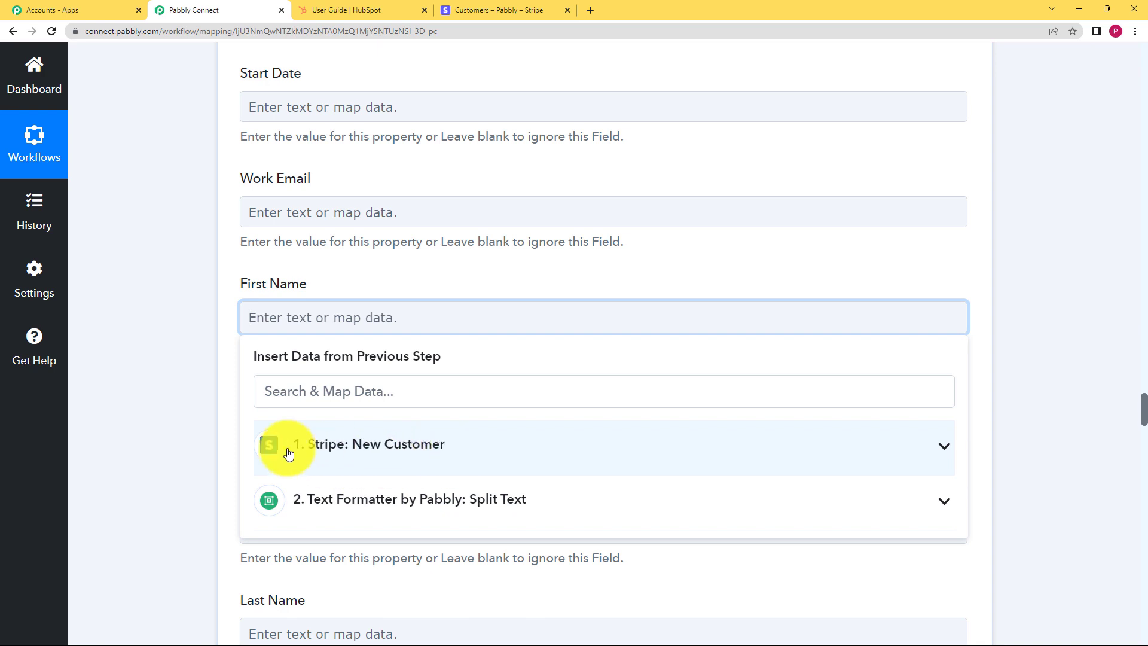
{"action": "left_click", "coordinate": [358, 396]}
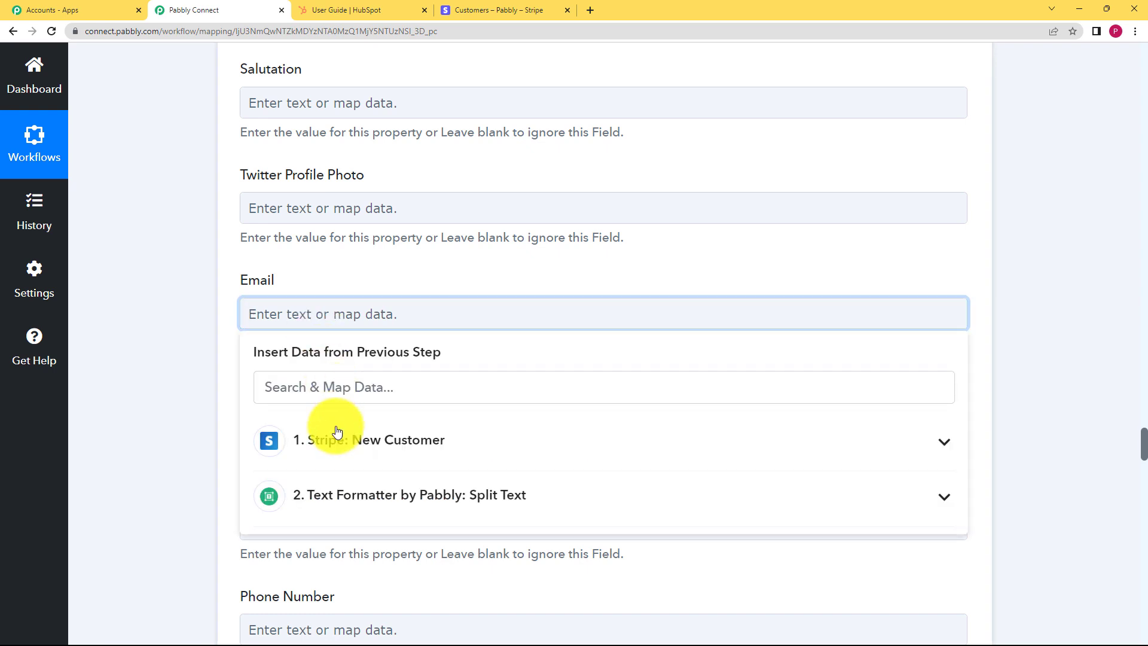
{"action": "left_click", "coordinate": [369, 440]}
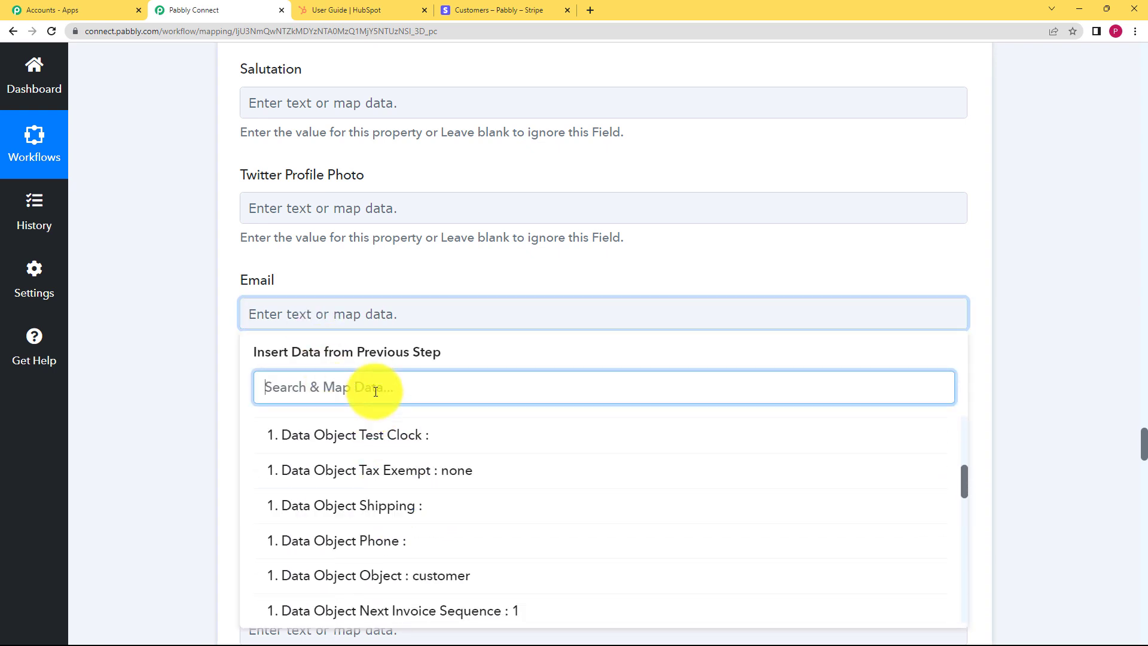
{"action": "type", "text": "@"}
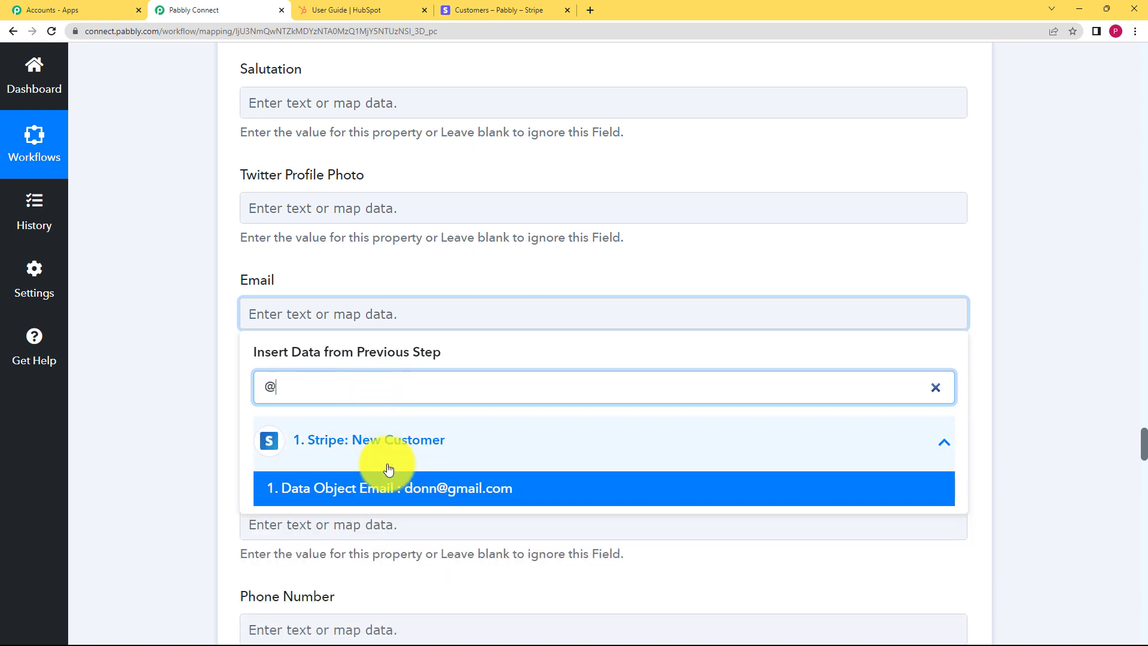
{"action": "left_click", "coordinate": [389, 488]}
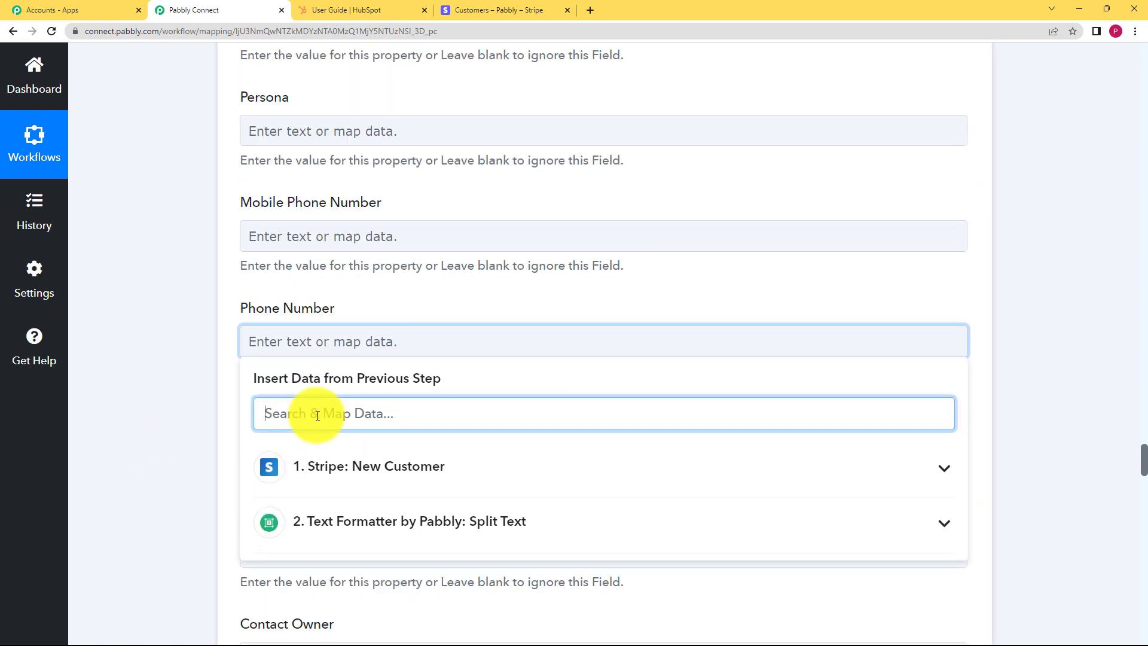
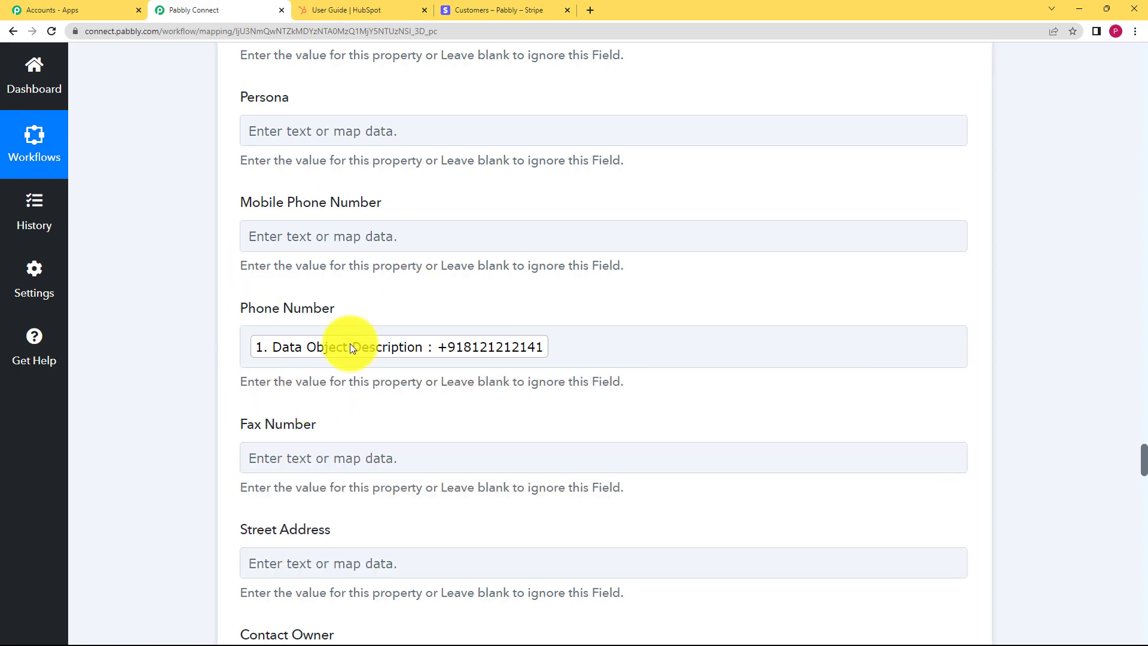
{"action": "scroll", "scroll_direction": "down", "scroll_amount": 3}
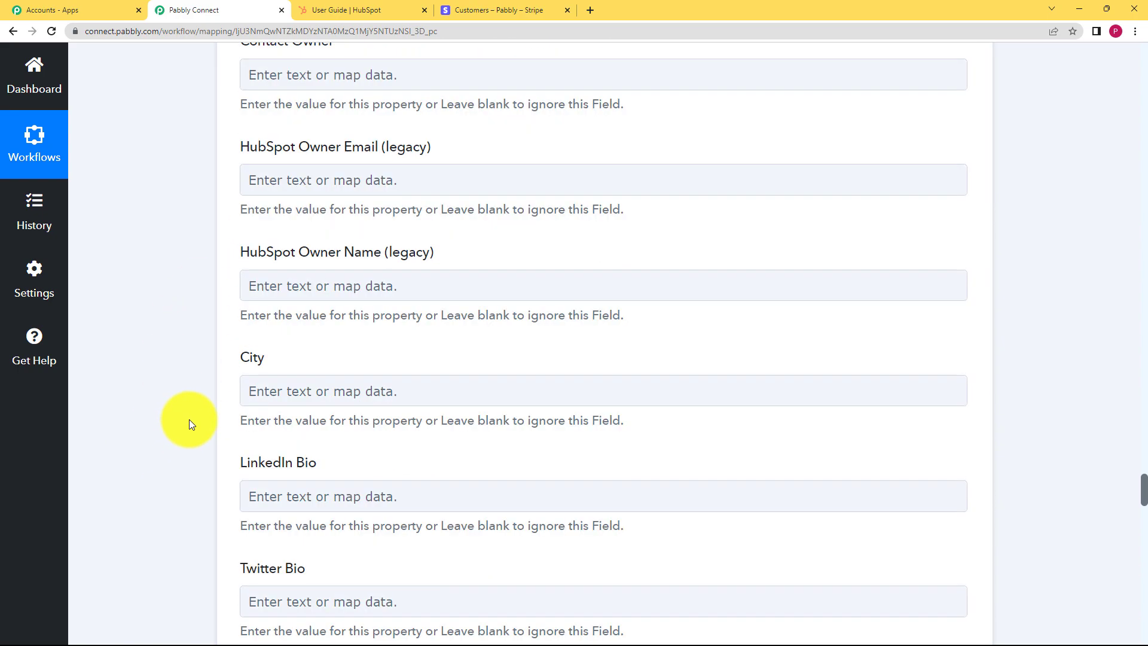
{"action": "scroll", "scroll_direction": "down", "scroll_amount": 3}
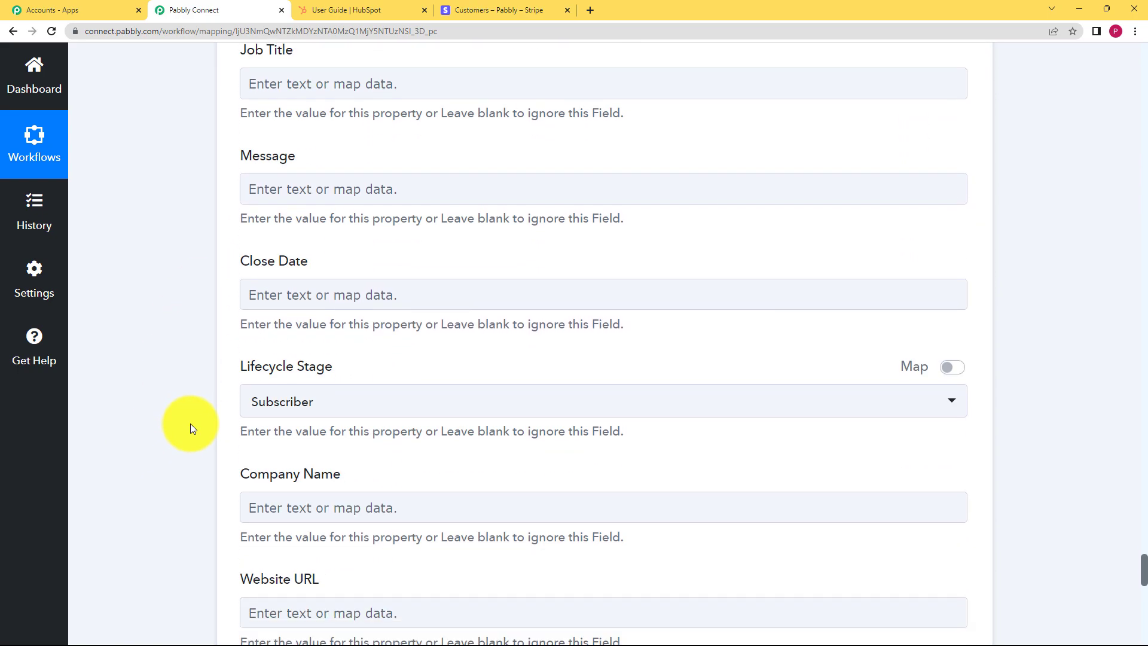
{"action": "scroll", "scroll_direction": "down", "scroll_amount": 3}
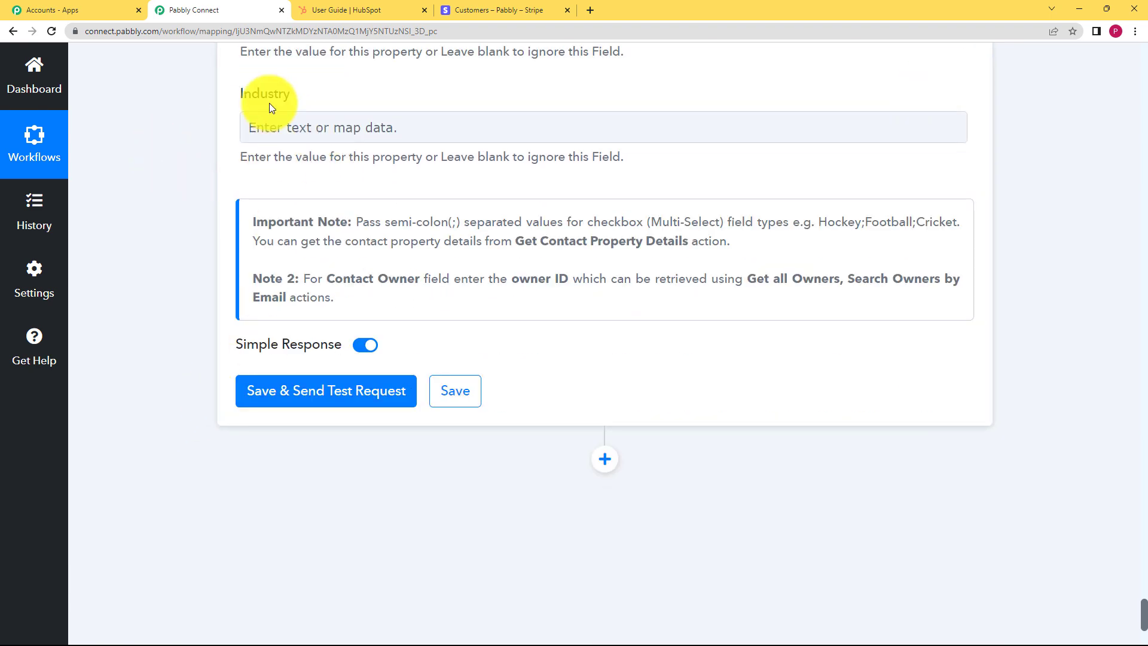
Save and test the HubSpot contact step, returning contact 1301, then dismiss the success dialog
{"action": "left_click", "coordinate": [323, 390]}
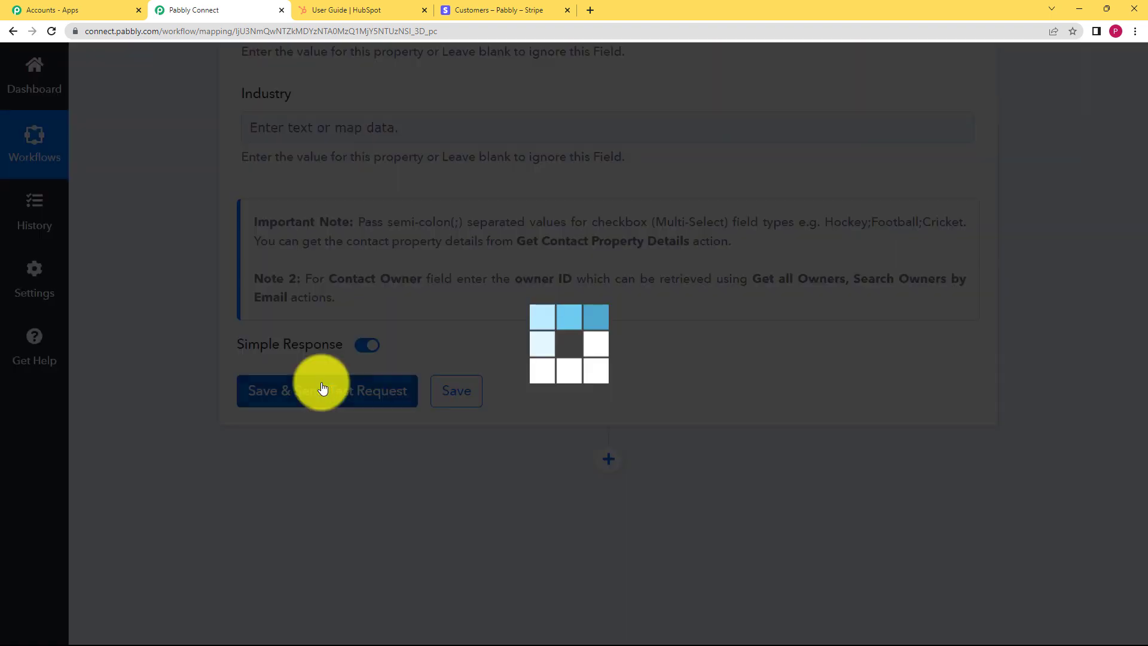
{"action": "mouse_move", "coordinate": [236, 440]}
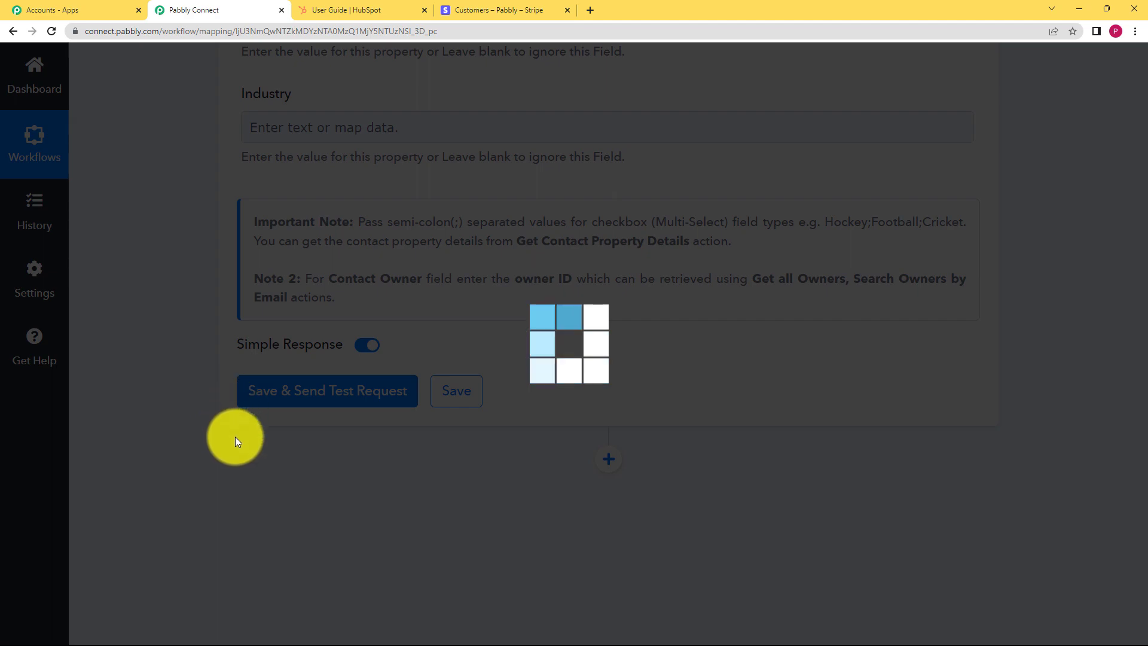
{"action": "left_click", "coordinate": [327, 390]}
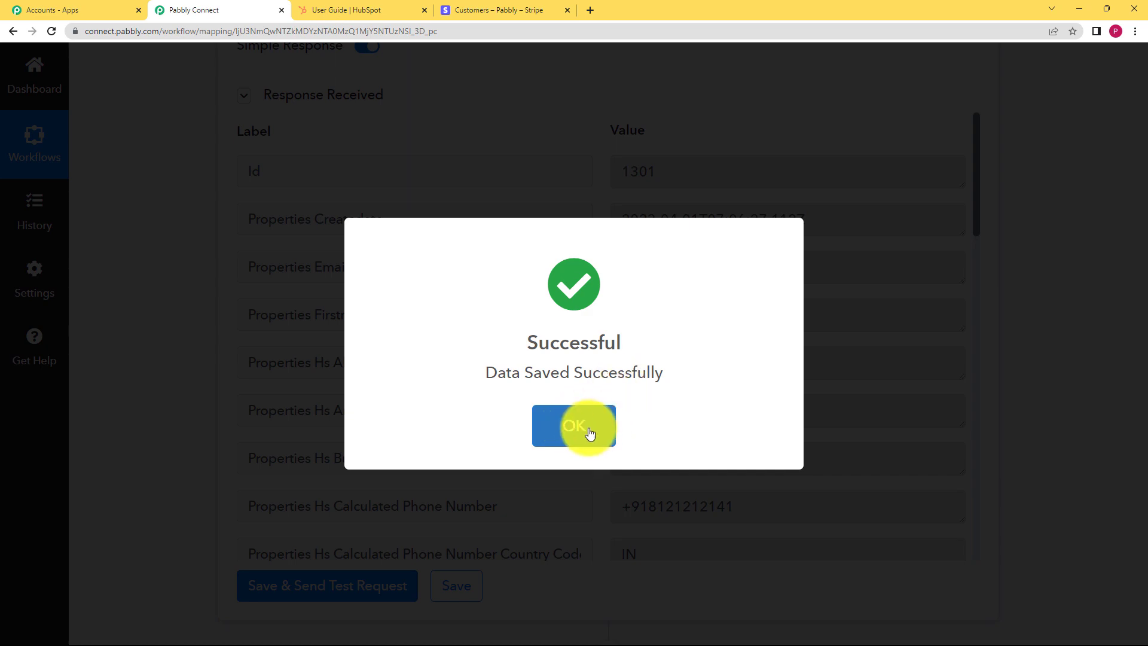
{"action": "left_click", "coordinate": [573, 426]}
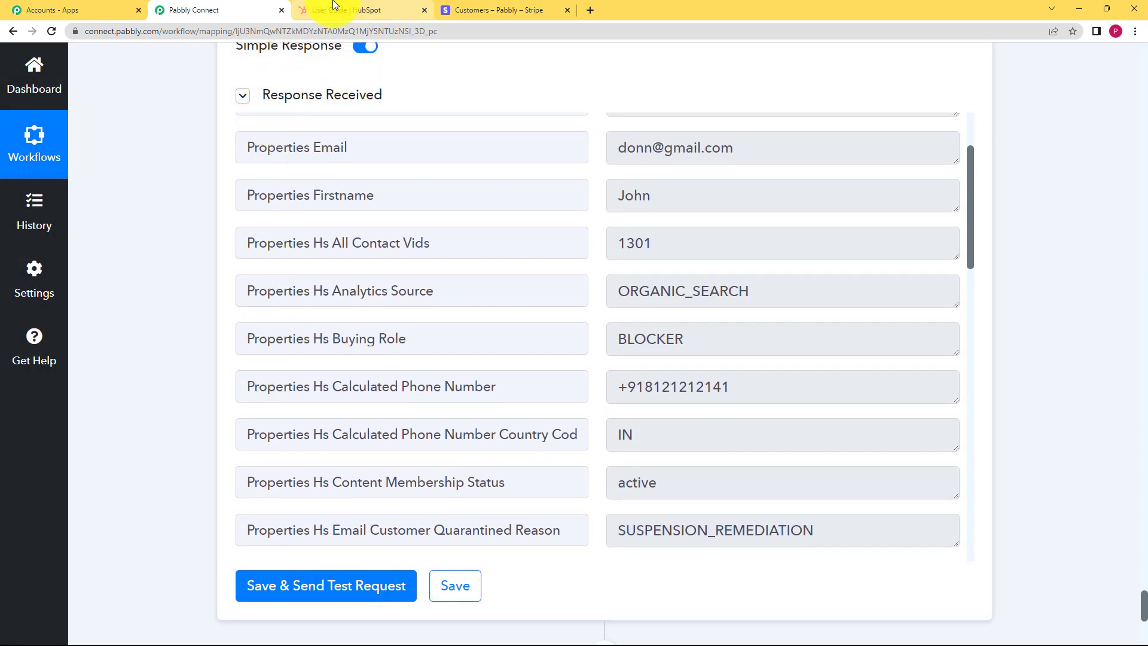
{"action": "left_click", "coordinate": [347, 10]}
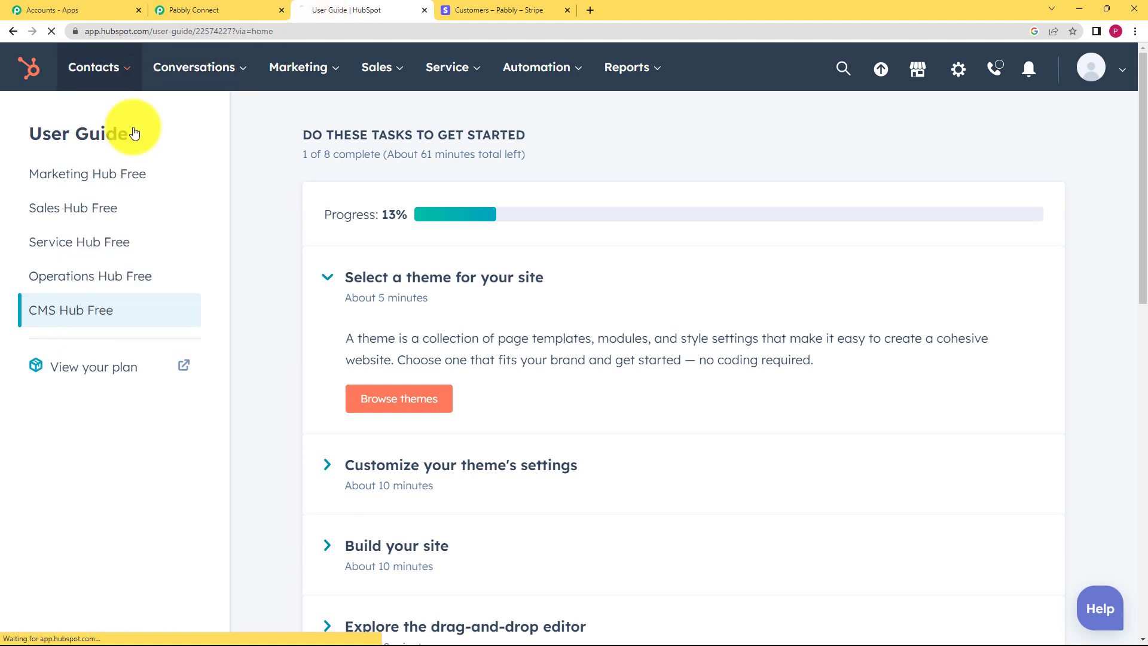
{"action": "left_click", "coordinate": [94, 67]}
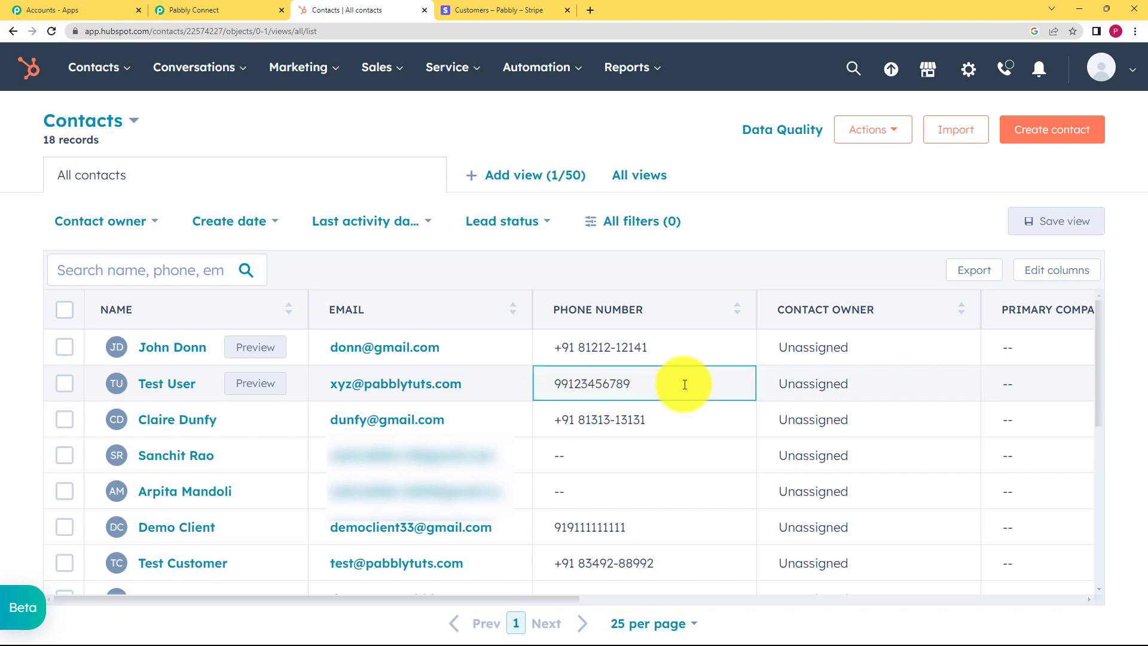
{"action": "left_click", "coordinate": [382, 346]}
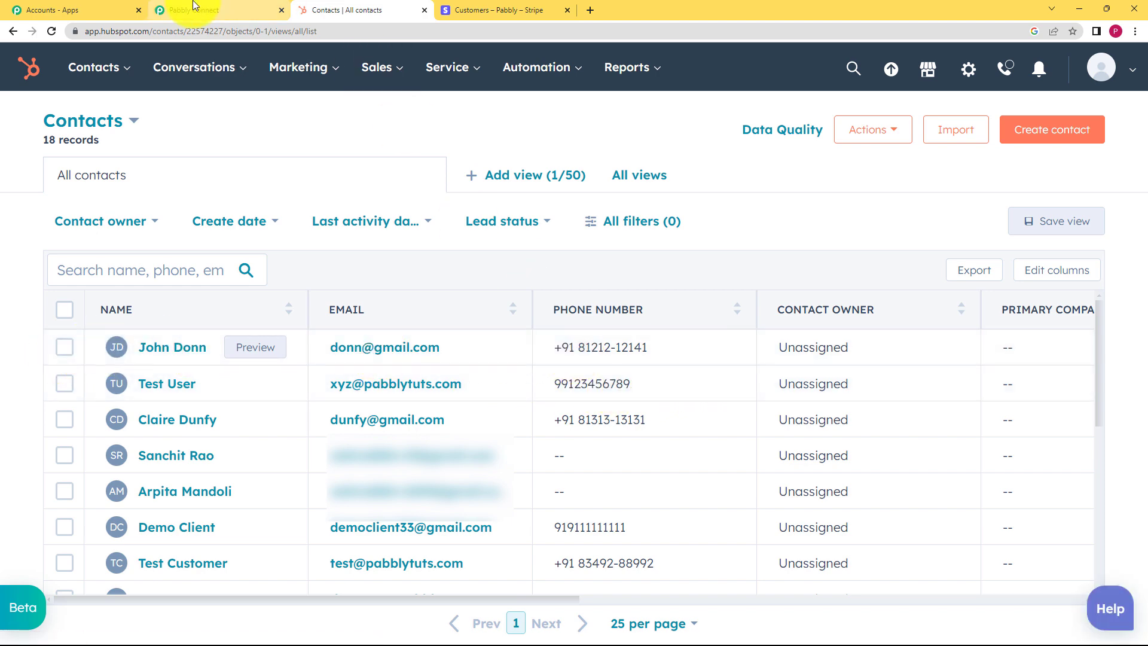
{"action": "left_click", "coordinate": [206, 8]}
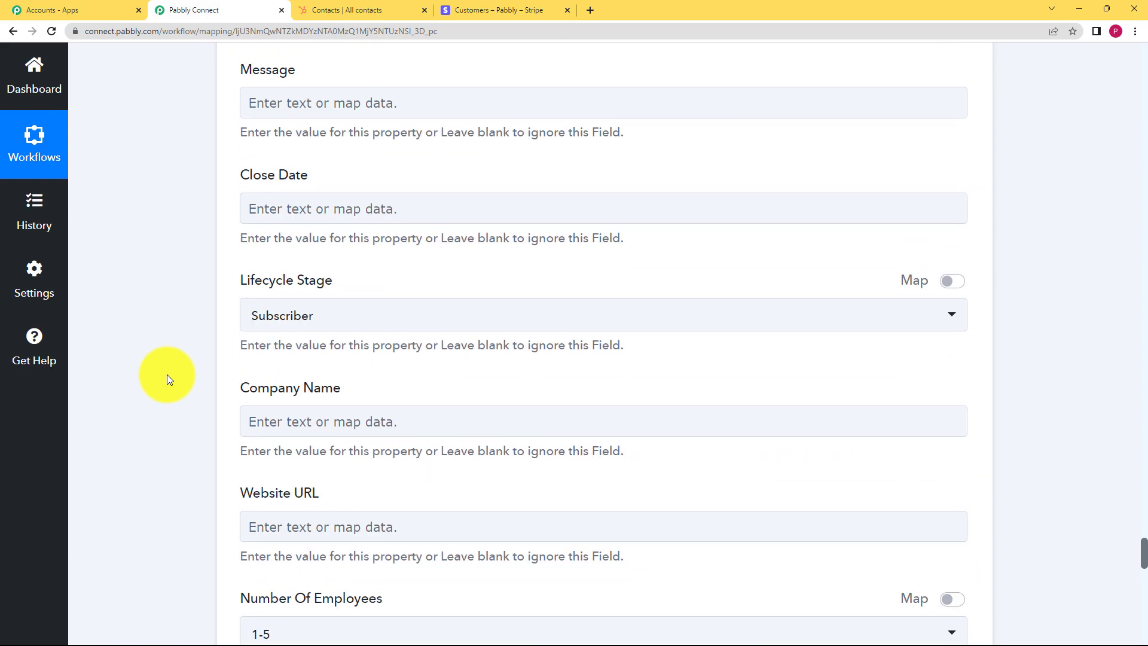
Collapse the Stripe trigger to view all three workflow steps together
{"action": "scroll", "scroll_direction": "down", "scroll_amount": 3}
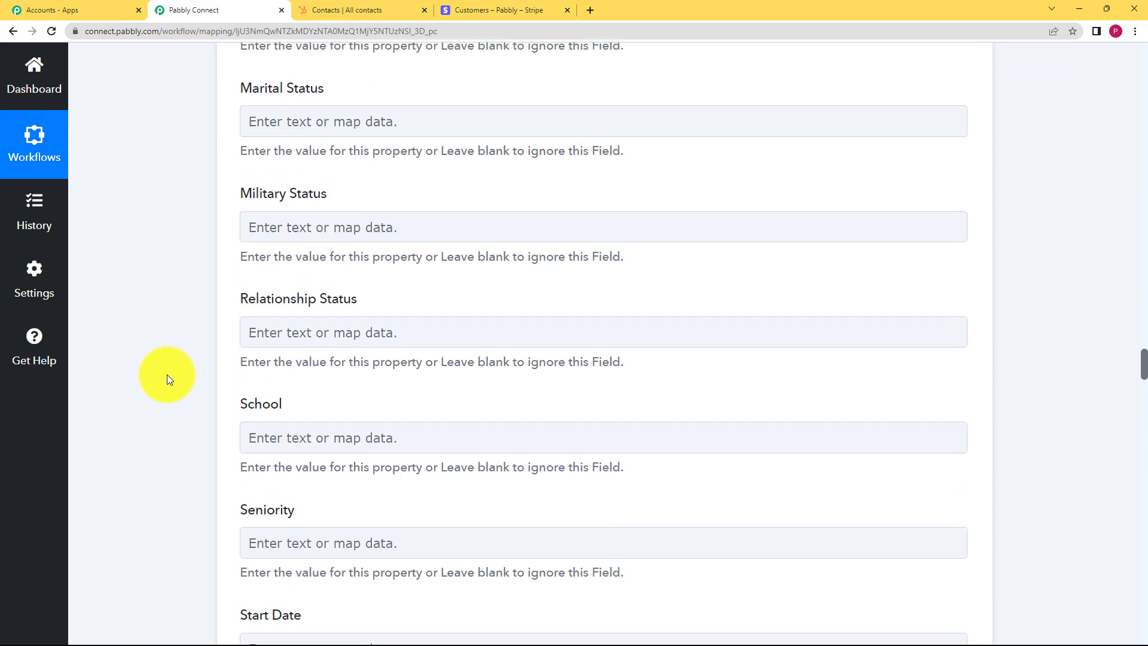
{"action": "scroll", "scroll_direction": "down", "scroll_amount": 3}
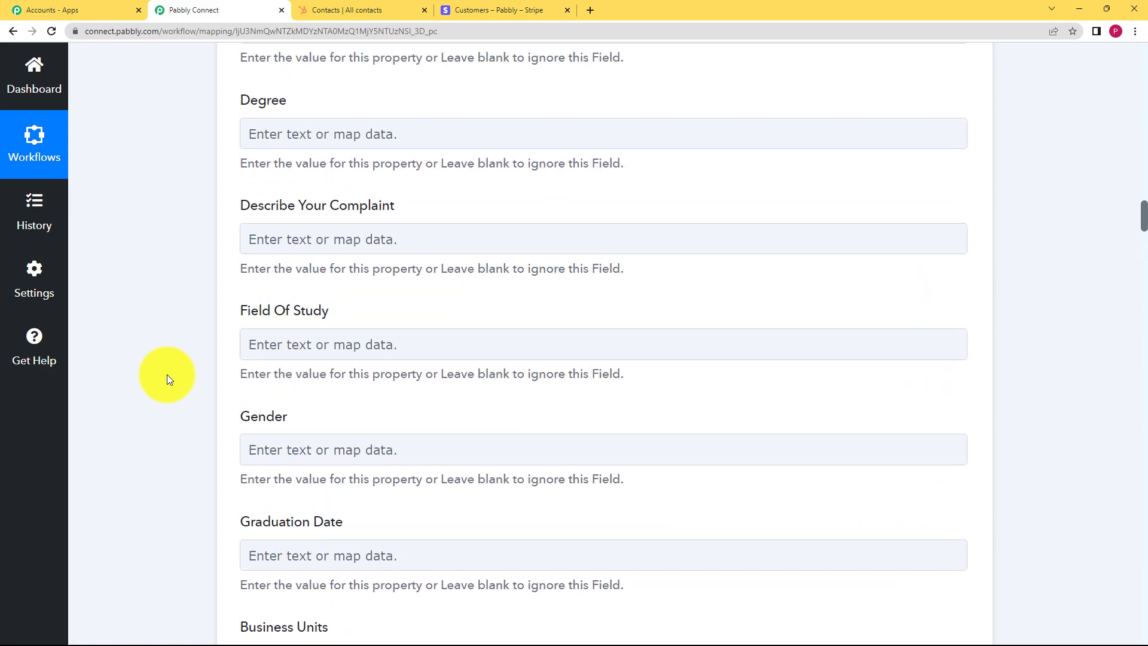
{"action": "scroll", "scroll_direction": "down", "scroll_amount": 3}
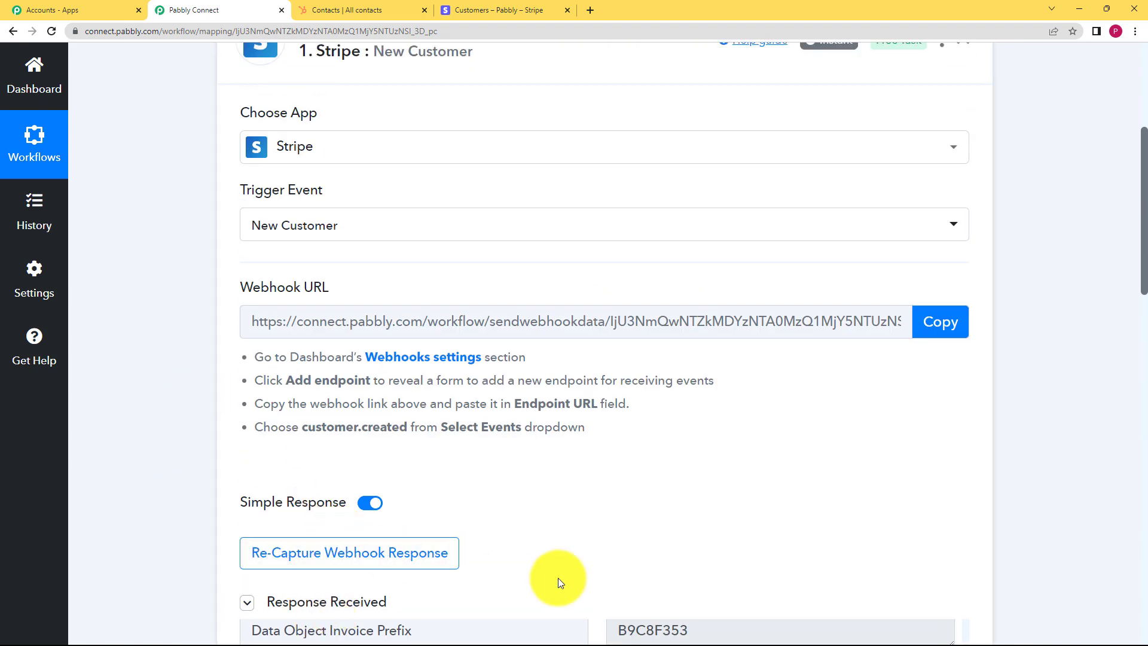
{"action": "scroll", "scroll_direction": "up", "scroll_amount": 3}
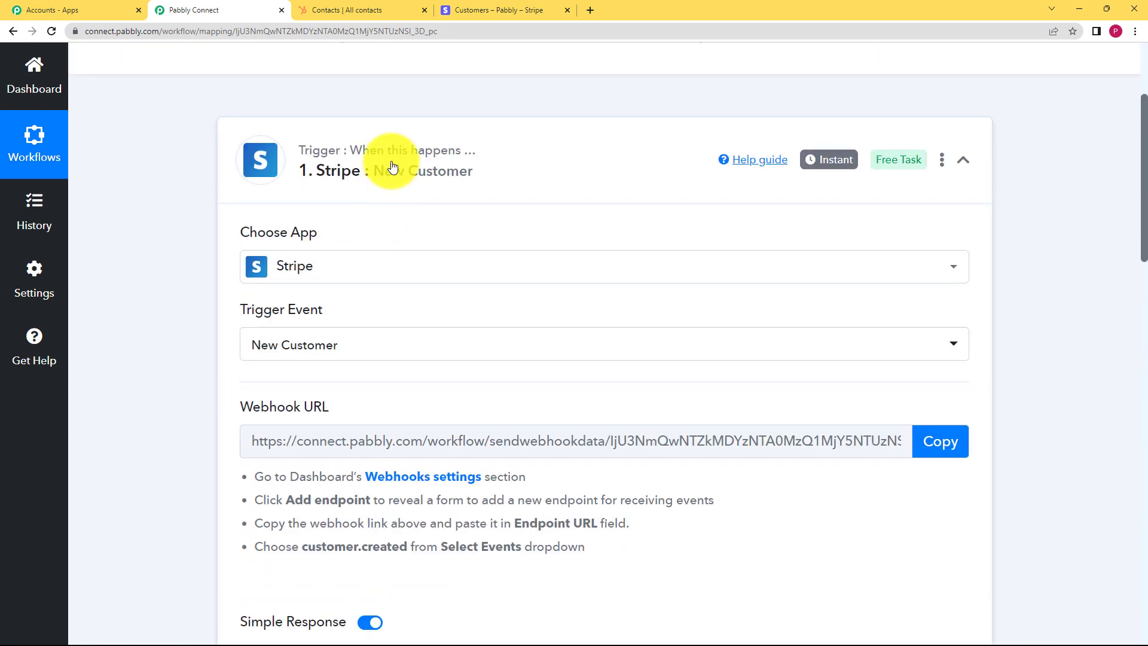
{"action": "left_click", "coordinate": [962, 159]}
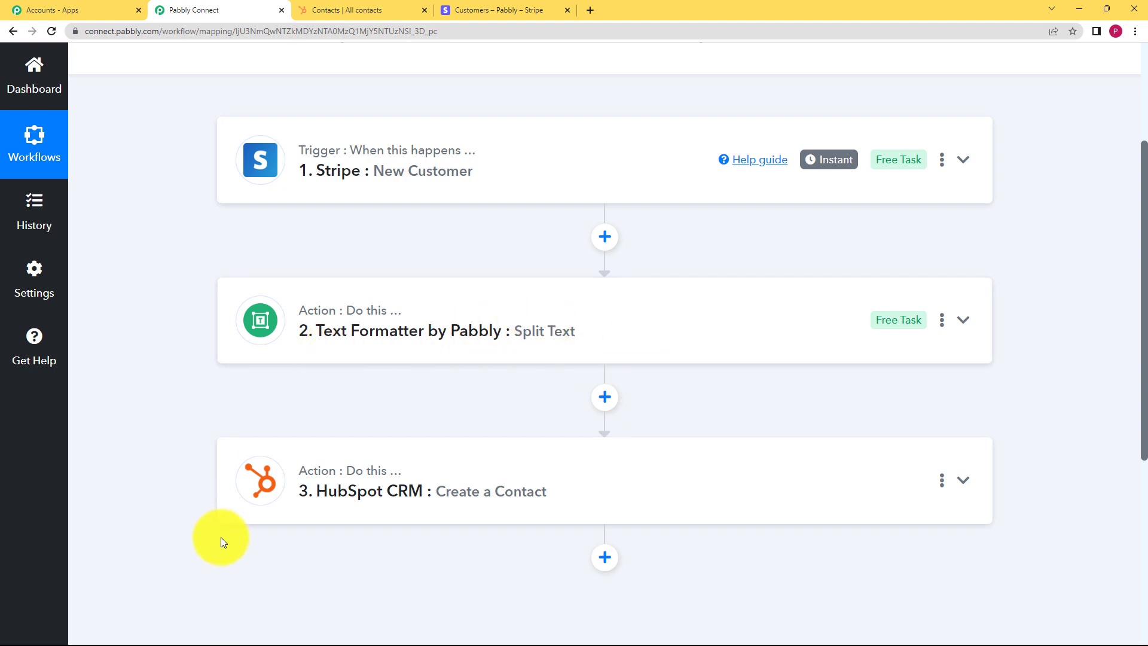
{"action": "mouse_move", "coordinate": [566, 507]}
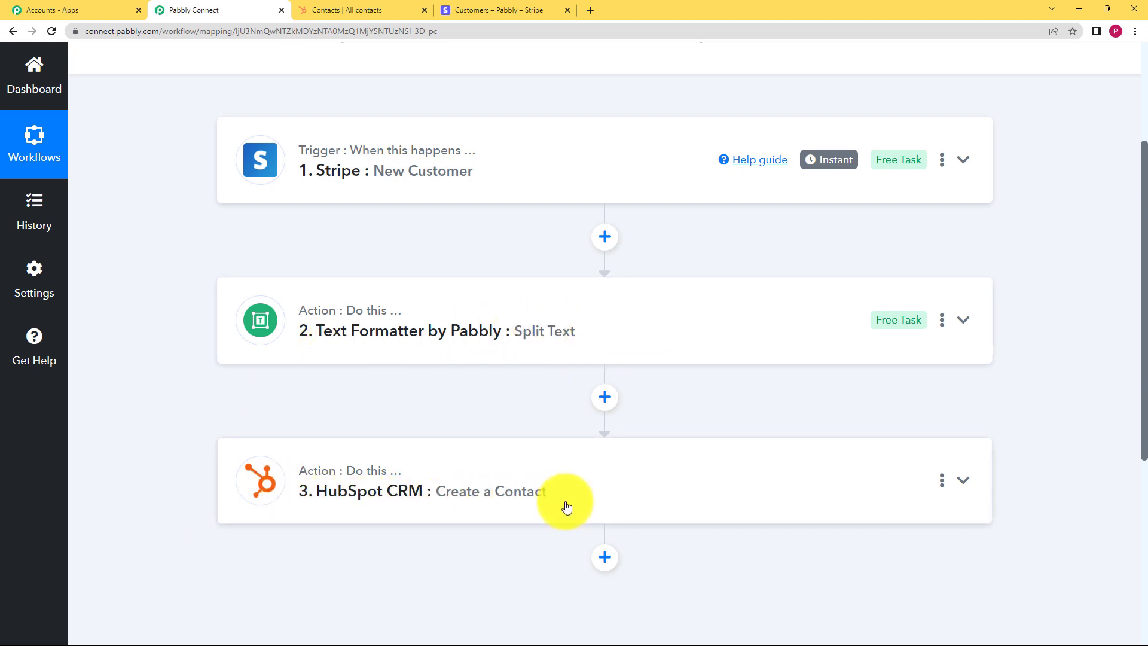
{"action": "mouse_move", "coordinate": [538, 512]}
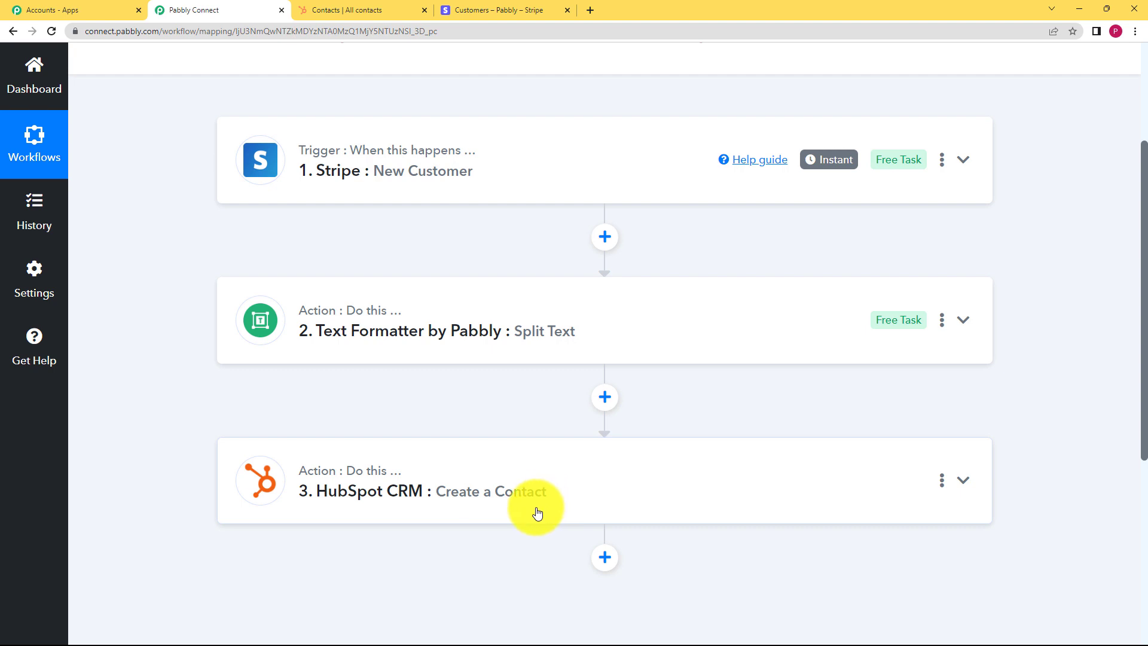
{"action": "mouse_move", "coordinate": [511, 527]}
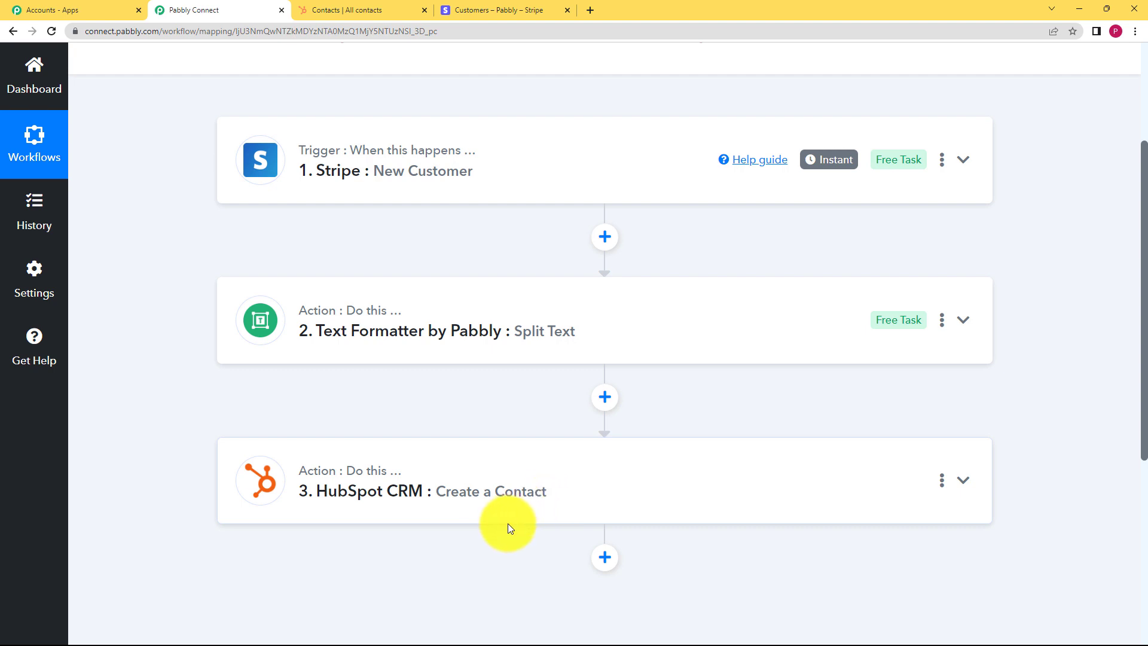